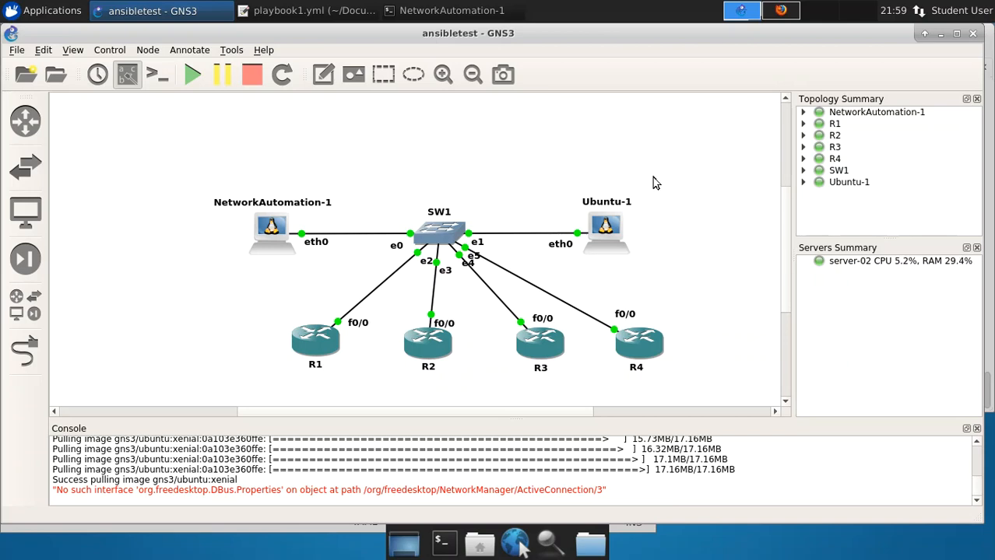
Step: Bring Firefox forward, showing the netscionline.com homepage
{"action": "left_click", "coordinate": [780, 10]}
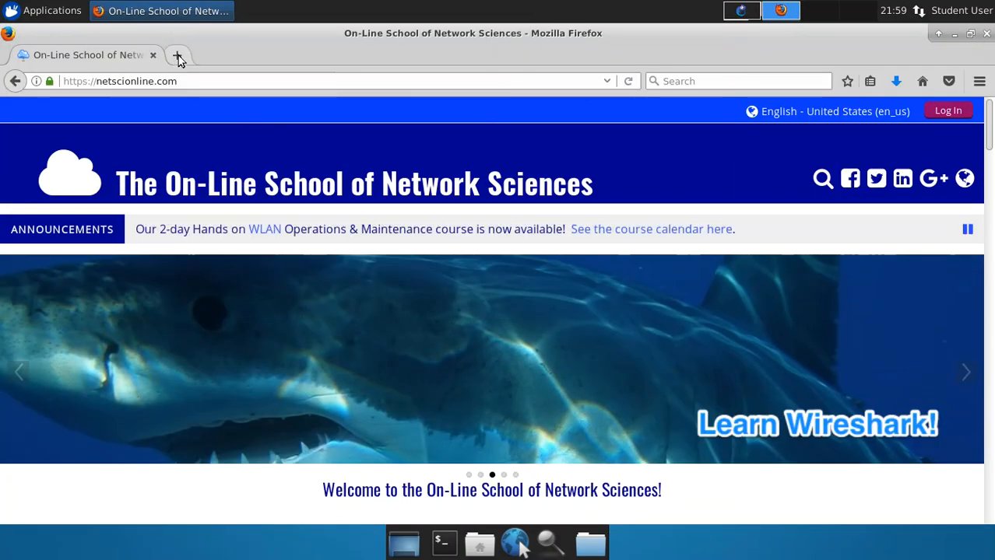
Step: Open docs.ansible.com in a new Firefox tab, scroll it, and return to the terminal
{"action": "left_click", "coordinate": [177, 54]}
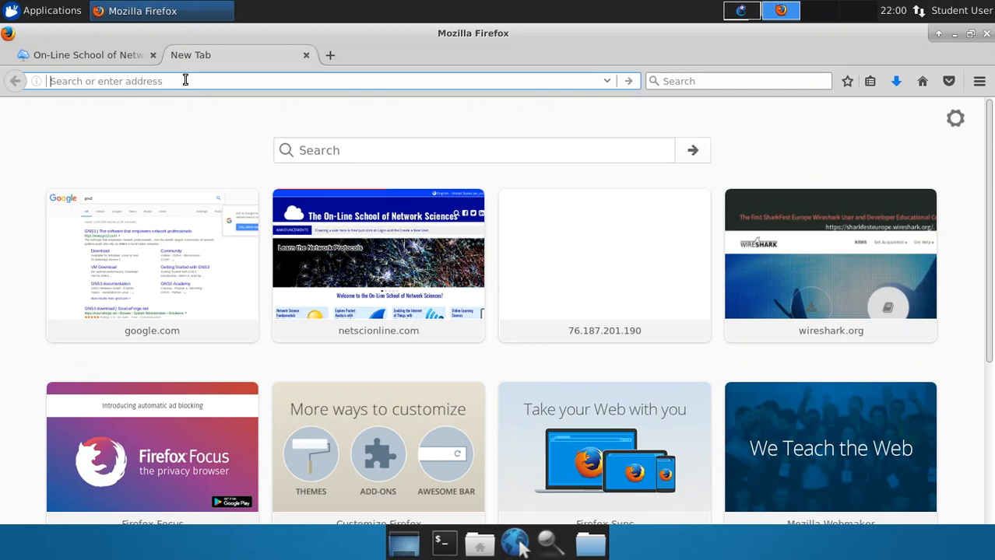
{"action": "type", "text": "docs.a"}
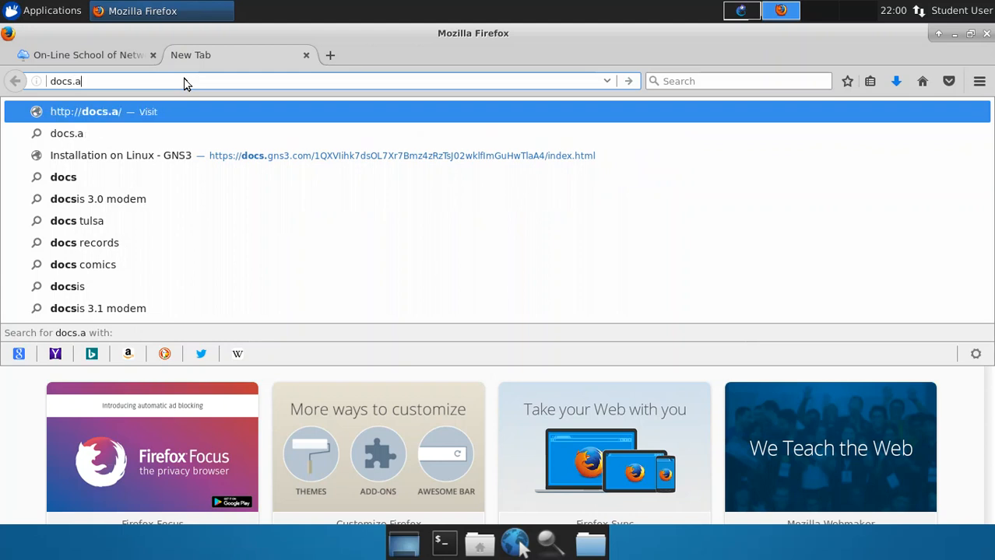
{"action": "type", "text": "nsible.com"}
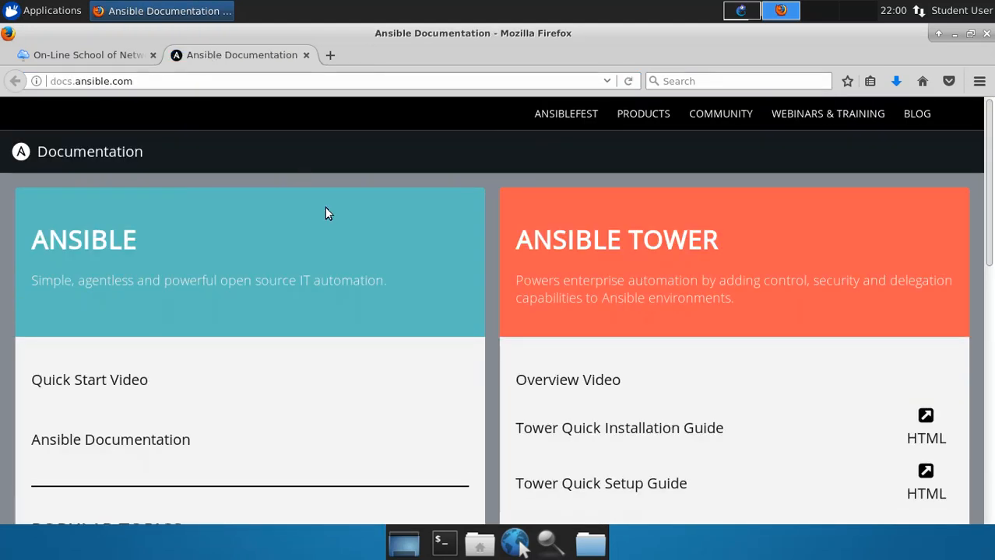
{"action": "mouse_move", "coordinate": [290, 319]}
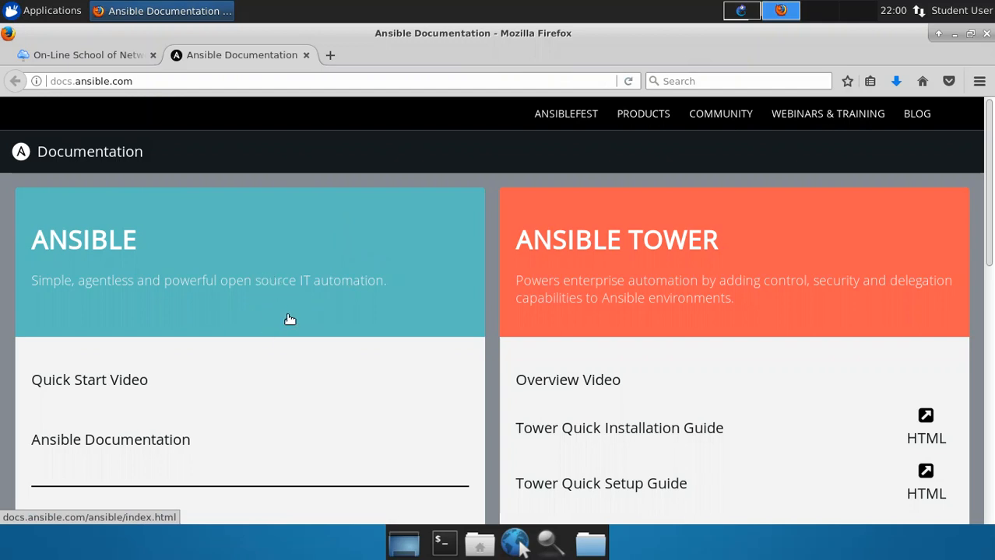
{"action": "scroll", "scroll_direction": "down", "scroll_amount": 3}
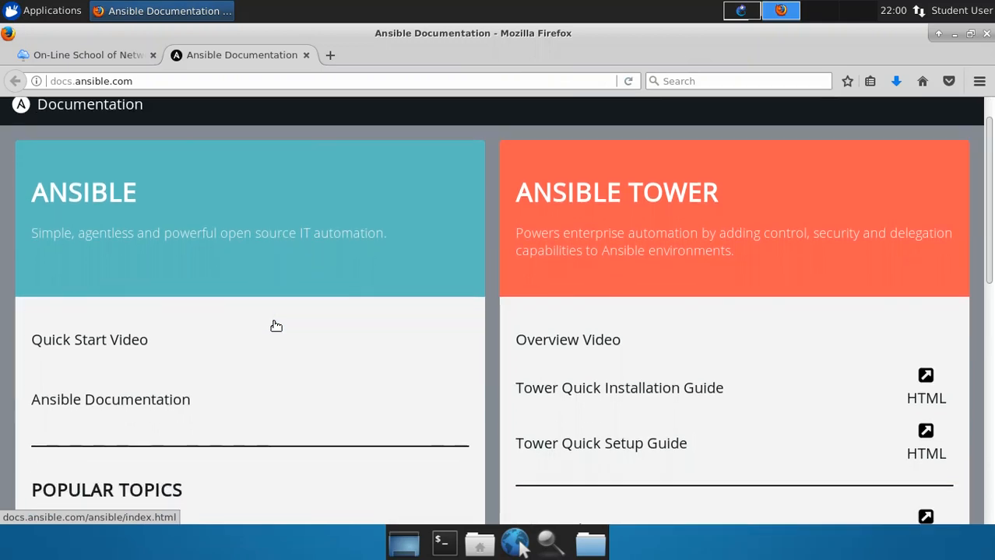
{"action": "scroll", "scroll_direction": "down", "scroll_amount": 3}
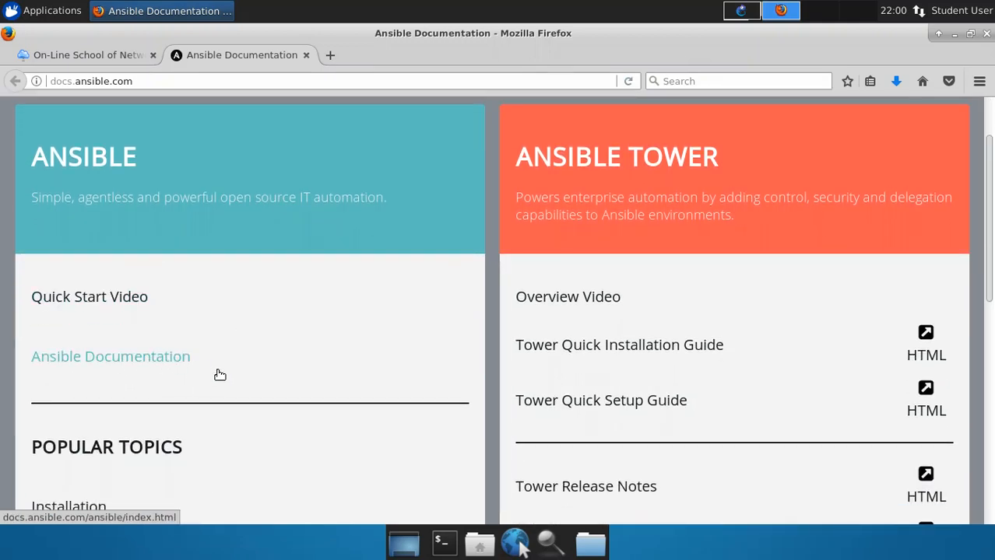
{"action": "mouse_move", "coordinate": [200, 359]}
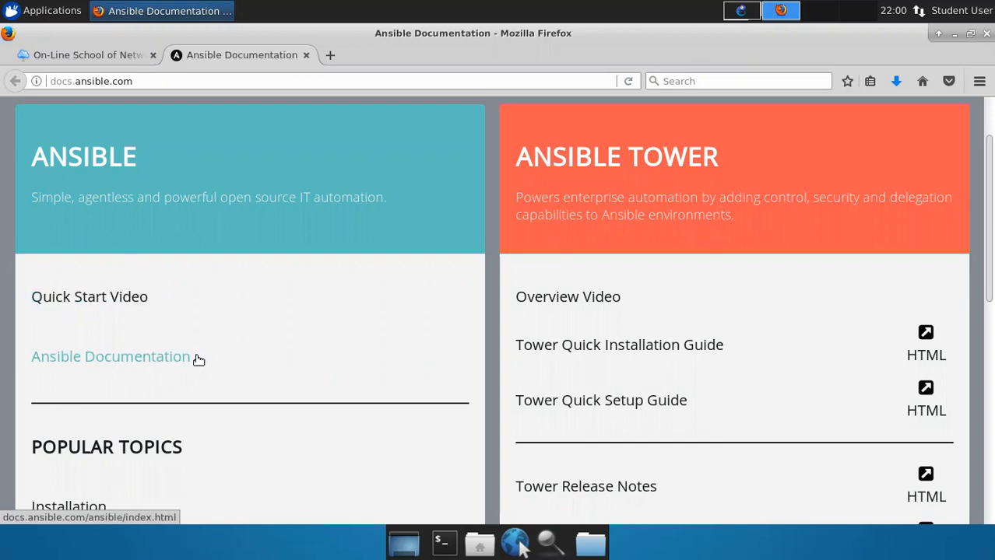
{"action": "mouse_move", "coordinate": [207, 356]}
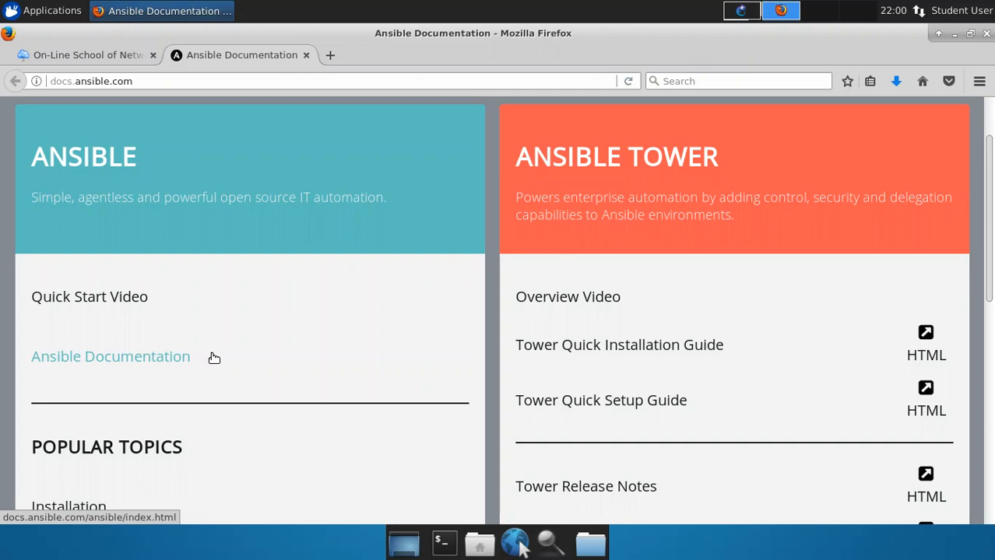
{"action": "mouse_move", "coordinate": [674, 53]}
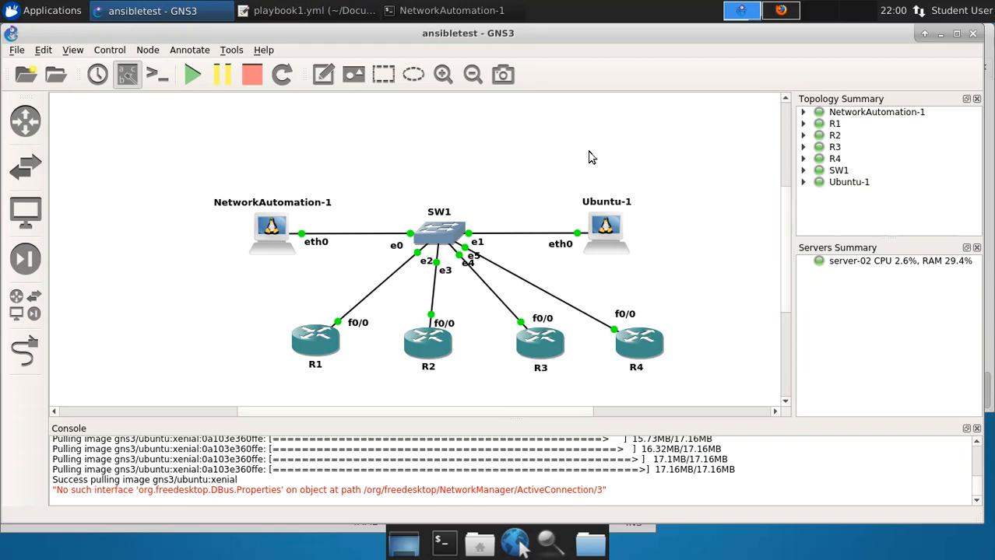
{"action": "mouse_move", "coordinate": [405, 160]}
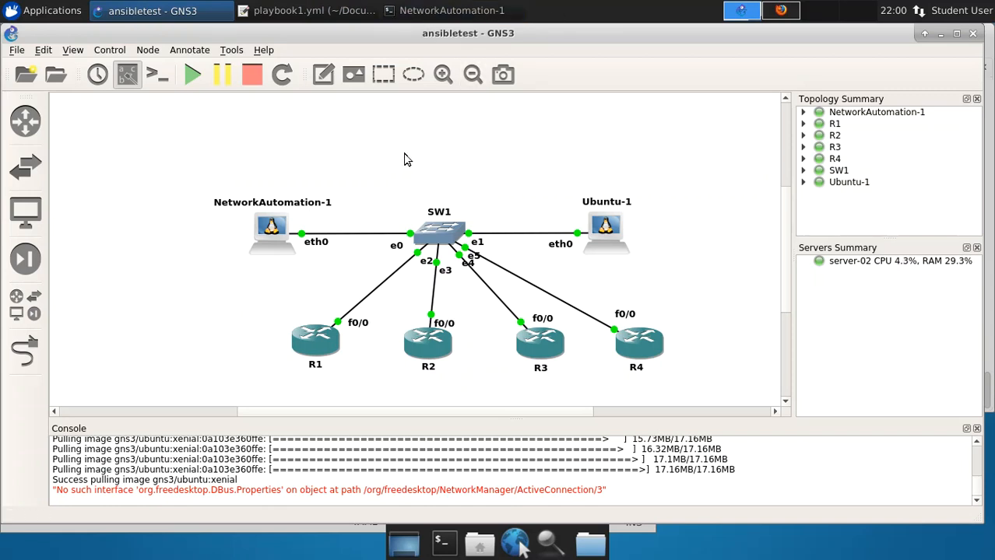
{"action": "left_click", "coordinate": [452, 10]}
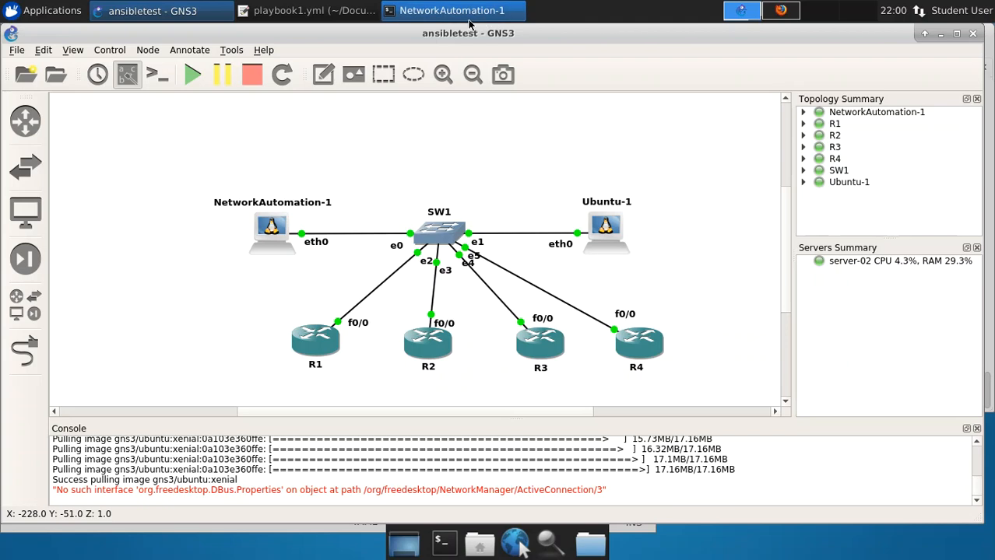
{"action": "mouse_move", "coordinate": [467, 21]}
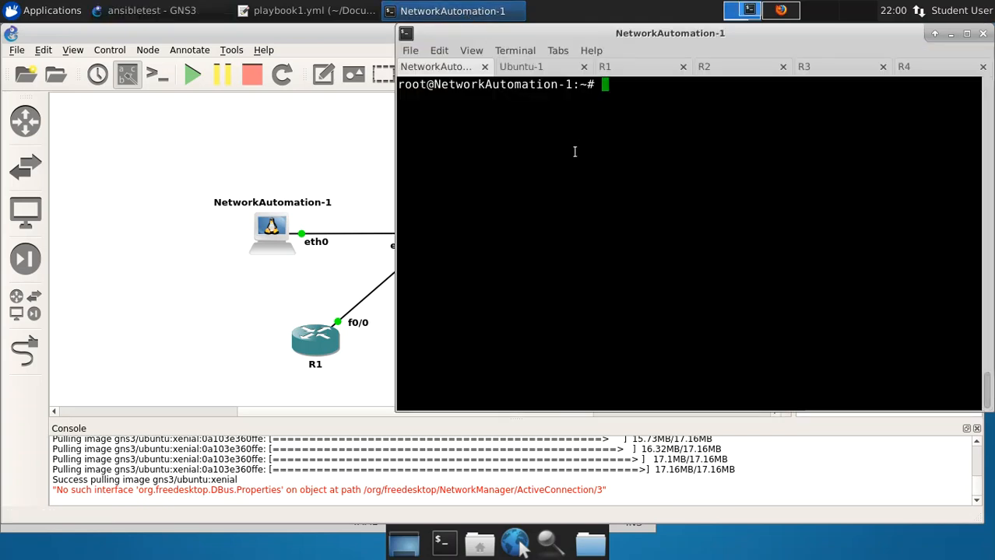
{"action": "mouse_move", "coordinate": [516, 135]}
{"action": "type", "text": "ls"}
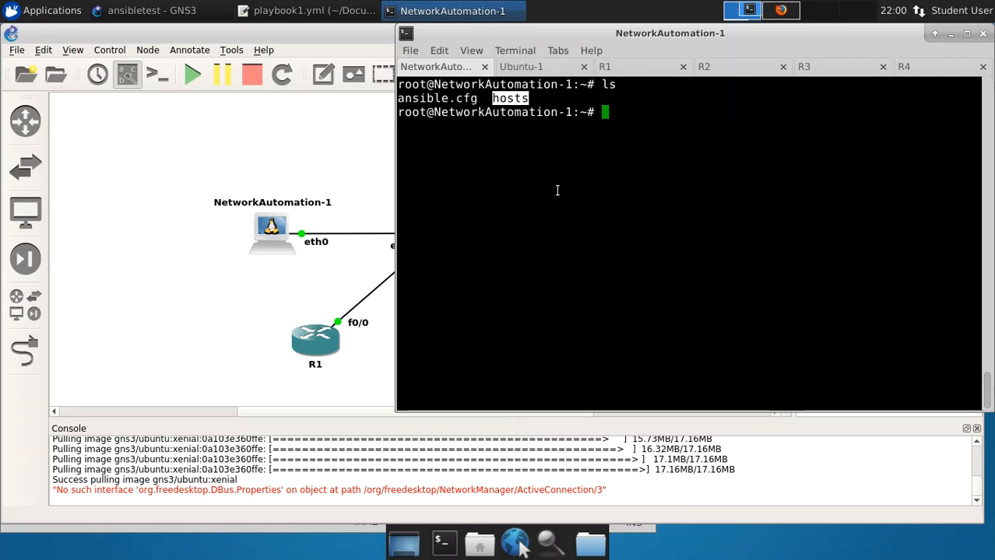
Step: Display the hosts inventory of routers R1–R4, then bring up playbook1.yml
{"action": "type", "text": "cat h"}
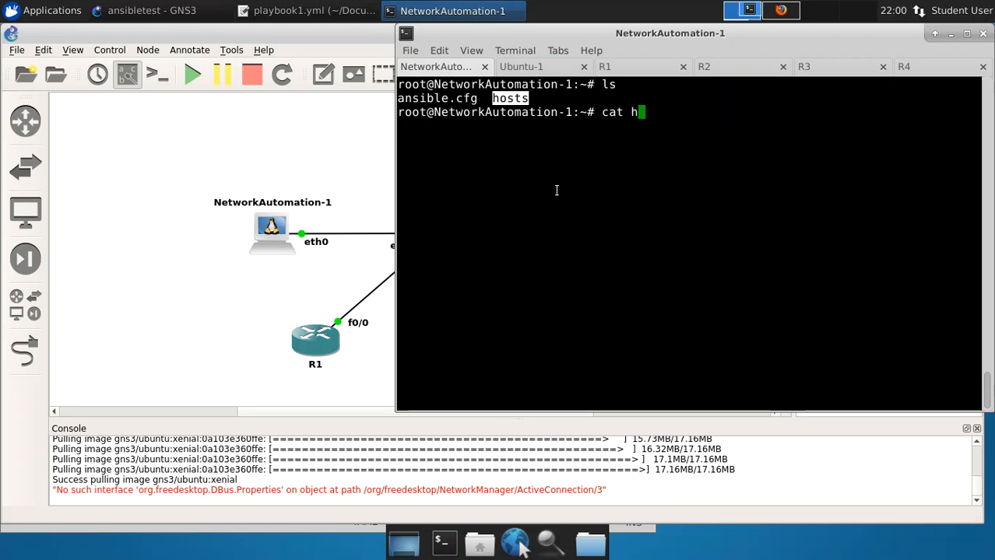
{"action": "key", "text": "Return"}
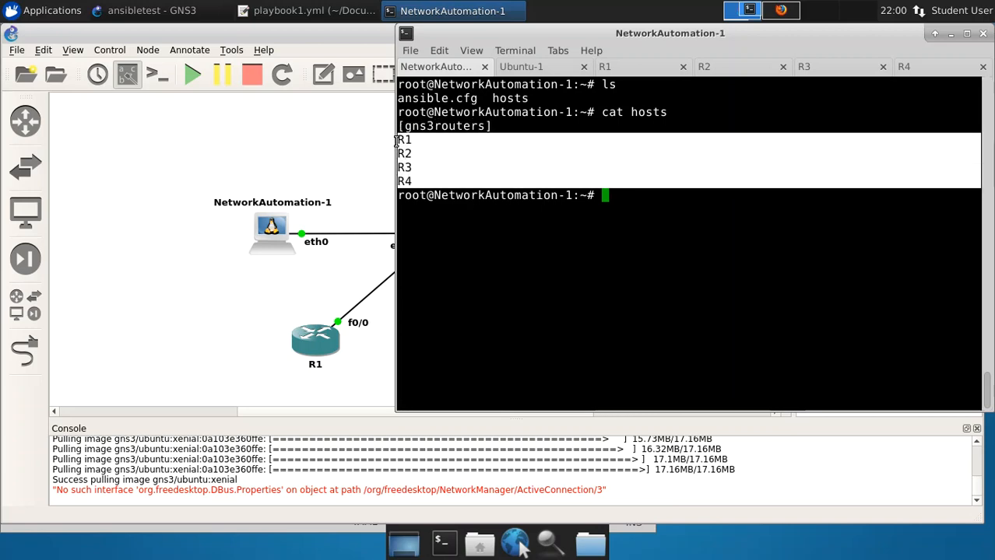
{"action": "mouse_move", "coordinate": [548, 248]}
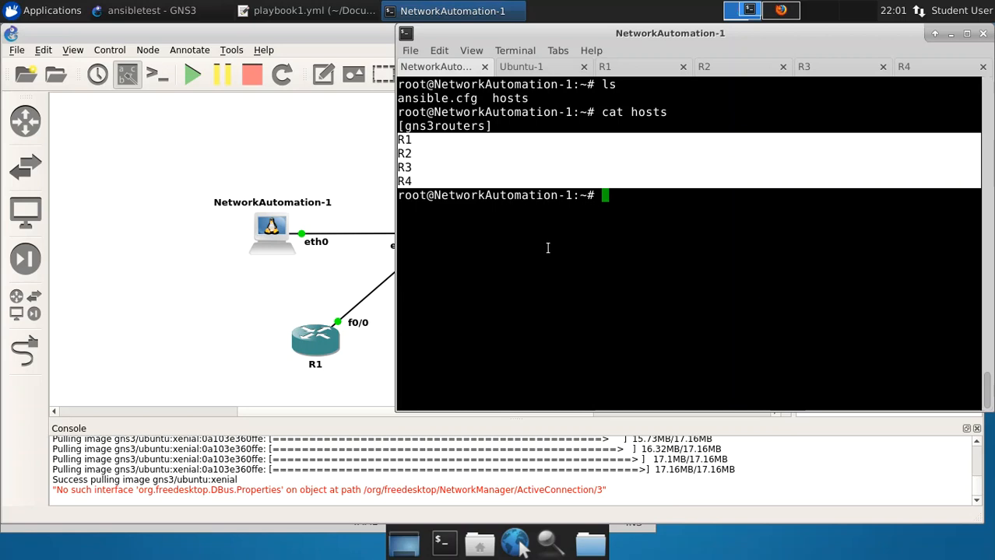
{"action": "mouse_move", "coordinate": [620, 201]}
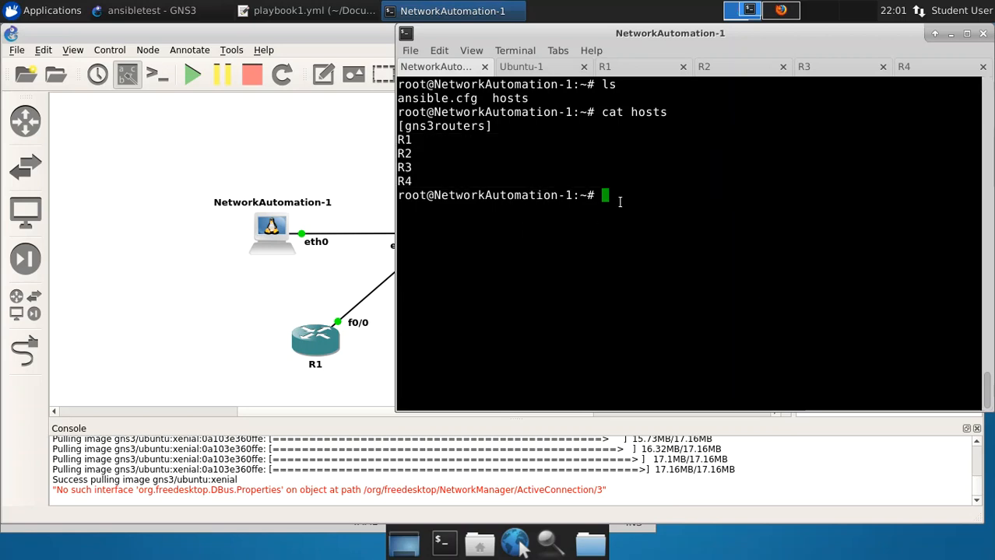
{"action": "mouse_move", "coordinate": [636, 204]}
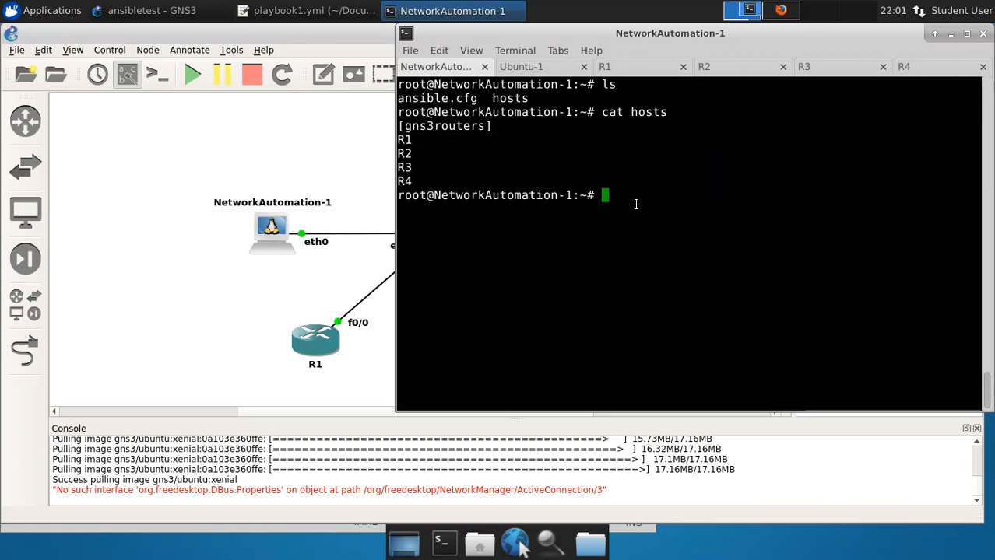
{"action": "mouse_move", "coordinate": [626, 212]}
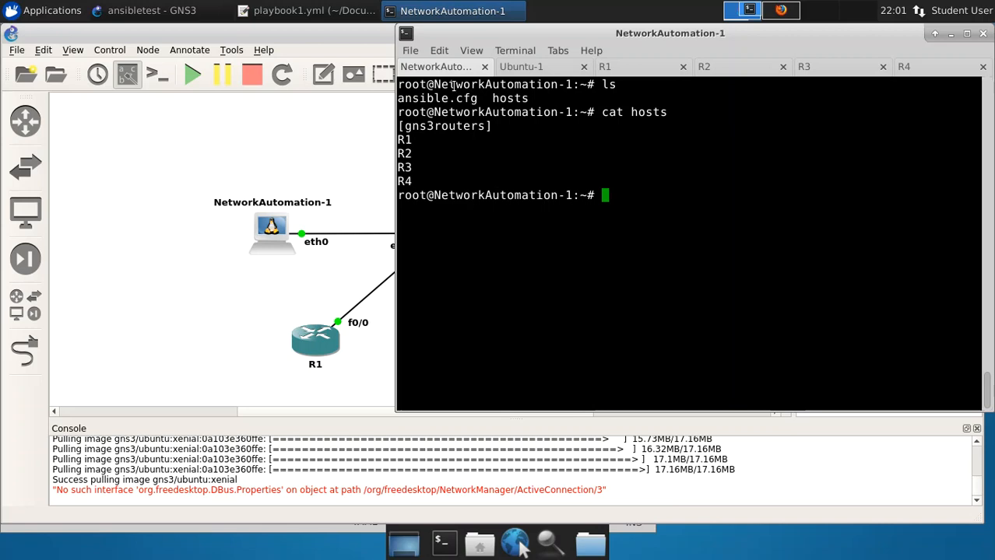
{"action": "left_click", "coordinate": [308, 10]}
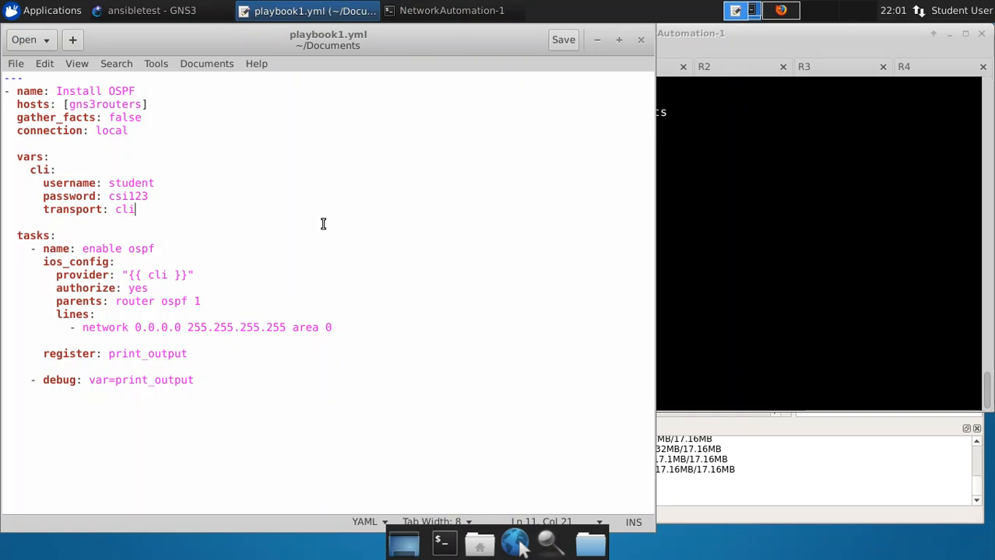
{"action": "mouse_move", "coordinate": [312, 218]}
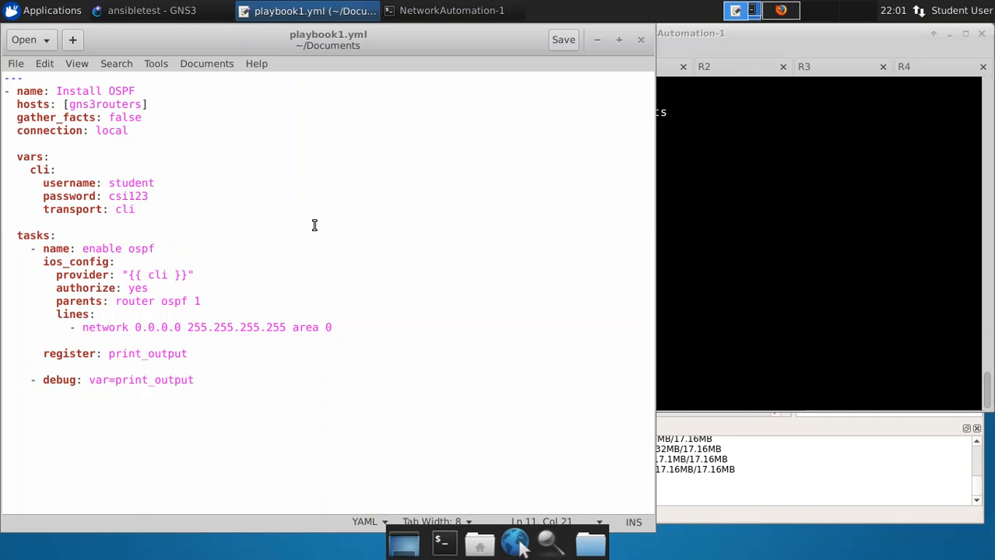
Step: Highlight the [gns3routers] hosts target in playbook1.yml
{"action": "left_click", "coordinate": [136, 209]}
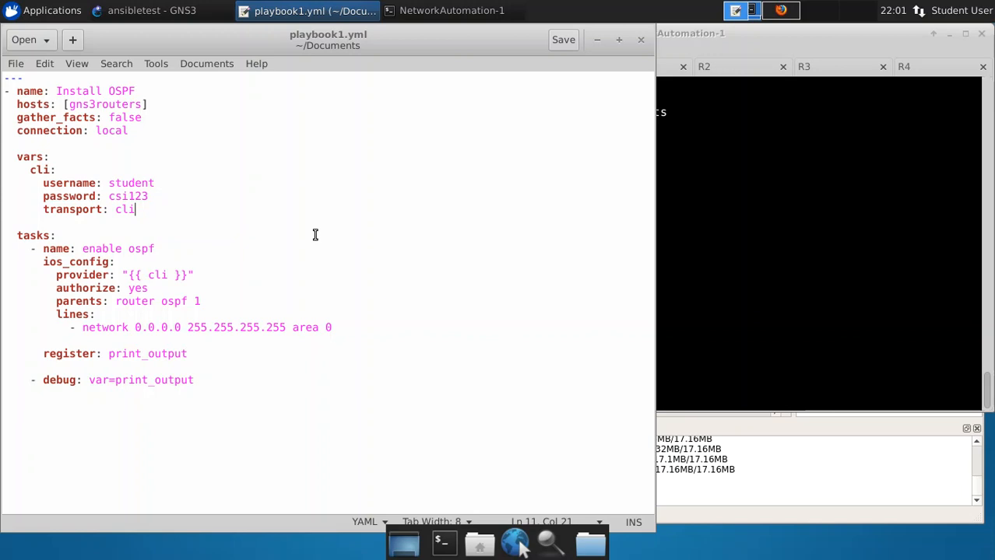
{"action": "mouse_move", "coordinate": [33, 85]}
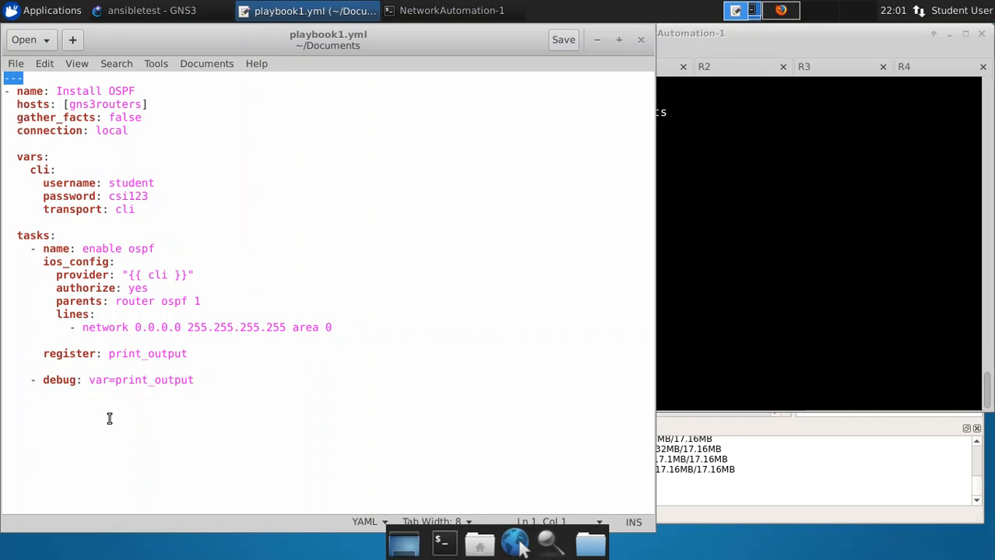
{"action": "mouse_move", "coordinate": [221, 400]}
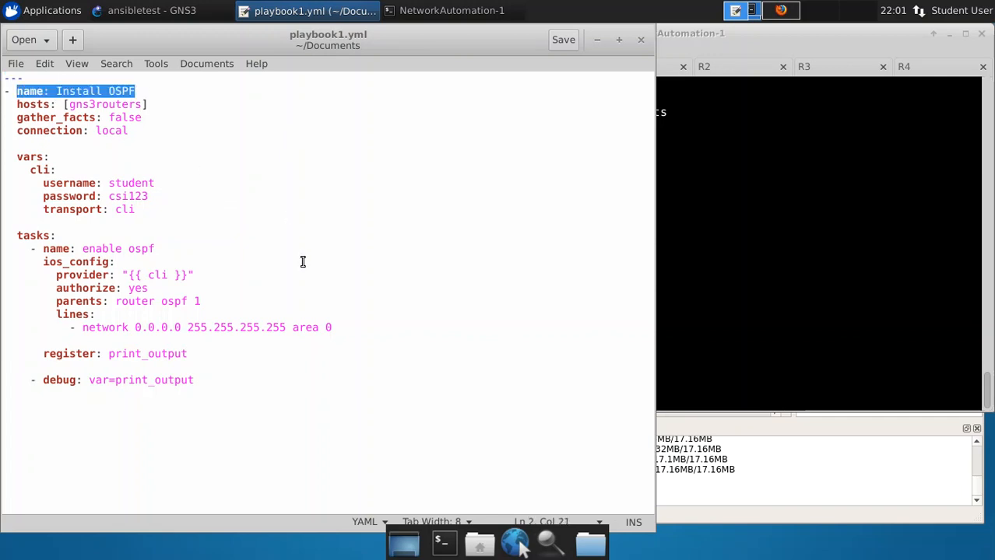
{"action": "mouse_move", "coordinate": [305, 220]}
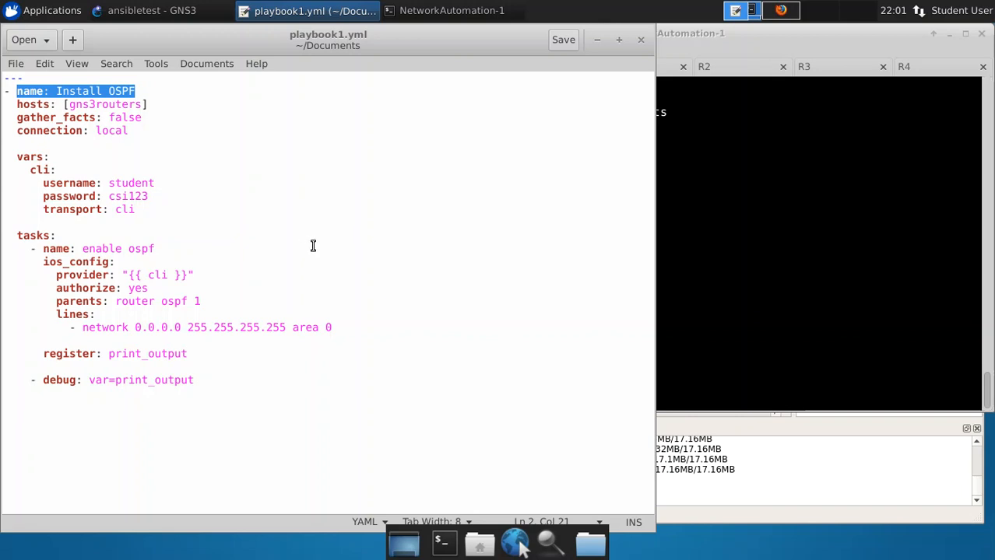
{"action": "mouse_move", "coordinate": [80, 109]}
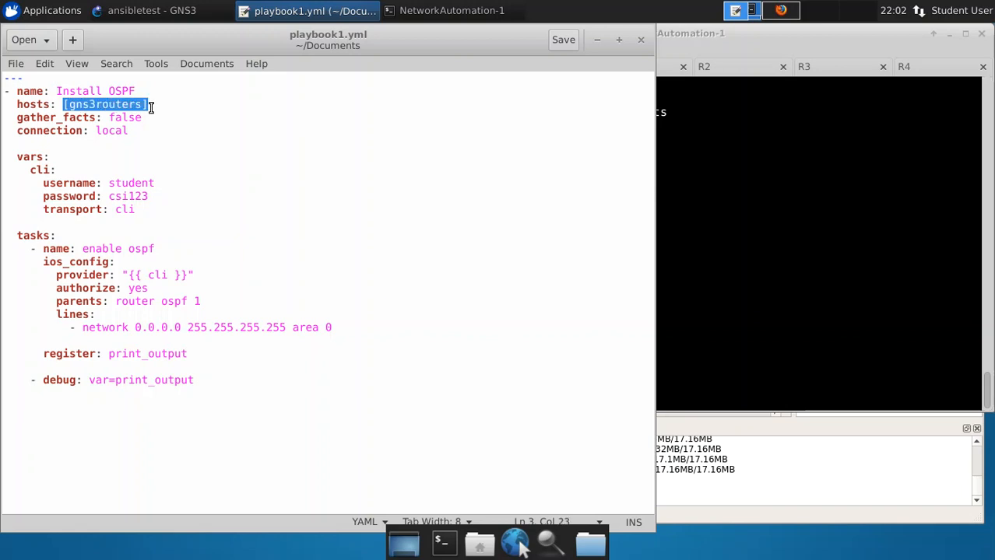
{"action": "mouse_move", "coordinate": [276, 232]}
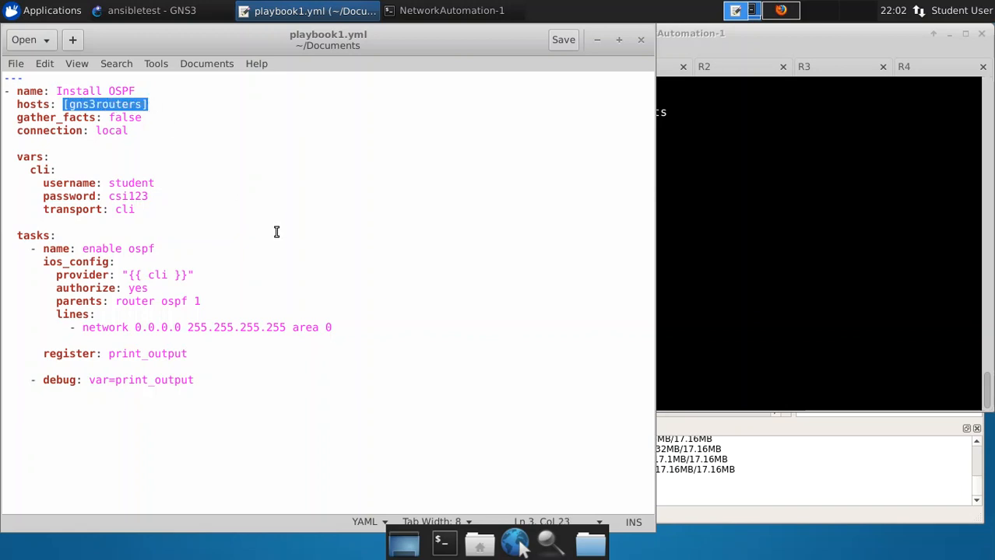
{"action": "mouse_move", "coordinate": [261, 163]}
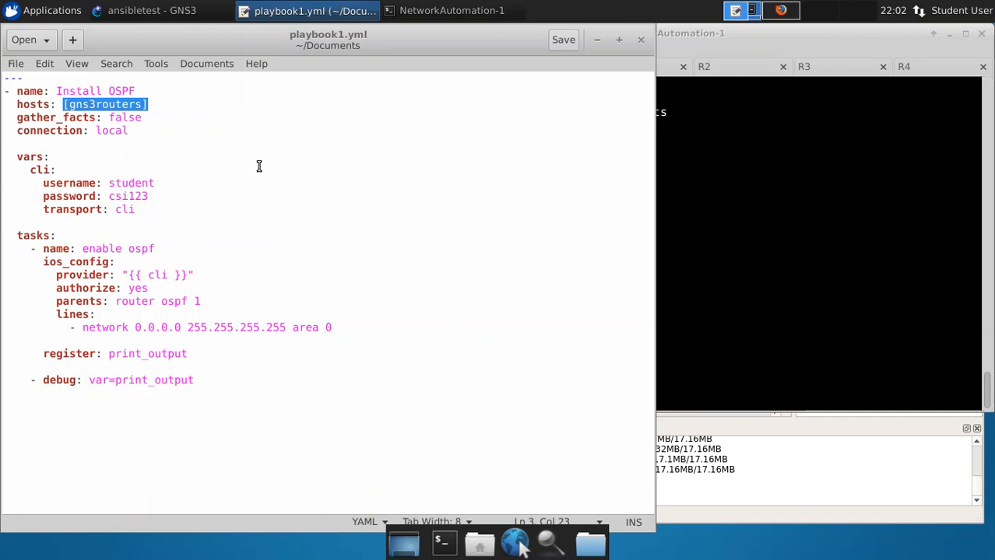
{"action": "mouse_move", "coordinate": [252, 169]}
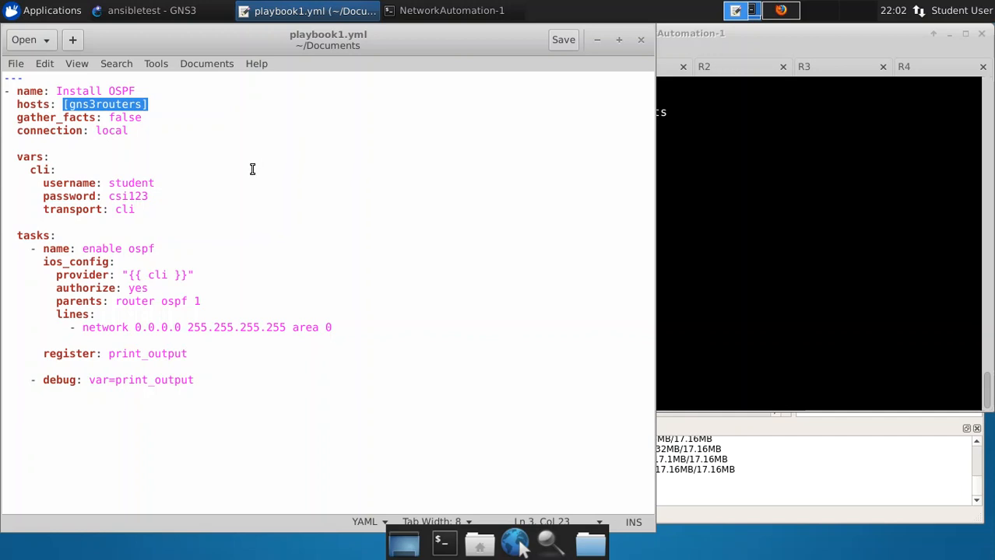
{"action": "mouse_move", "coordinate": [201, 166]}
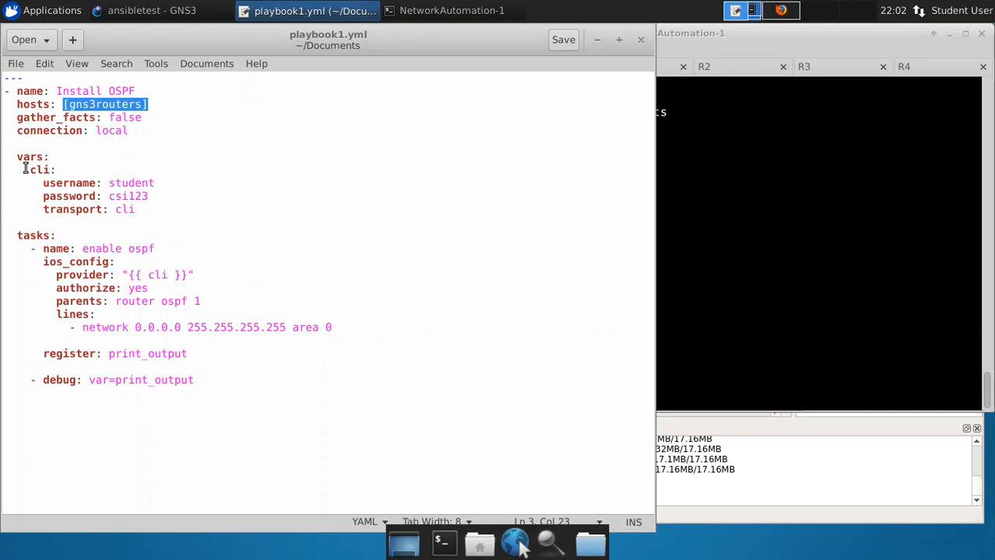
{"action": "double_click", "coordinate": [30, 157]}
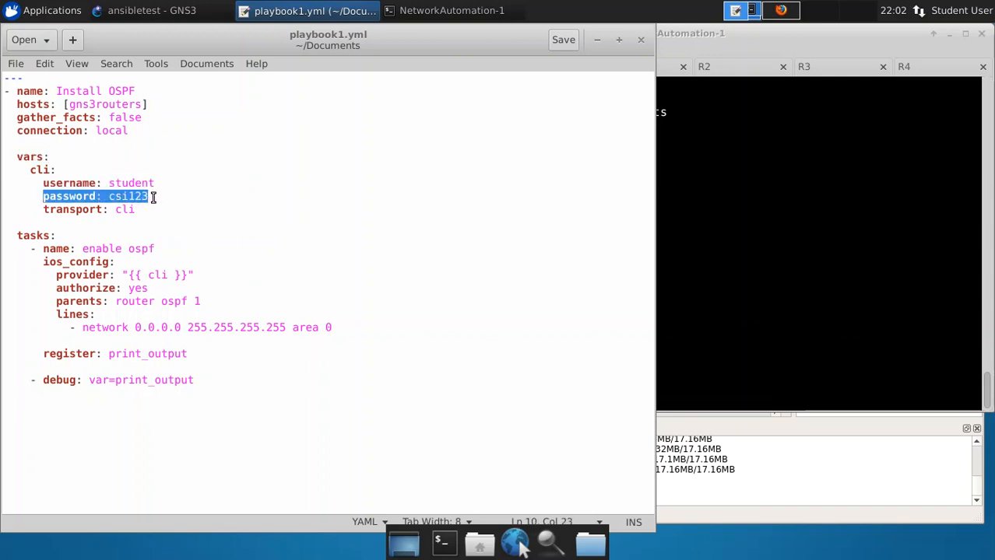
{"action": "mouse_move", "coordinate": [252, 212]}
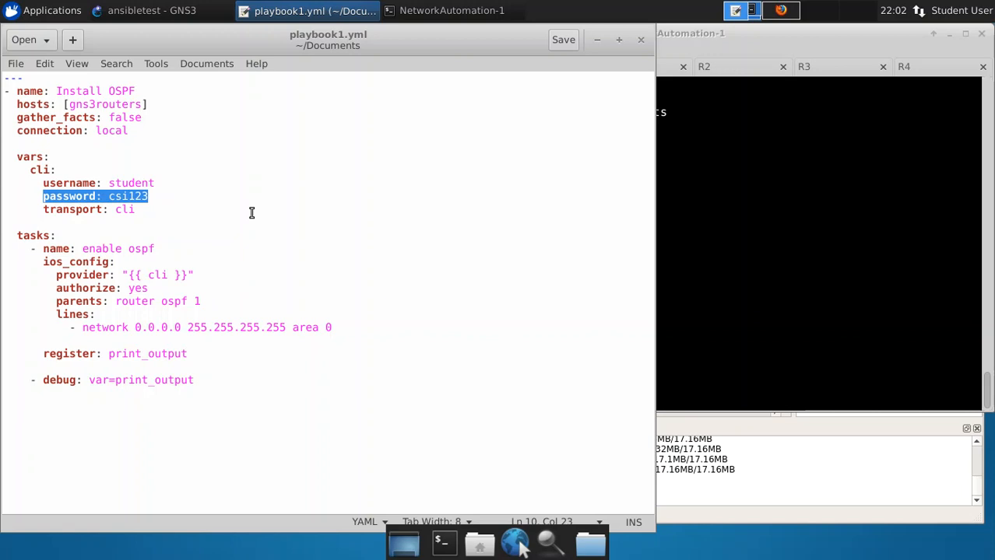
{"action": "mouse_move", "coordinate": [243, 218]}
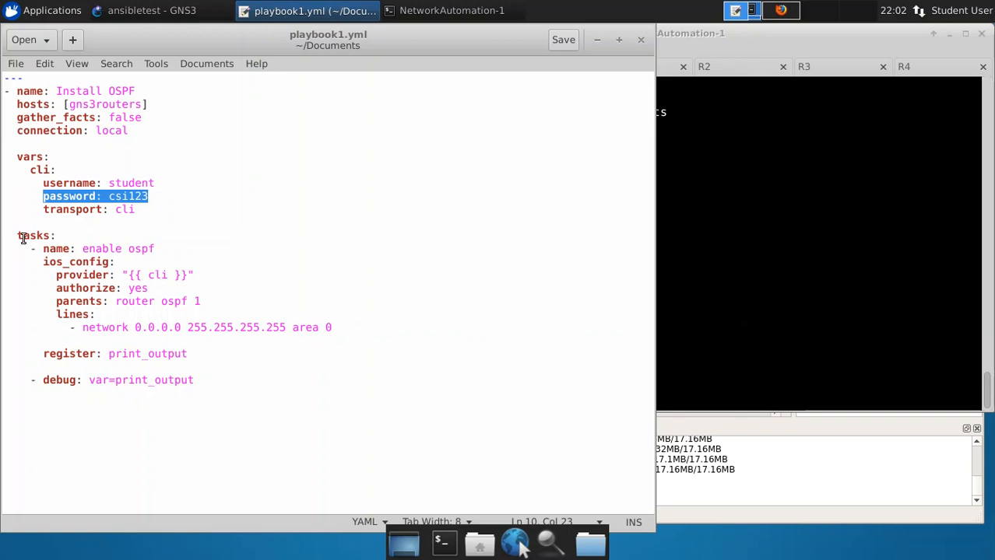
{"action": "double_click", "coordinate": [35, 235]}
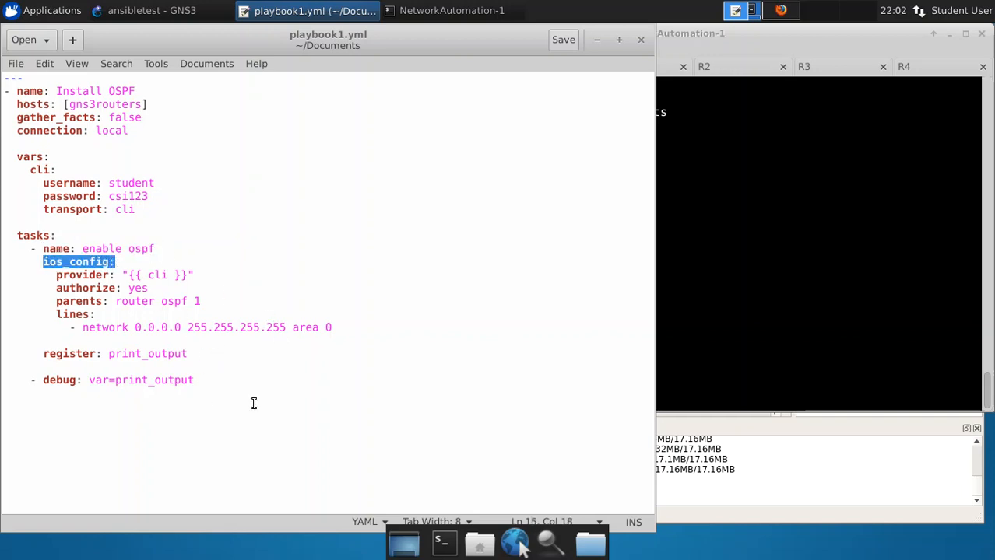
{"action": "mouse_move", "coordinate": [217, 335]}
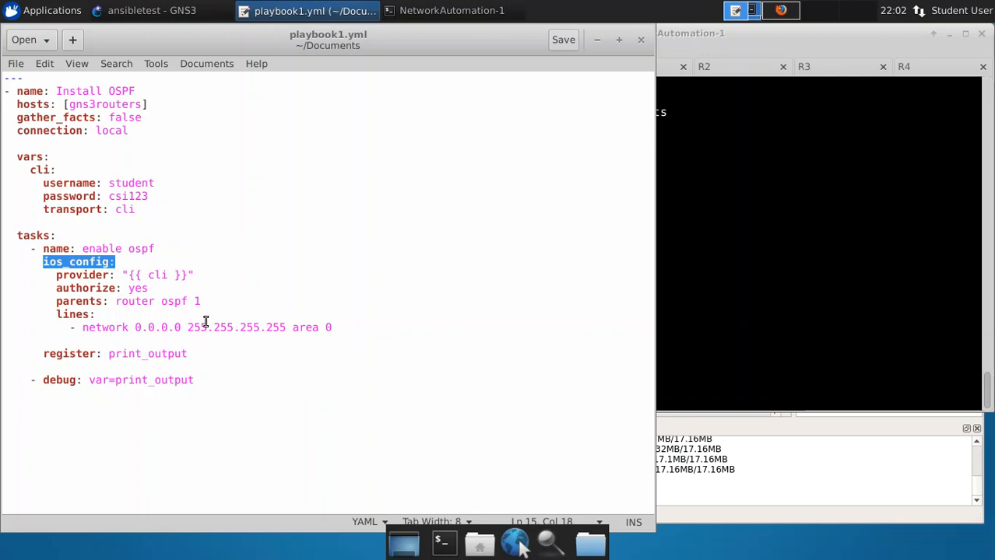
Step: Highlight the router ospf 1 parent and network area 0 line, then return to the terminal
{"action": "double_click", "coordinate": [151, 302]}
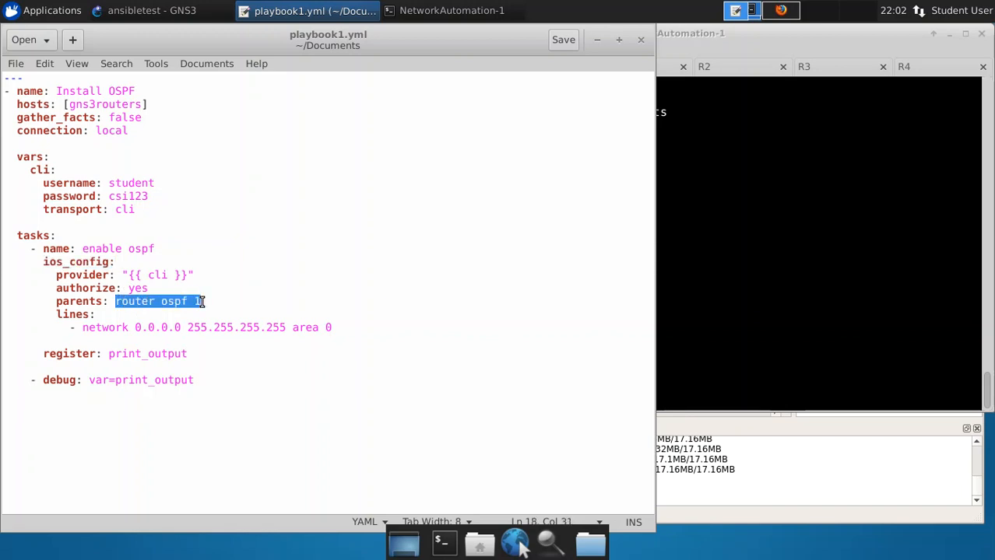
{"action": "left_click", "coordinate": [137, 327]}
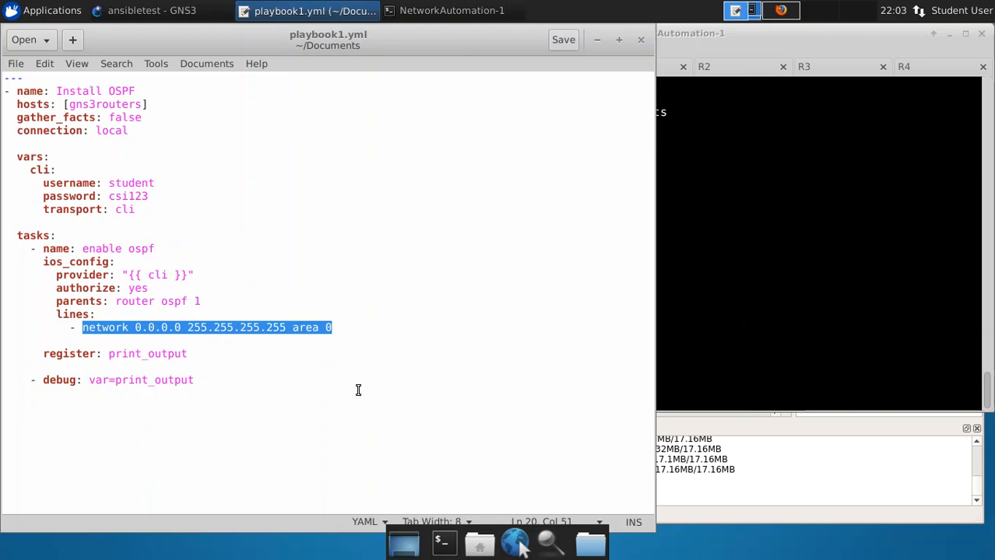
{"action": "mouse_move", "coordinate": [273, 369]}
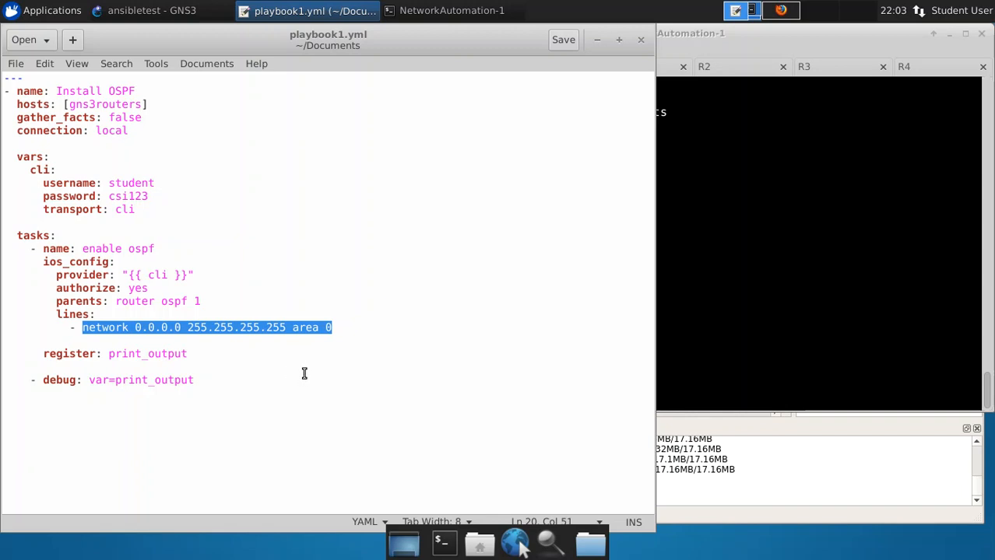
{"action": "mouse_move", "coordinate": [337, 341]}
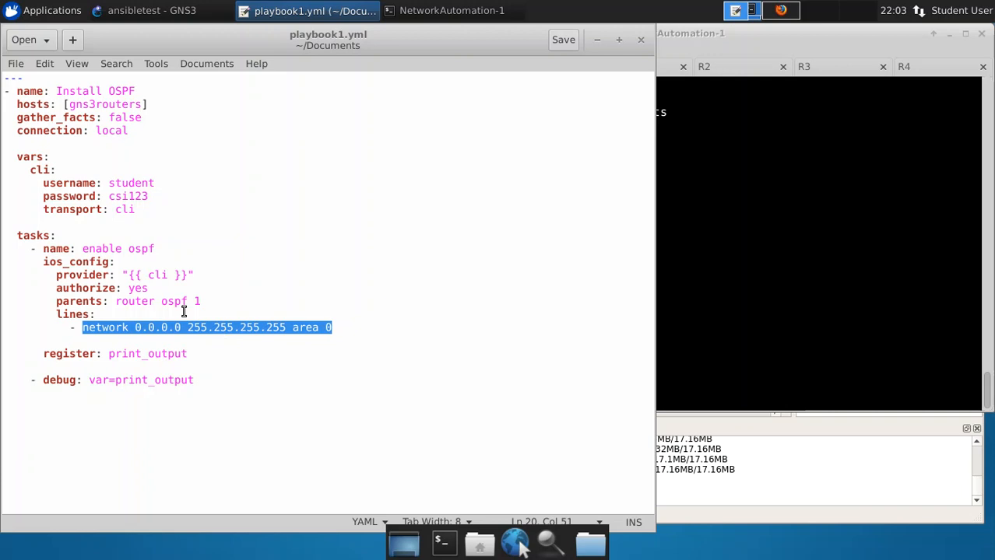
{"action": "mouse_move", "coordinate": [255, 320]}
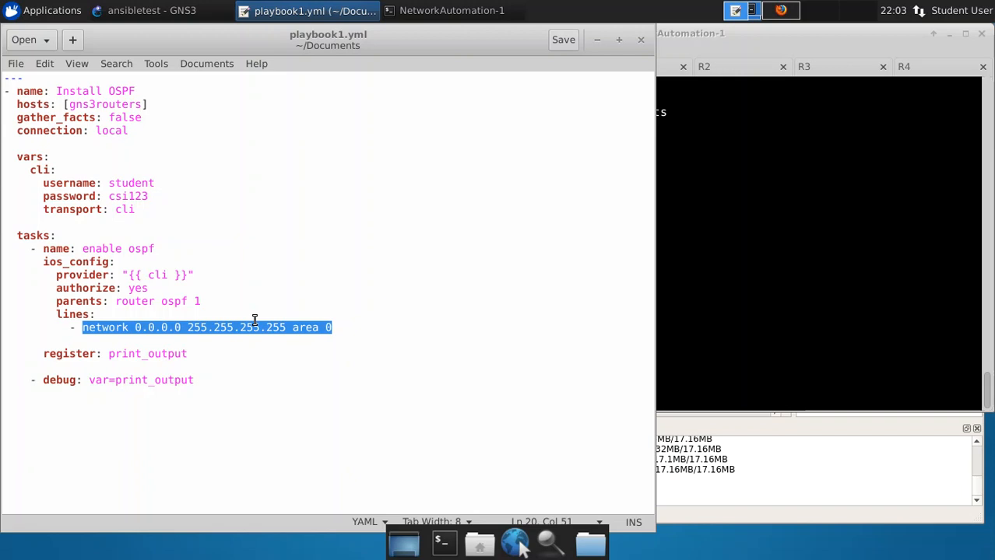
{"action": "mouse_move", "coordinate": [252, 298]}
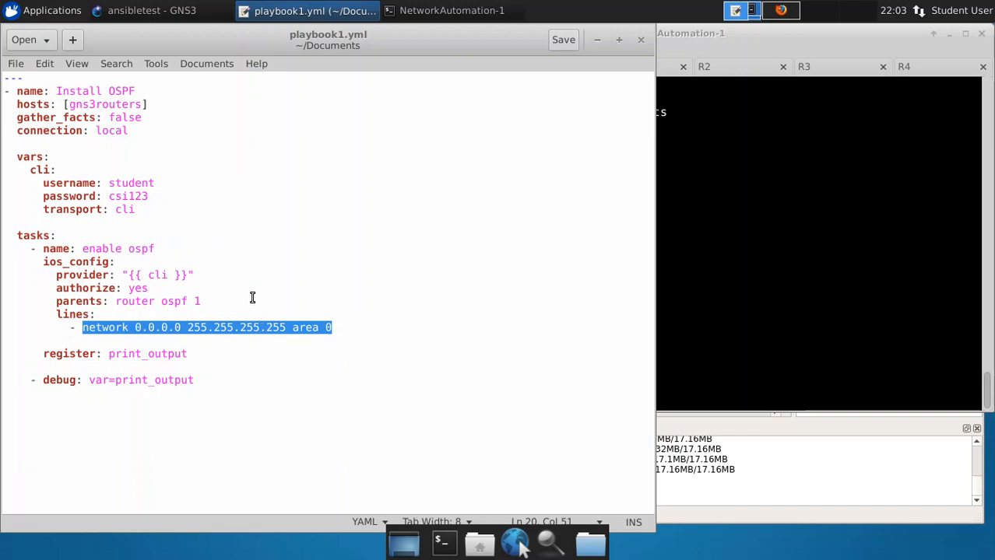
{"action": "mouse_move", "coordinate": [704, 366]}
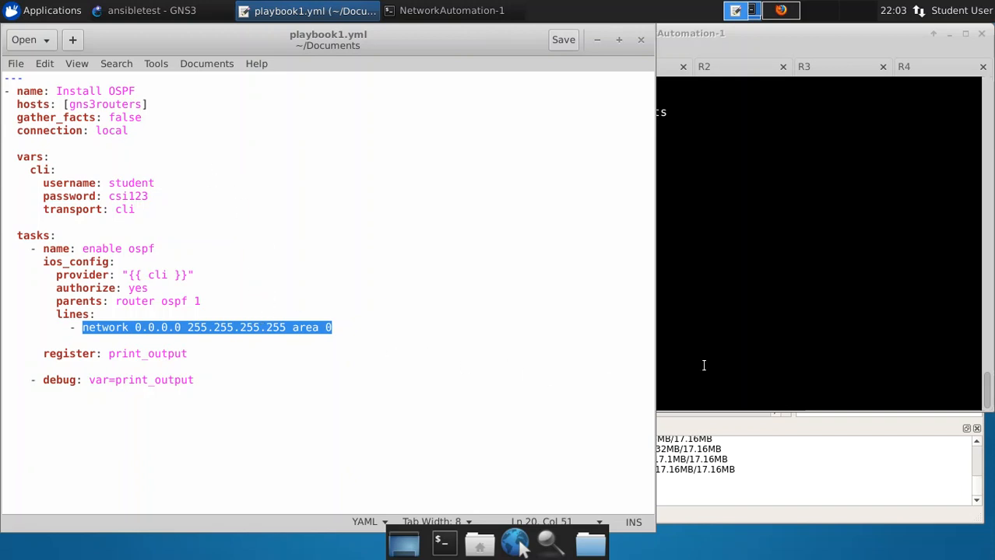
{"action": "left_click", "coordinate": [452, 10]}
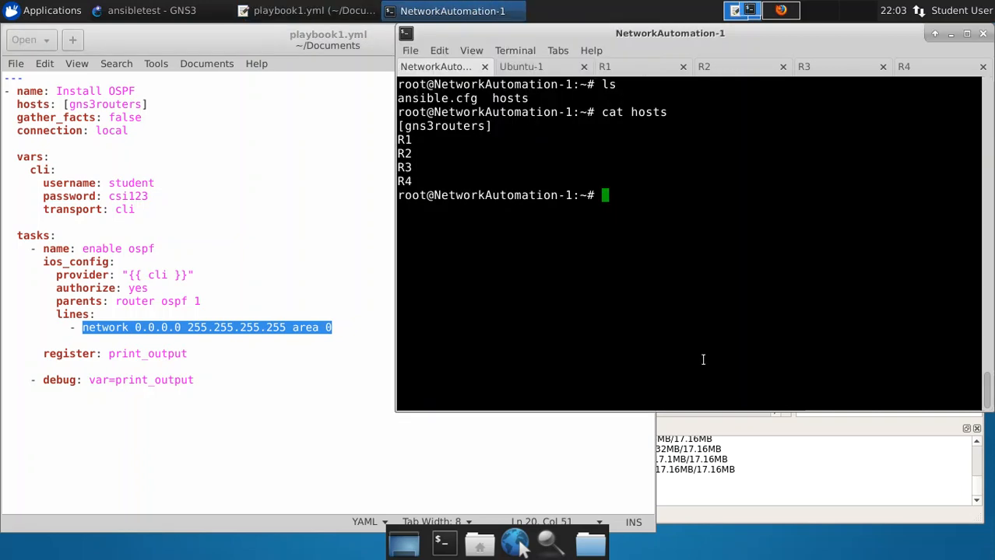
{"action": "mouse_move", "coordinate": [646, 304]}
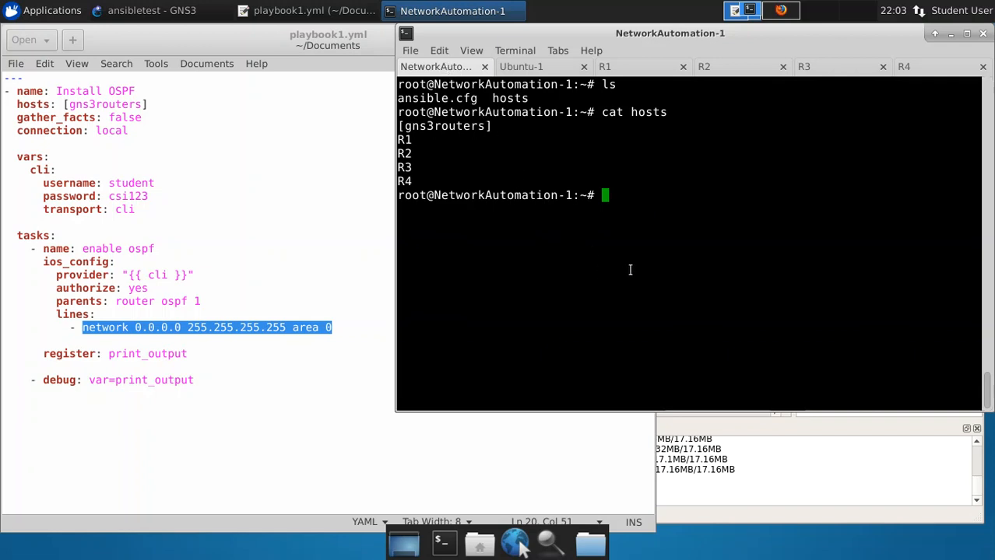
Step: Begin typing a nano playbook1.yml command, then abandon it
{"action": "type", "text": "nano"}
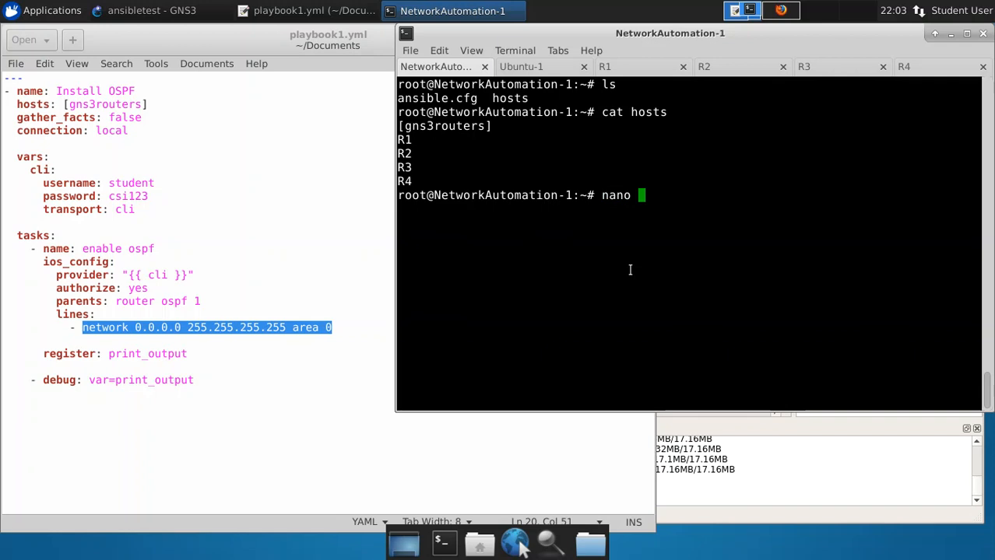
{"action": "type", "text": "playbook"}
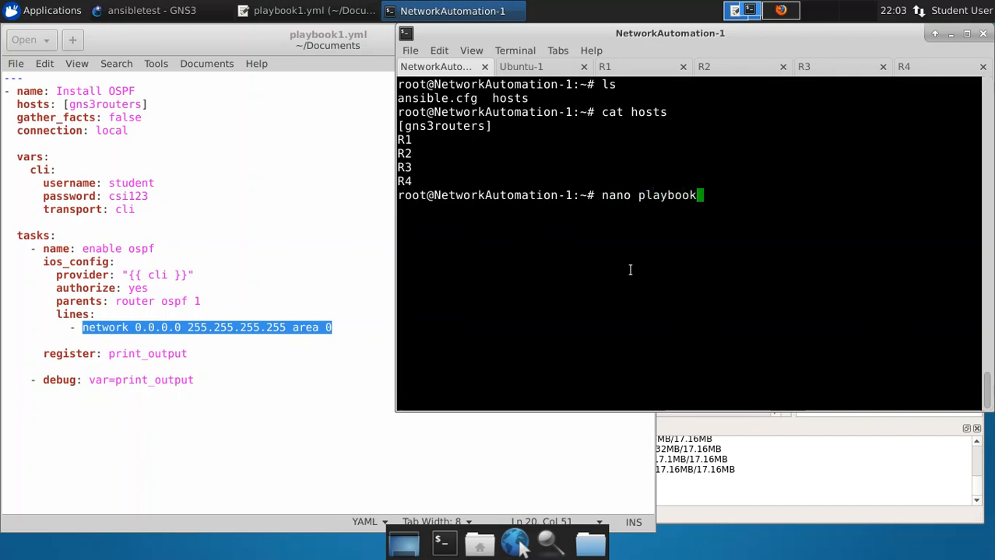
{"action": "type", "text": "1.yml"}
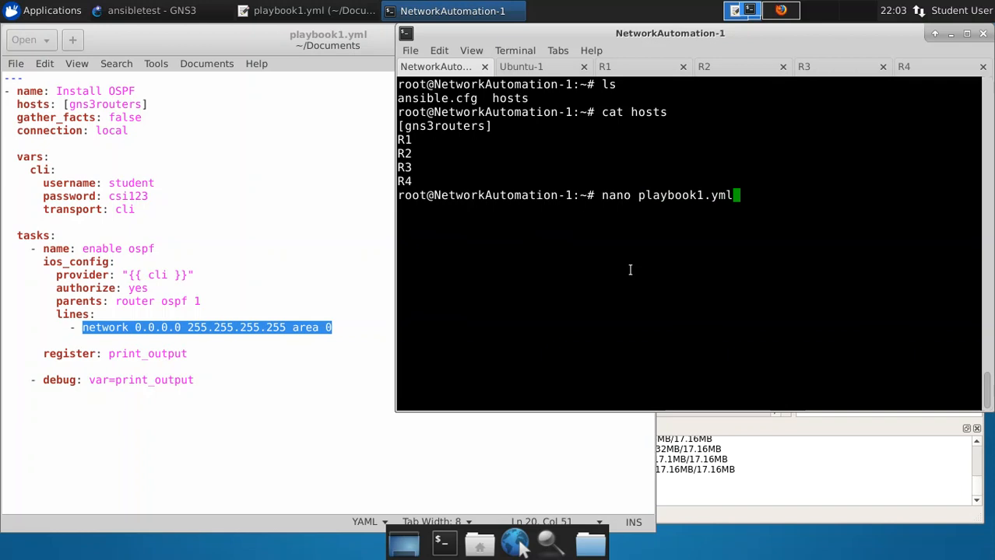
{"action": "key", "text": "BackSpace"}
{"action": "type", "text": "ls"}
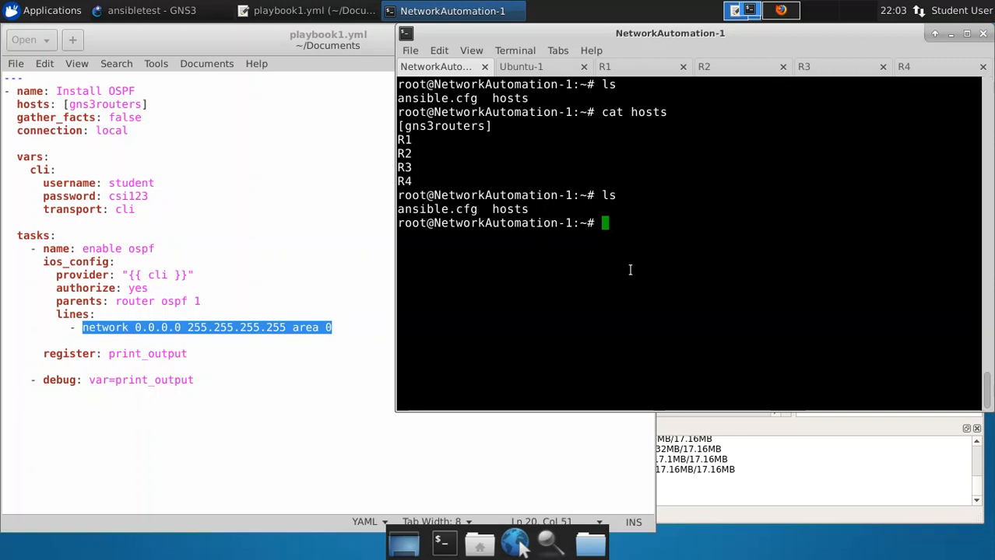
Step: Run nano playbook1.yml to create the empty playbook file
{"action": "type", "text": "nano pl"}
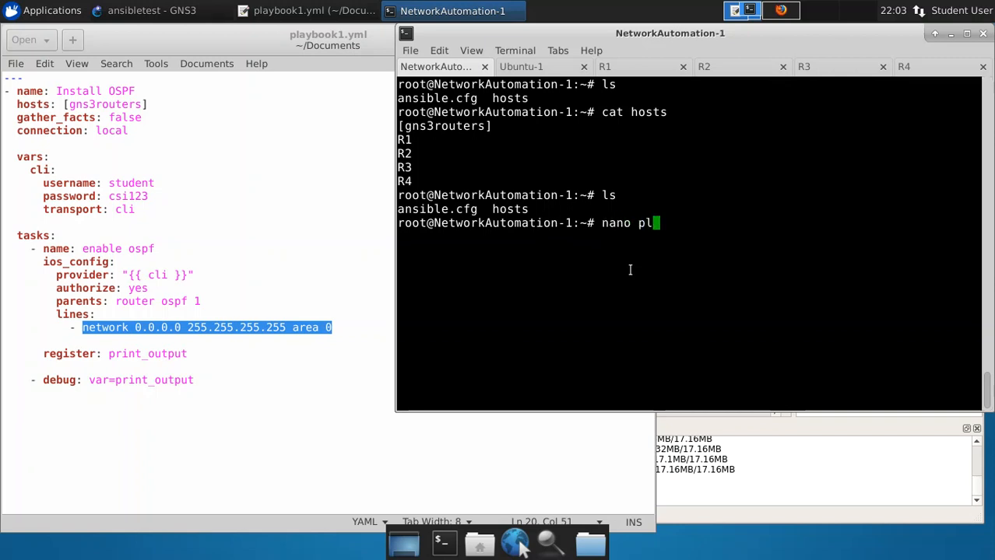
{"action": "type", "text": "ayn"}
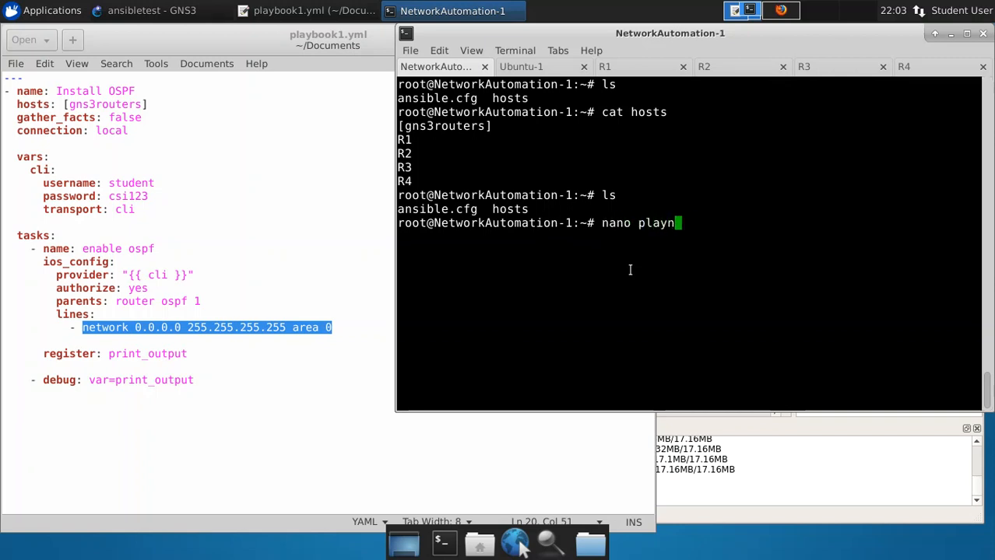
{"action": "type", "text": "book1"}
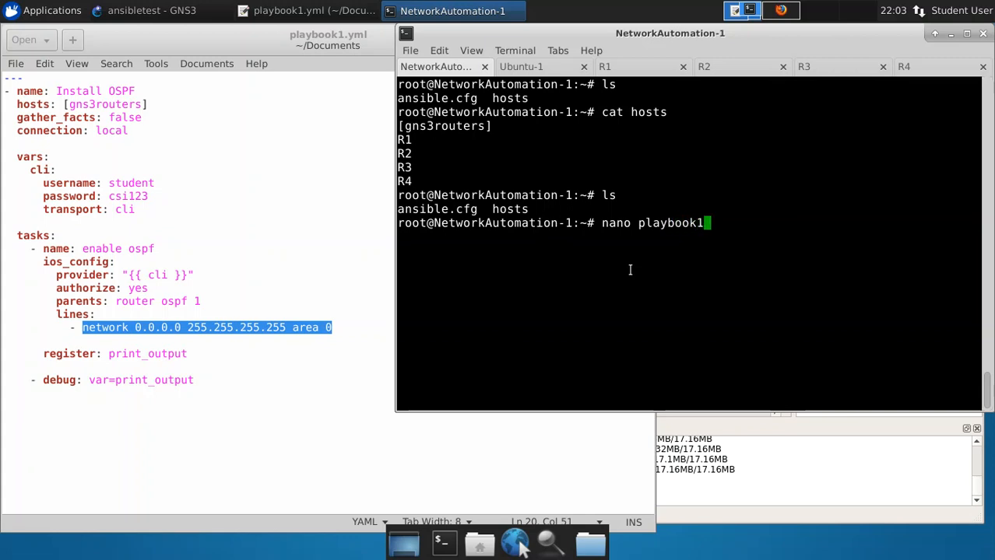
{"action": "type", "text": ".yml"}
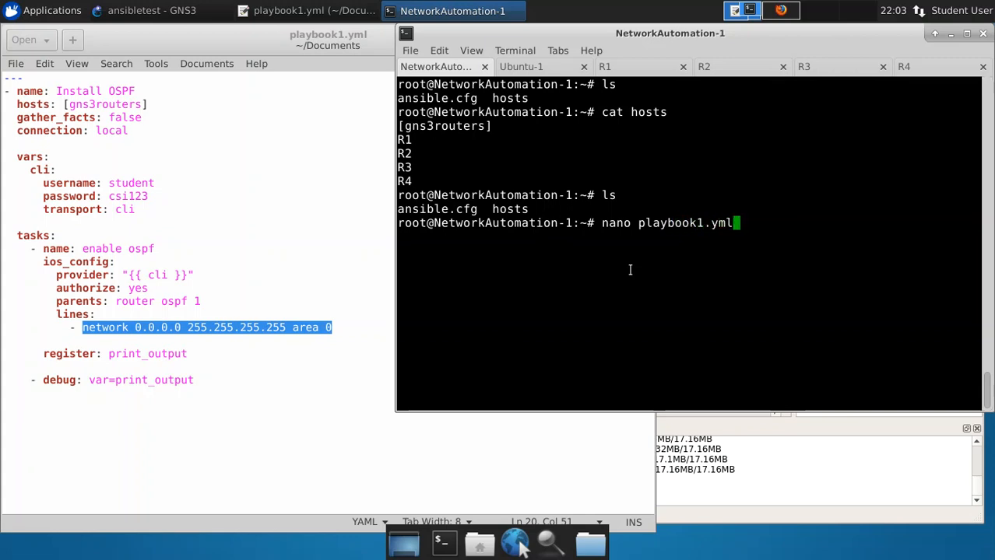
{"action": "key", "text": "Return"}
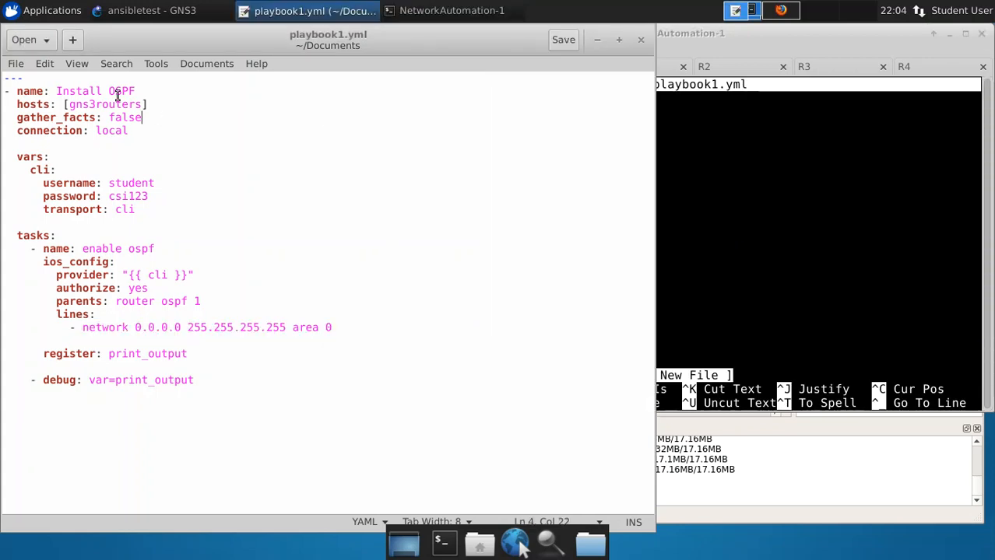
Step: Copy the whole OSPF playbook from gedit, paste it into nano, and save with Ctrl+X
{"action": "left_click_drag", "start_coordinate": [116, 91], "coordinate": [193, 327]}
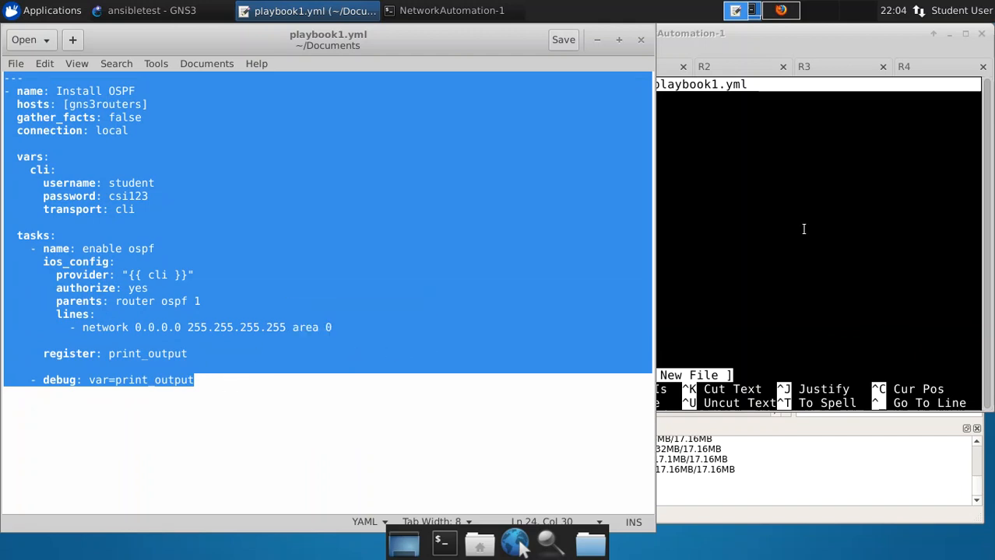
{"action": "right_click", "coordinate": [803, 229]}
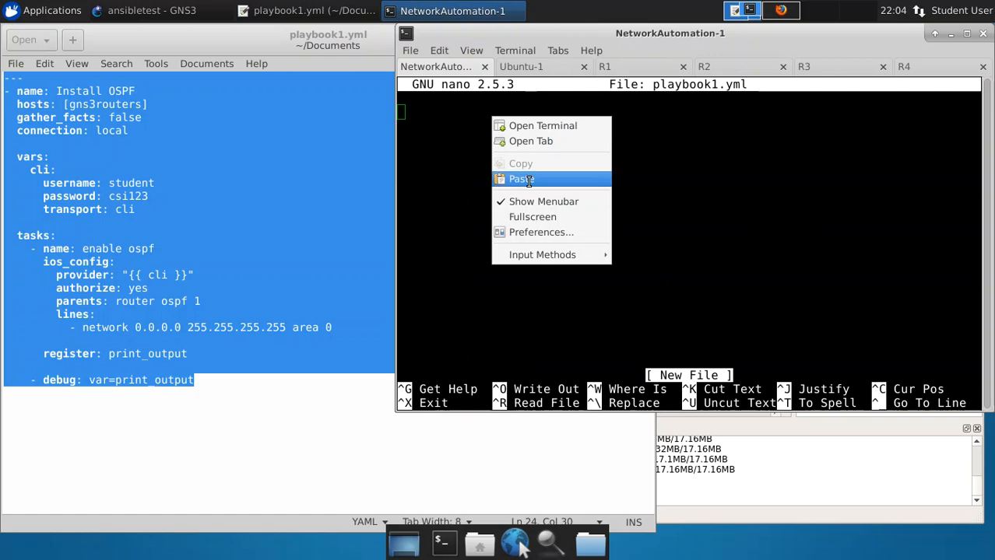
{"action": "left_click", "coordinate": [519, 179]}
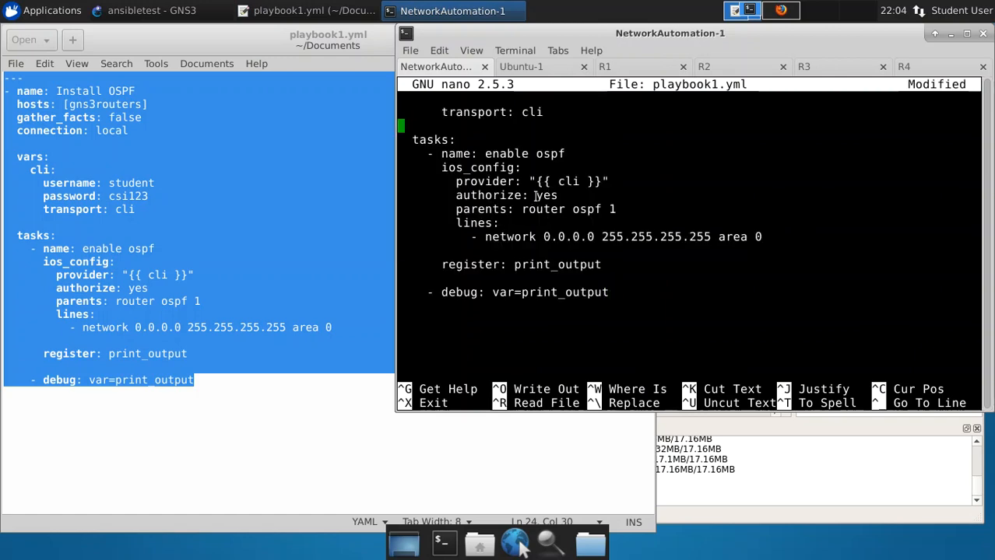
{"action": "scroll", "scroll_direction": "up", "scroll_amount": 3}
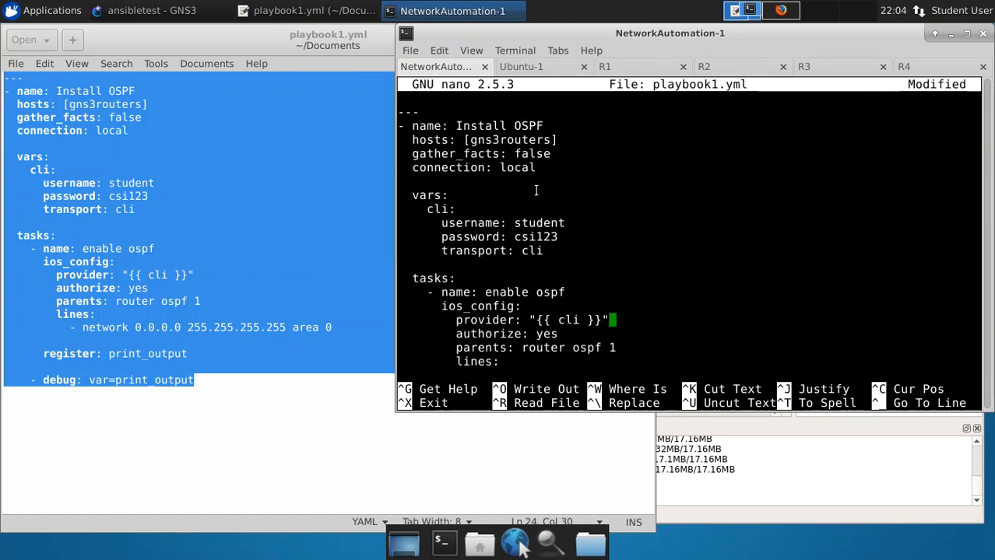
{"action": "scroll", "scroll_direction": "down", "scroll_amount": 3}
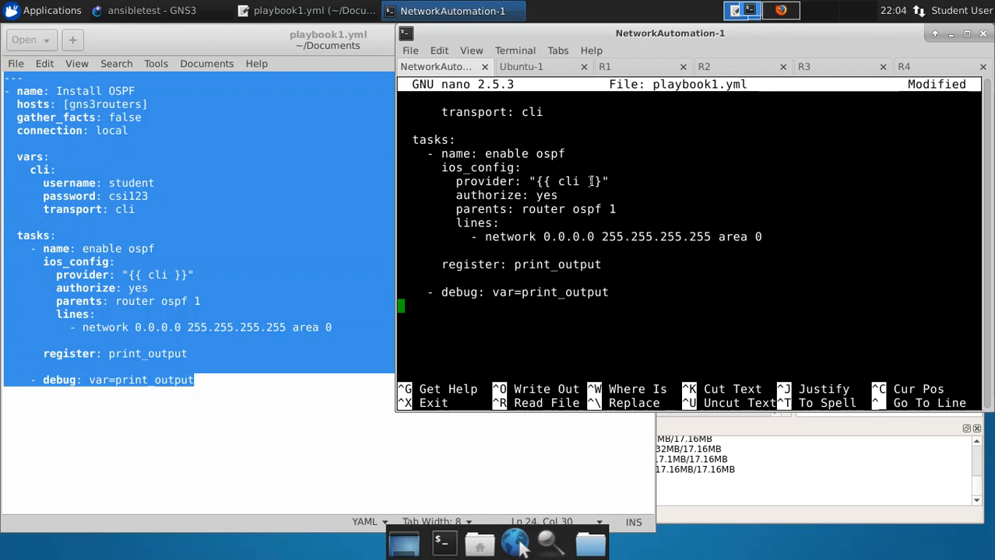
{"action": "mouse_move", "coordinate": [569, 209]}
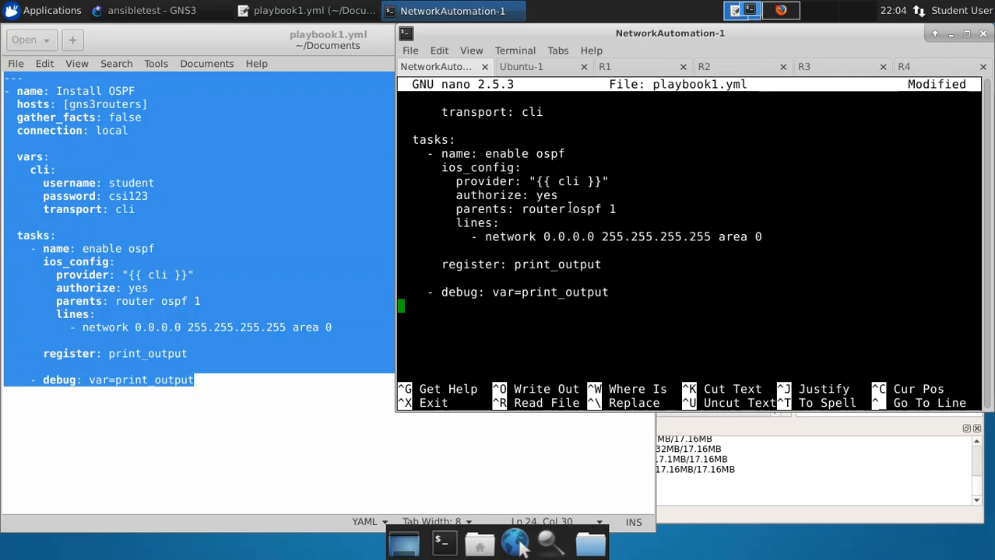
{"action": "key", "text": "ctrl+x"}
{"action": "type", "text": "ls"}
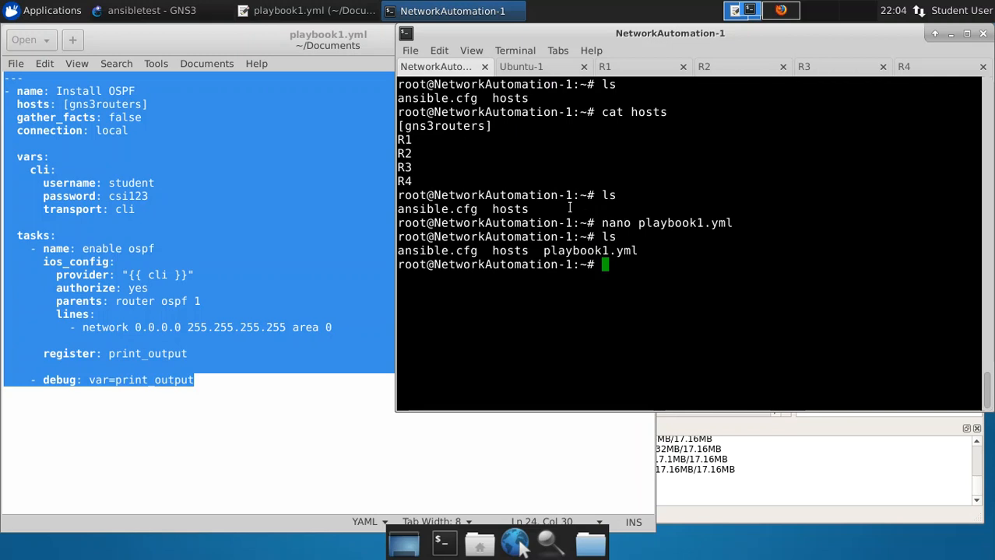
Step: Switch the terminal to the R1 router console at the R1# prompt
{"action": "double_click", "coordinate": [590, 250]}
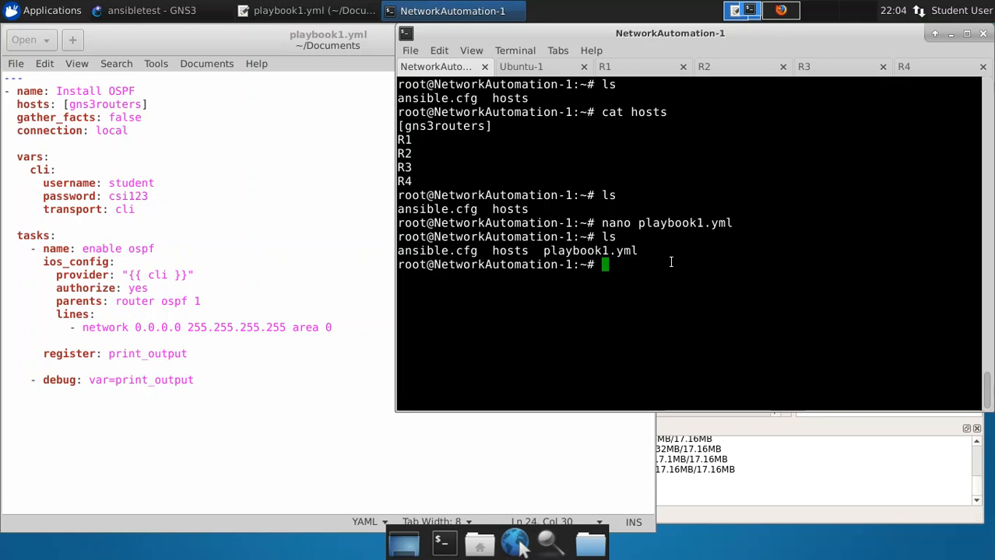
{"action": "mouse_move", "coordinate": [696, 278]}
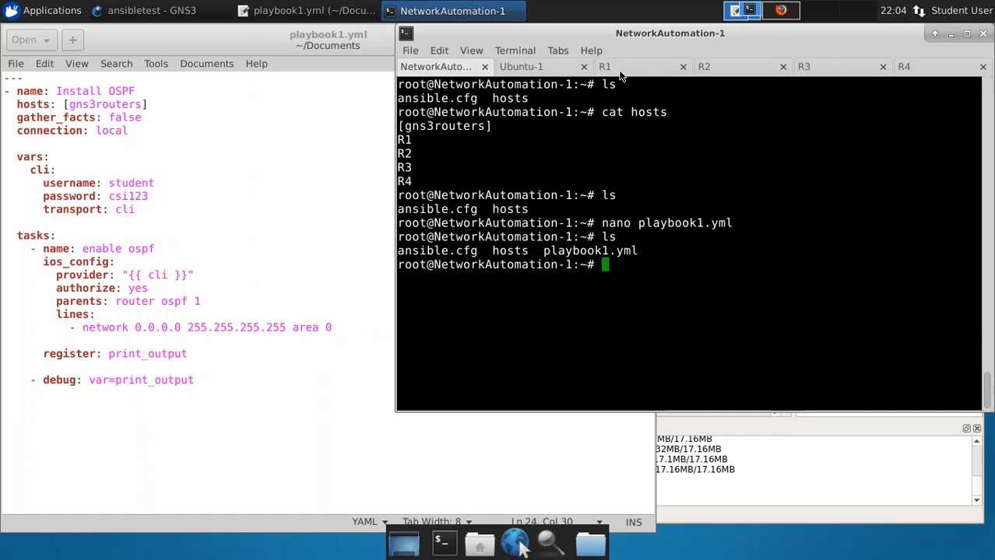
{"action": "left_click", "coordinate": [605, 67]}
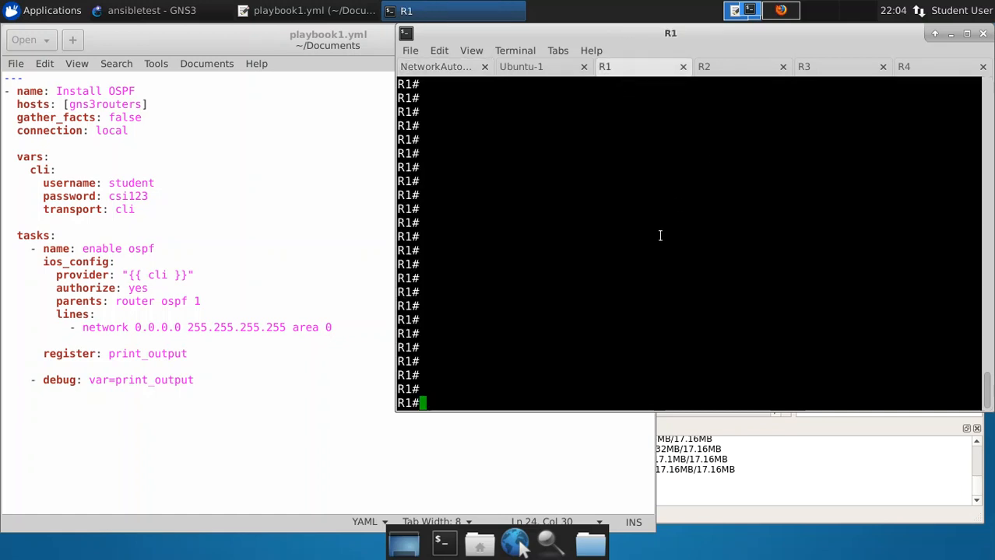
Step: Run show ip protocols on R1, R2, R3 and R4, then return to NetworkAutomation-1
{"action": "type", "text": "show ip p"}
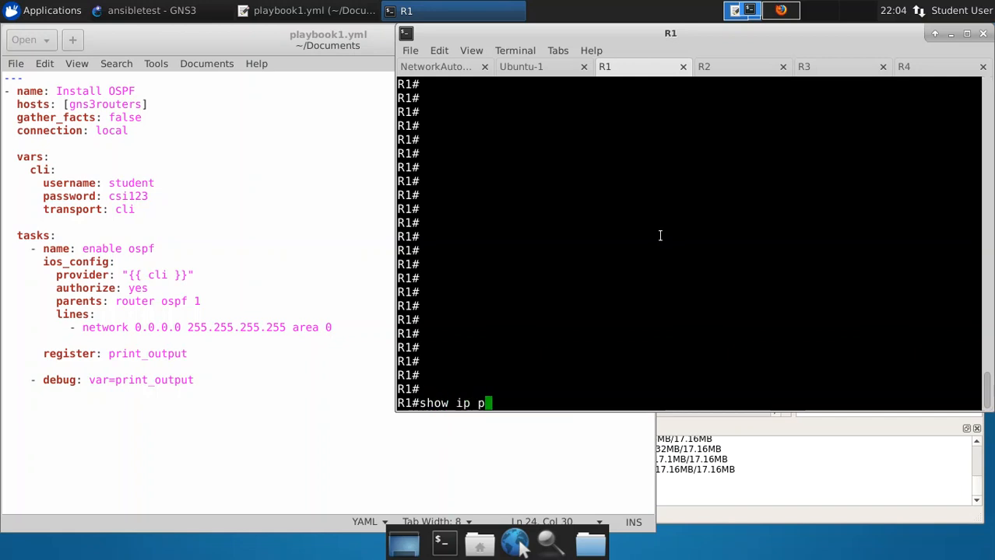
{"action": "key", "text": "Return"}
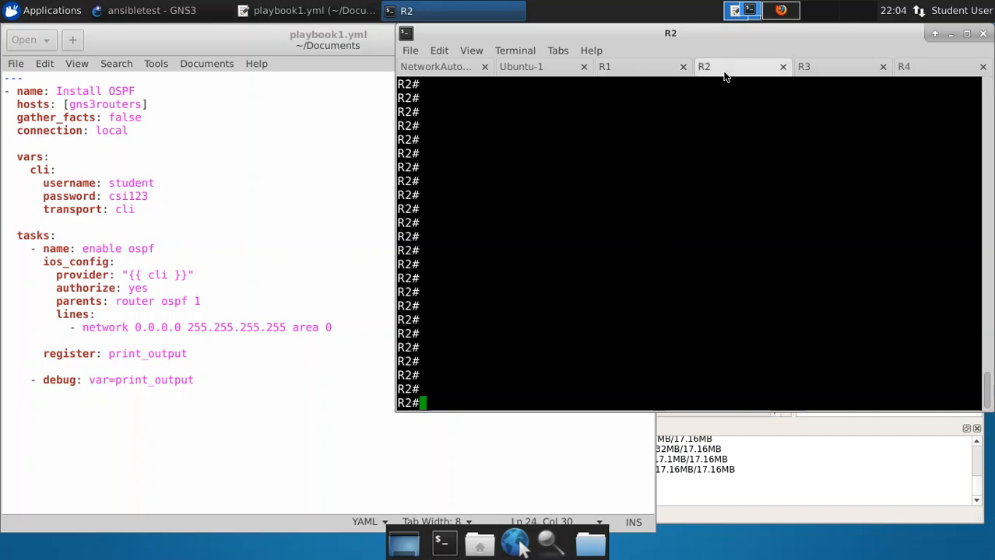
{"action": "type", "text": "show ip prot"}
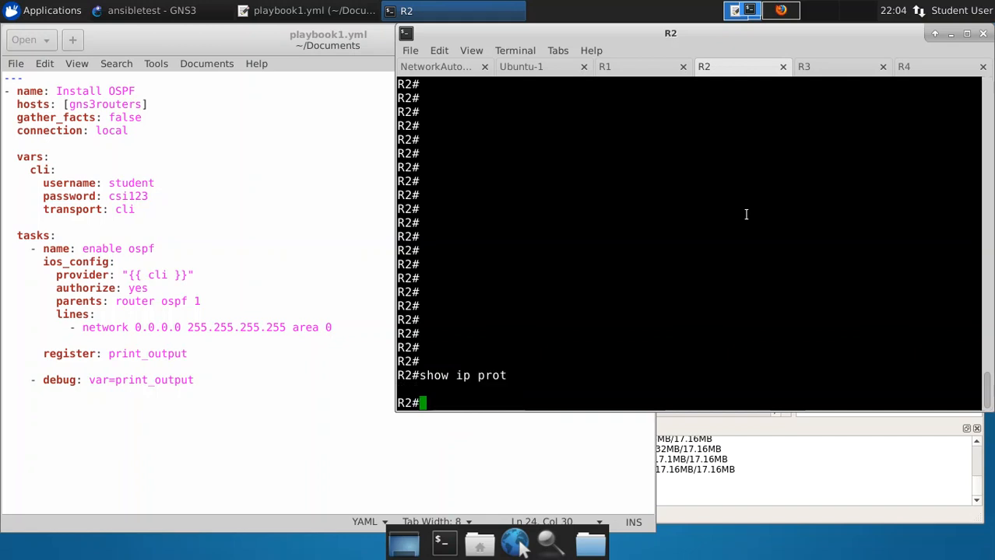
{"action": "left_click", "coordinate": [804, 66]}
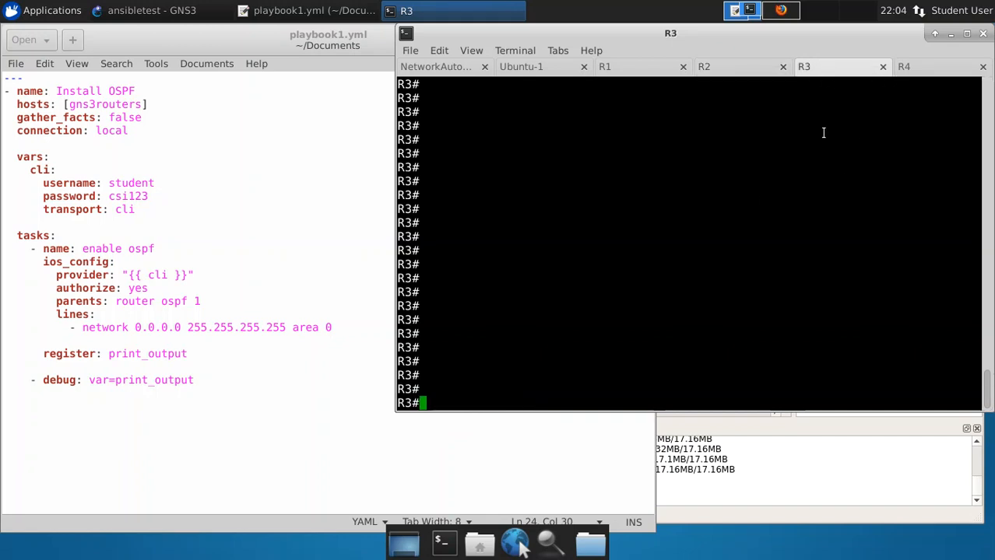
{"action": "type", "text": "show ip pro"}
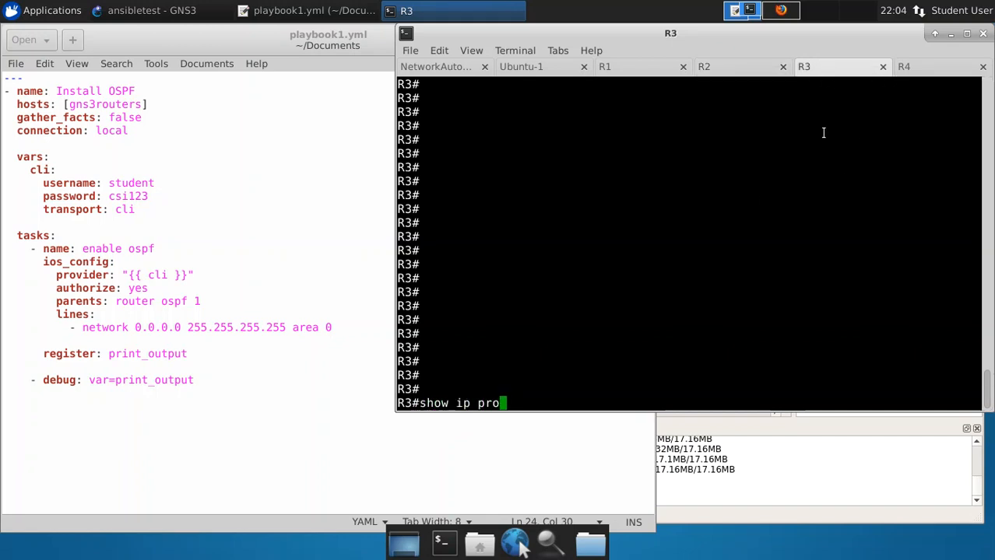
{"action": "left_click", "coordinate": [904, 66]}
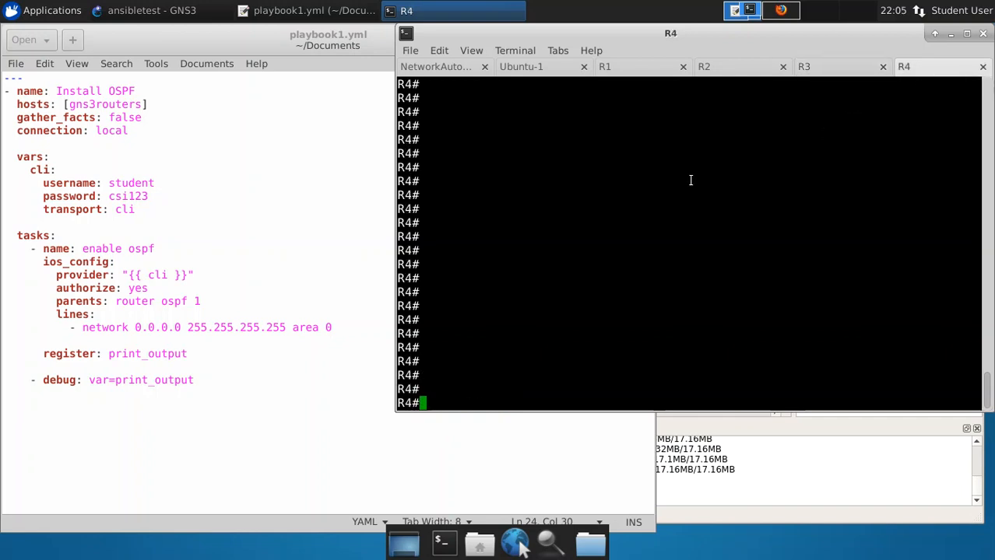
{"action": "type", "text": "show ip prot"}
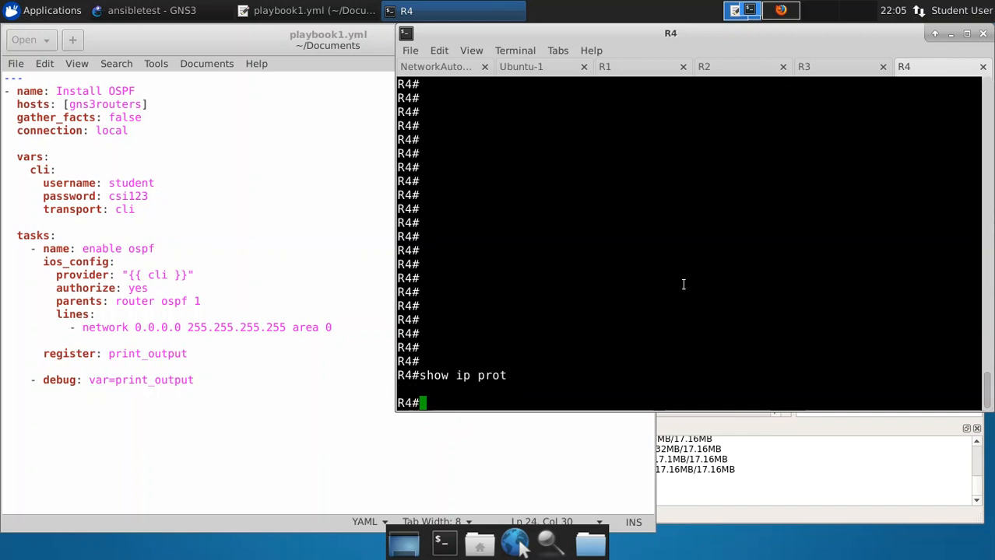
{"action": "mouse_move", "coordinate": [501, 106]}
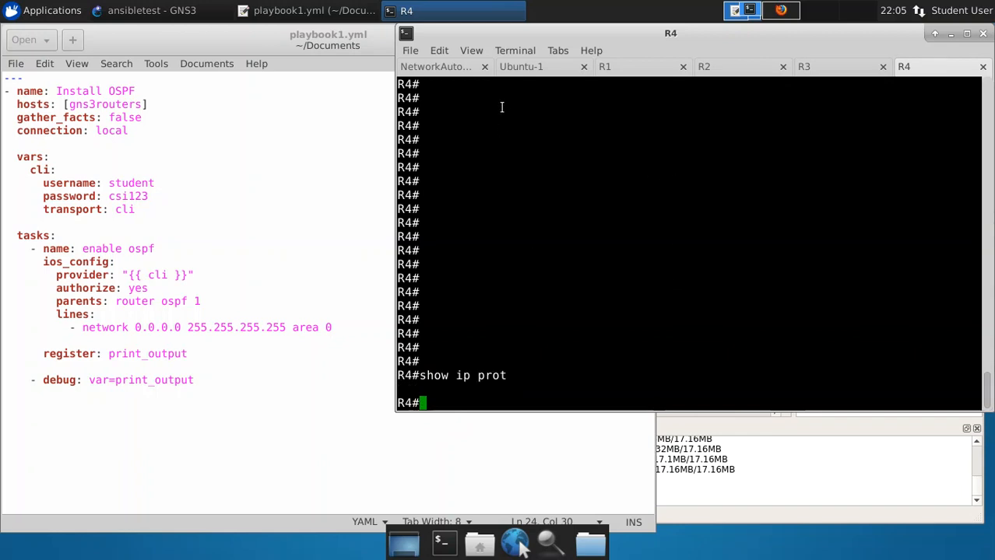
{"action": "left_click", "coordinate": [434, 66]}
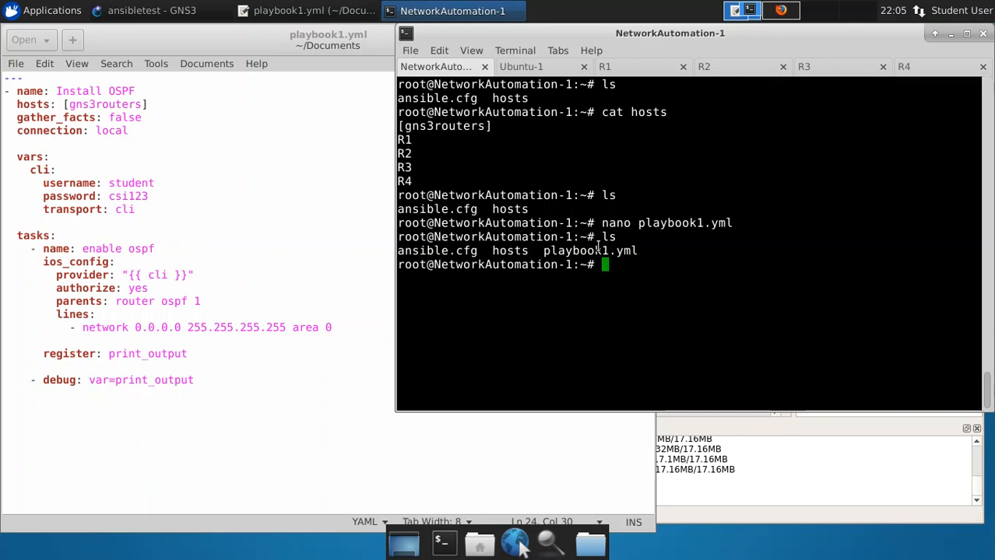
Step: Run ansible-playbook playbook1.yml, applying router ospf 1 to R1–R4 with changed=1 each
{"action": "type", "text": "ansible"}
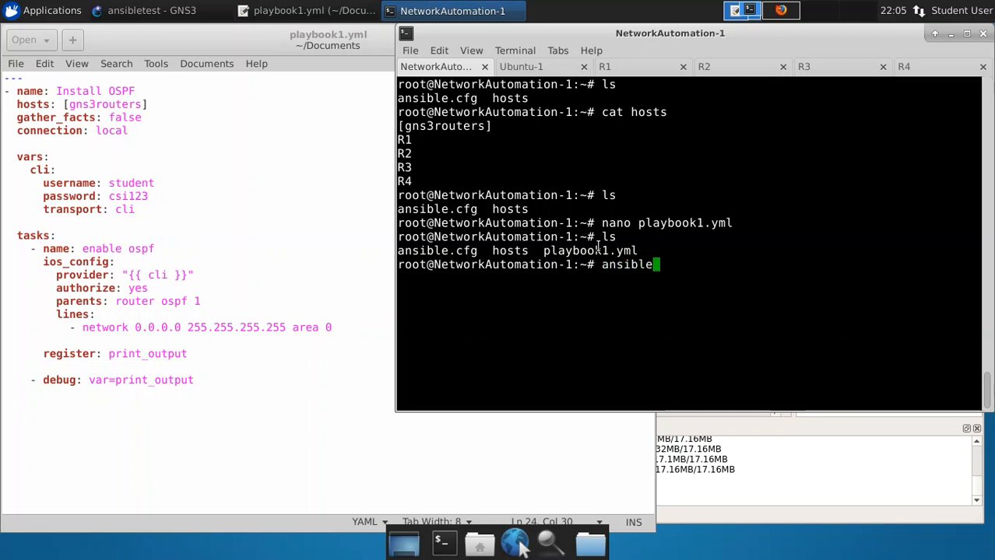
{"action": "type", "text": "-playbook"}
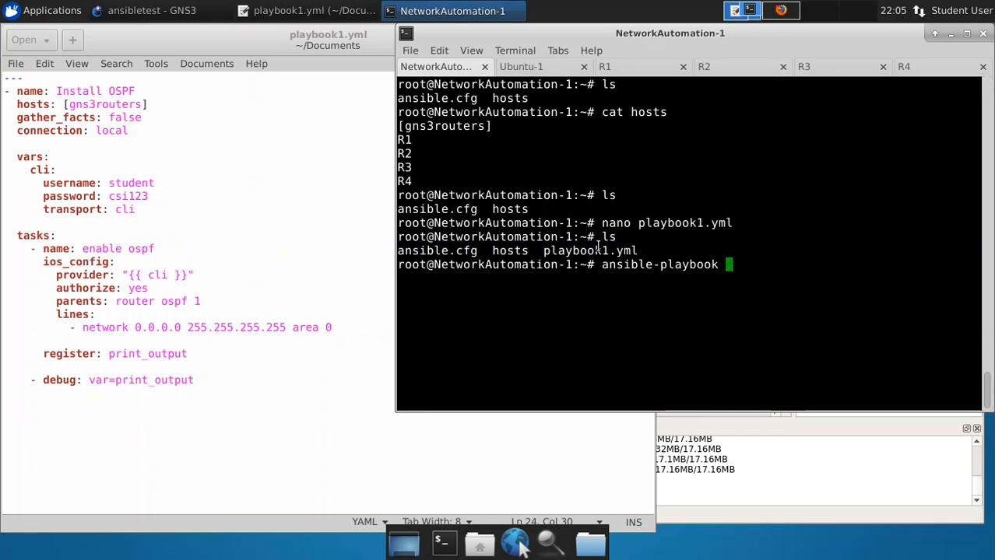
{"action": "type", "text": "playbook1.y"}
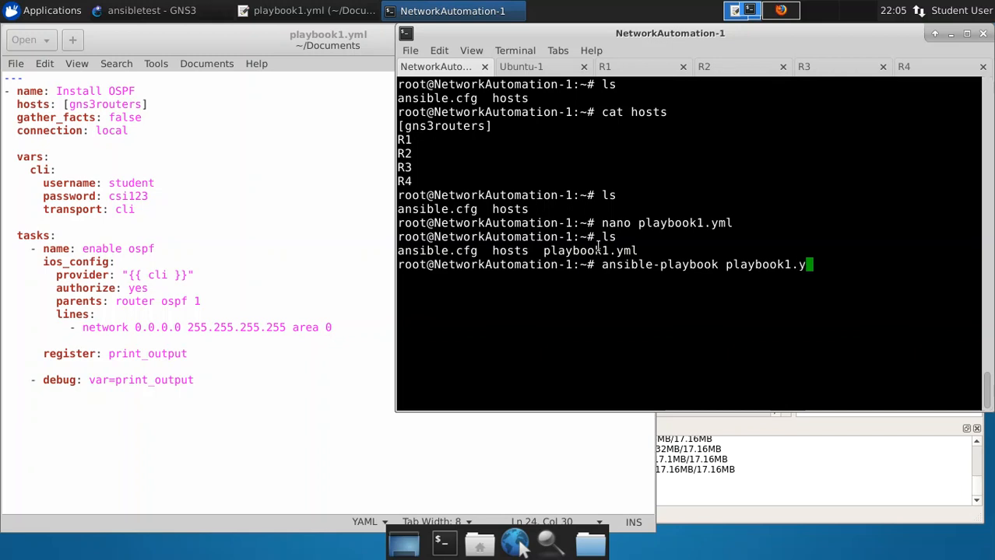
{"action": "type", "text": "ml"}
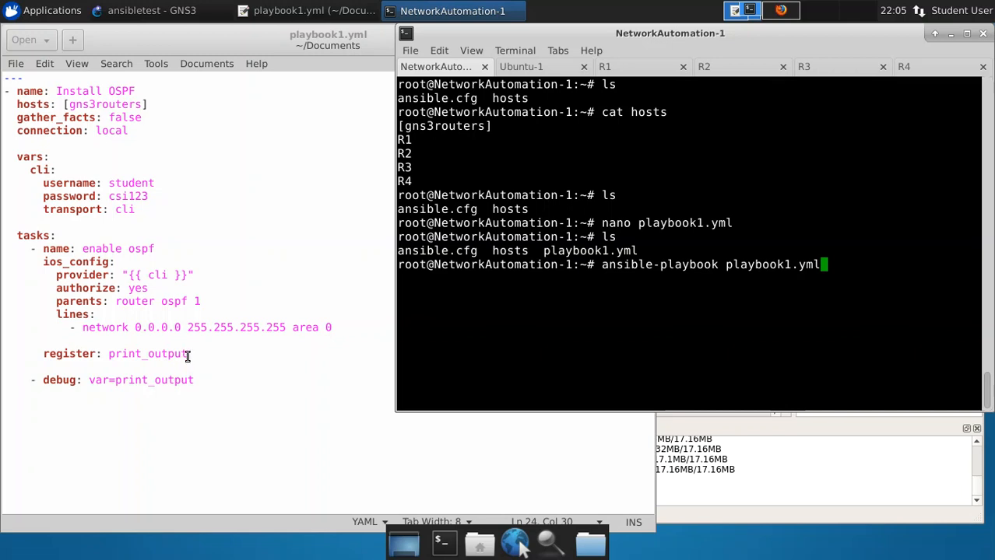
{"action": "mouse_move", "coordinate": [69, 104]}
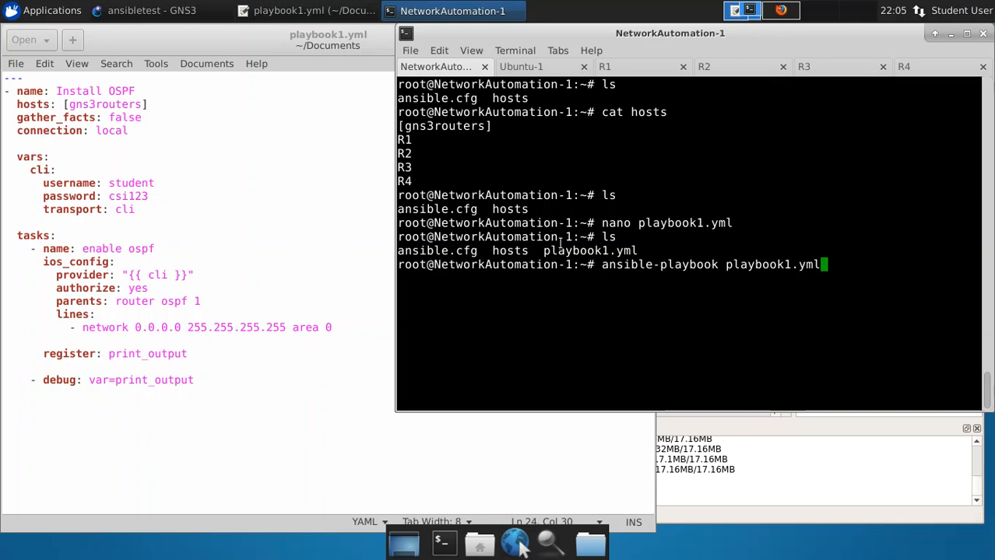
{"action": "key", "text": "Return"}
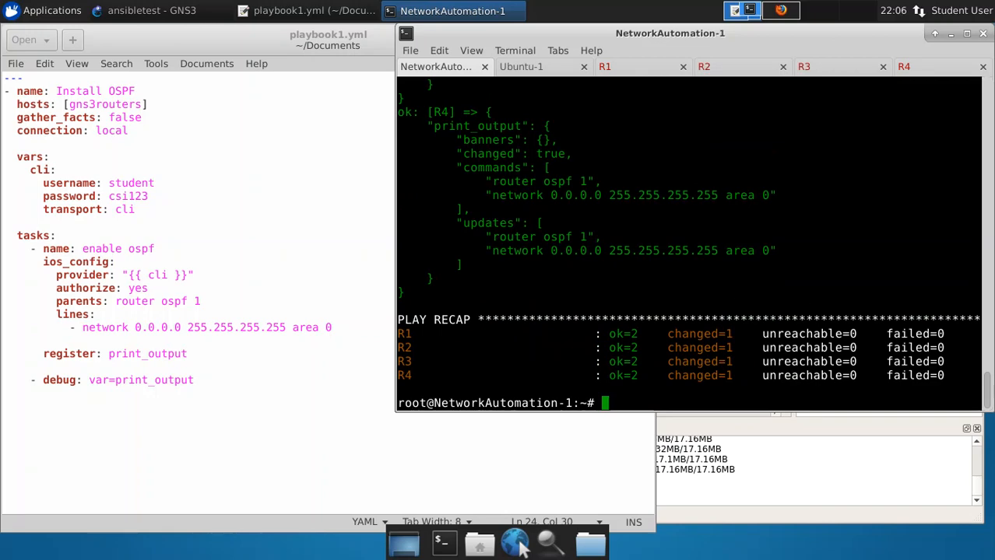
Step: Review the playbook1.yml output for R1–R4 down to the PLAY RECAP with no failures
{"action": "scroll", "scroll_direction": "up", "scroll_amount": 3}
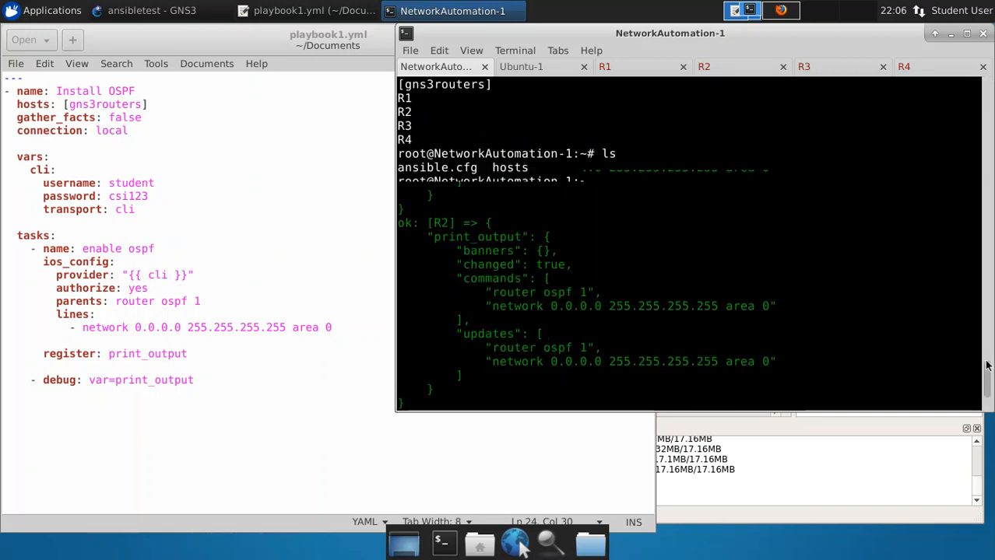
{"action": "scroll", "scroll_direction": "up", "scroll_amount": 3}
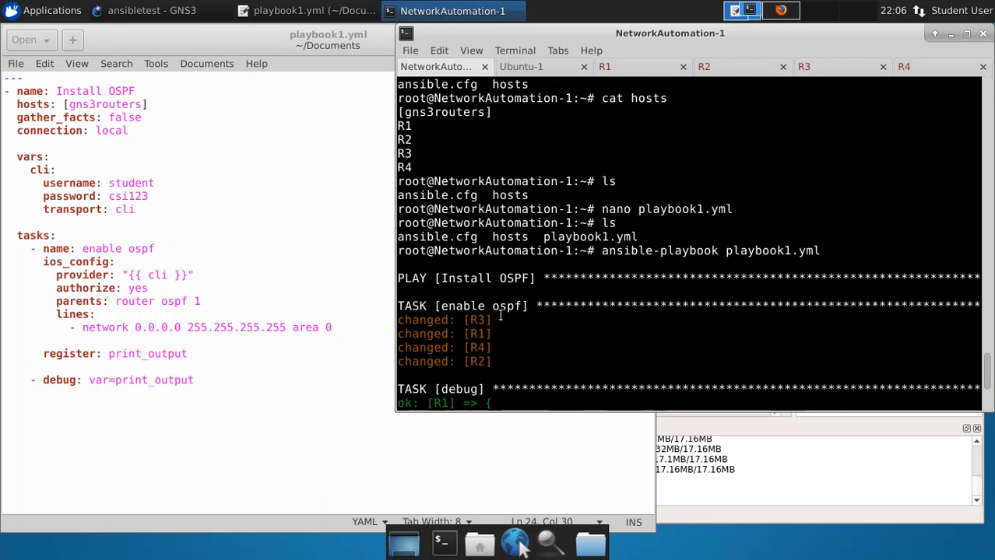
{"action": "mouse_move", "coordinate": [544, 320]}
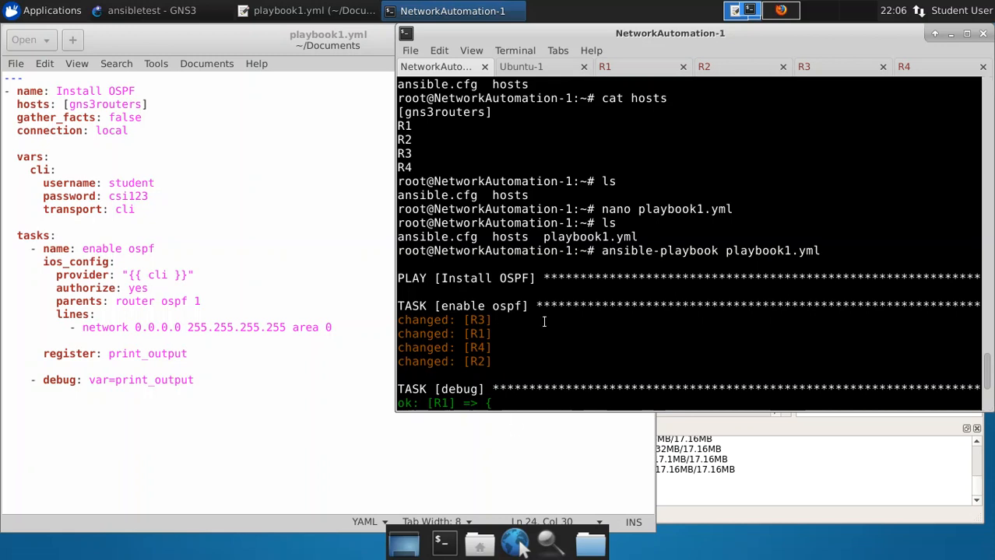
{"action": "scroll", "scroll_direction": "down", "scroll_amount": 3}
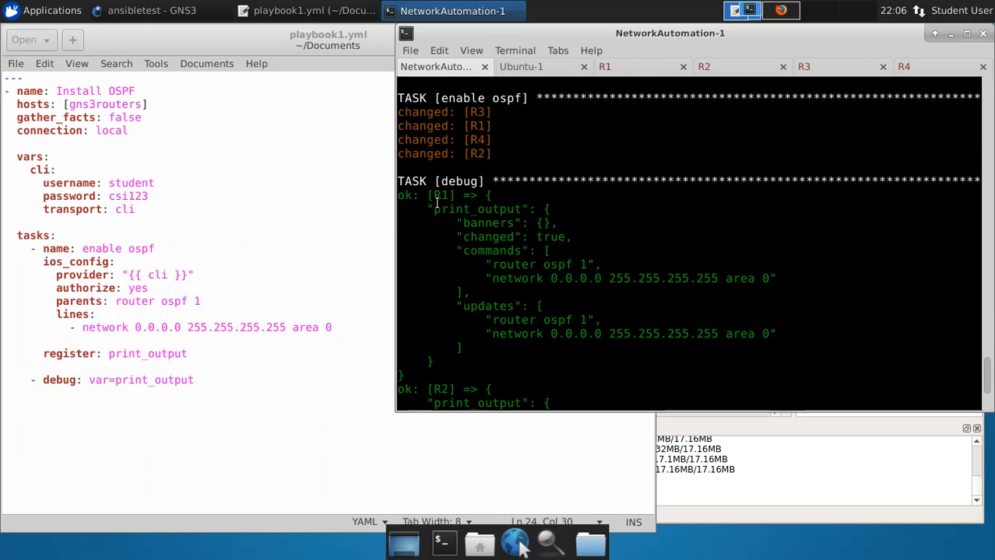
{"action": "mouse_move", "coordinate": [556, 333]}
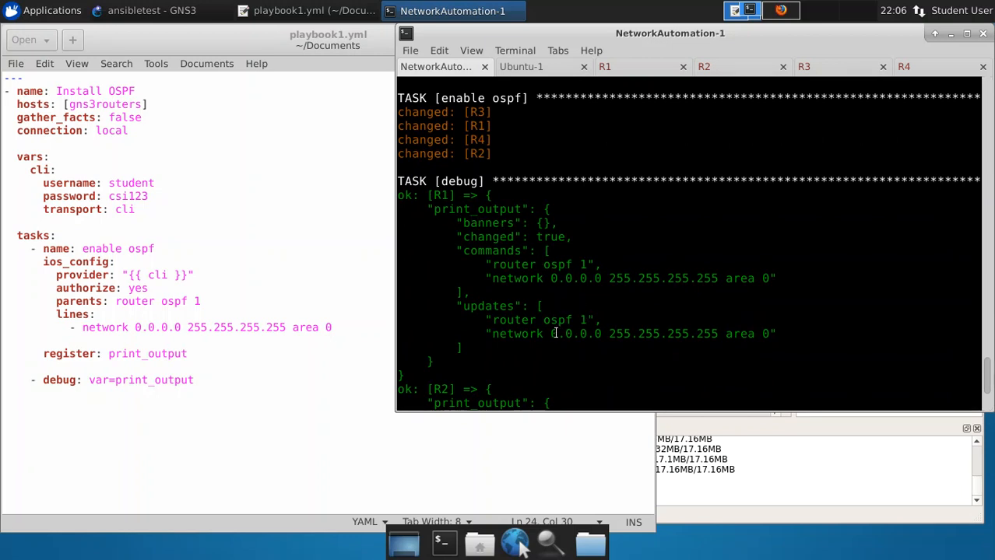
{"action": "scroll", "scroll_direction": "down", "scroll_amount": 3}
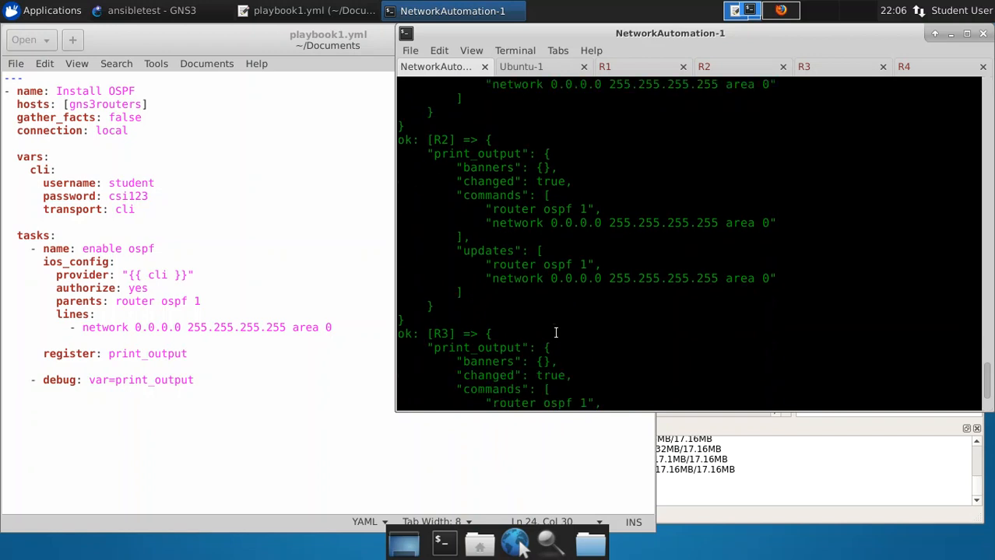
{"action": "scroll", "scroll_direction": "down", "scroll_amount": 3}
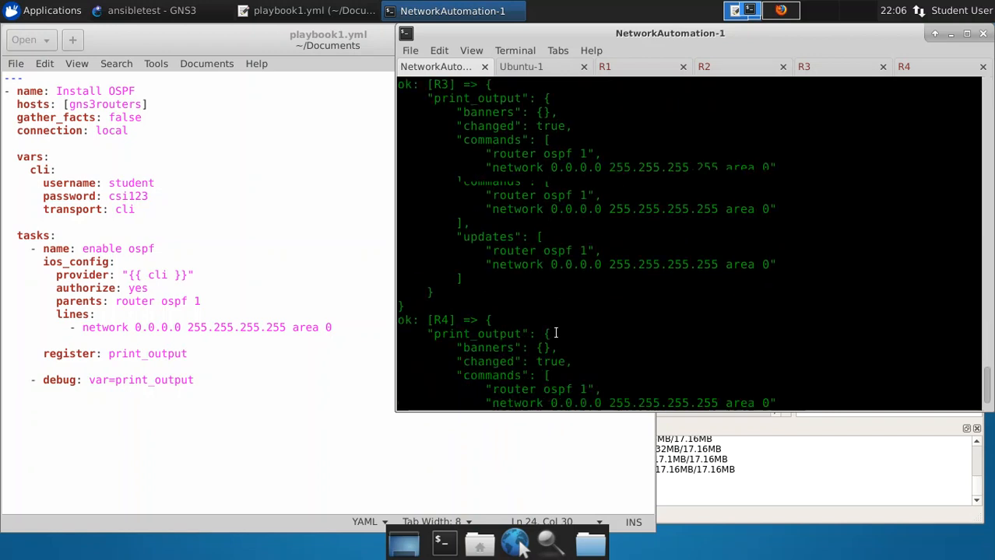
{"action": "scroll", "scroll_direction": "down", "scroll_amount": 3}
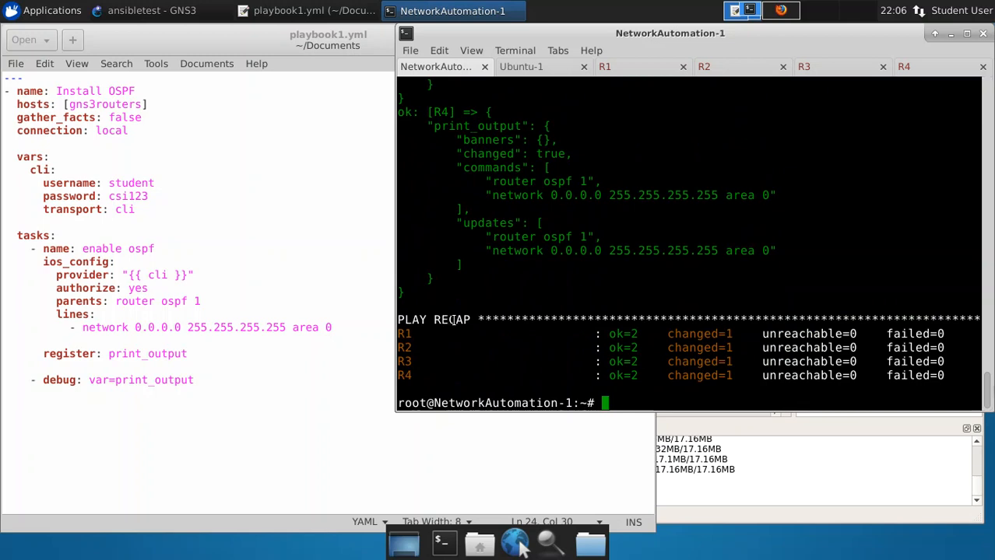
{"action": "mouse_move", "coordinate": [422, 378]}
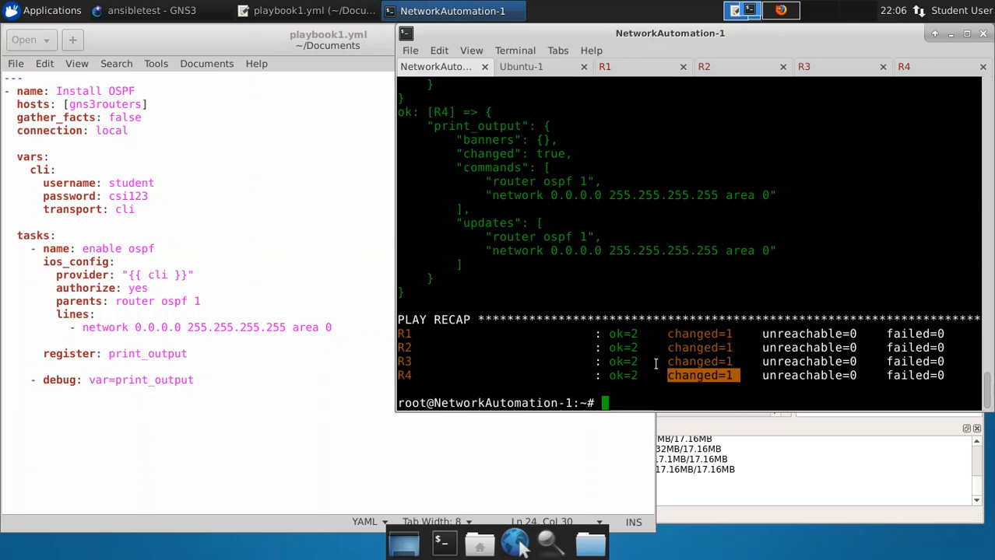
{"action": "mouse_move", "coordinate": [654, 109]}
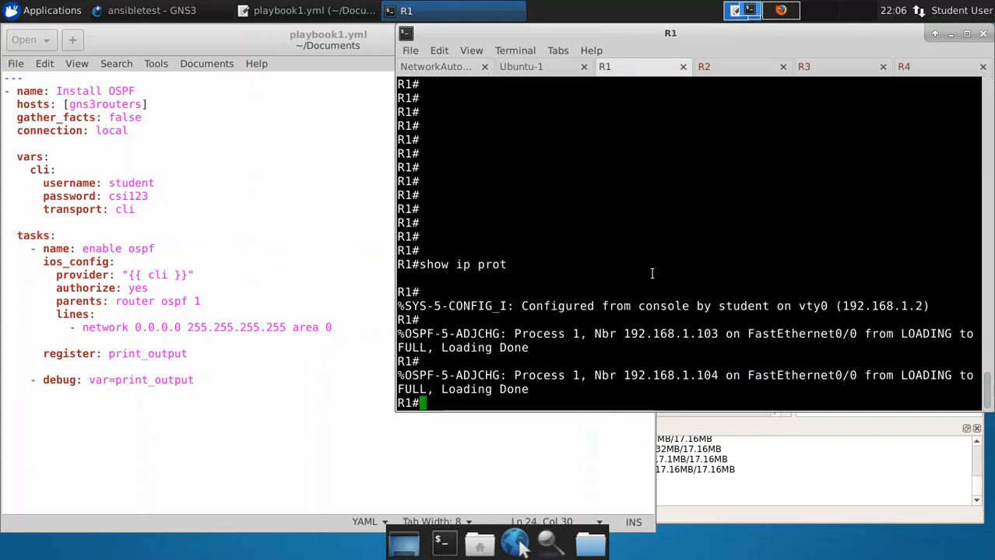
{"action": "mouse_move", "coordinate": [579, 366]}
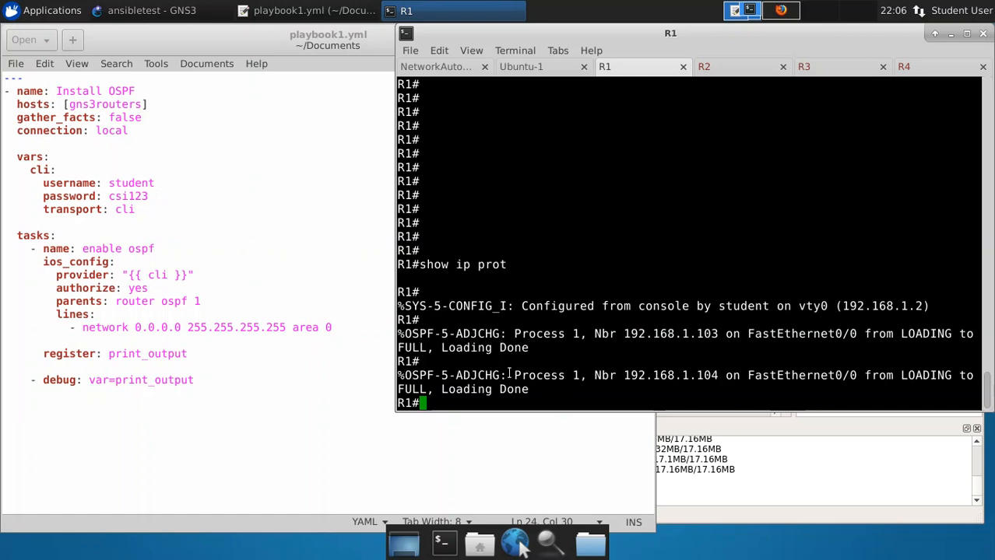
Step: Run 'show ip protocols' on R1, R2 and R3, confirming OSPF process 1, then view R4's console
{"action": "type", "text": "show ip prot"}
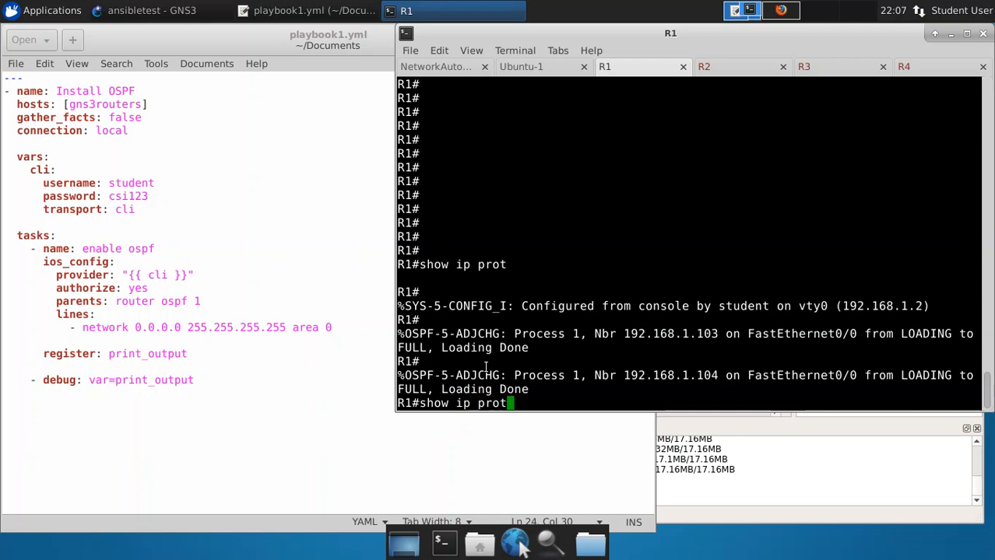
{"action": "key", "text": "Return"}
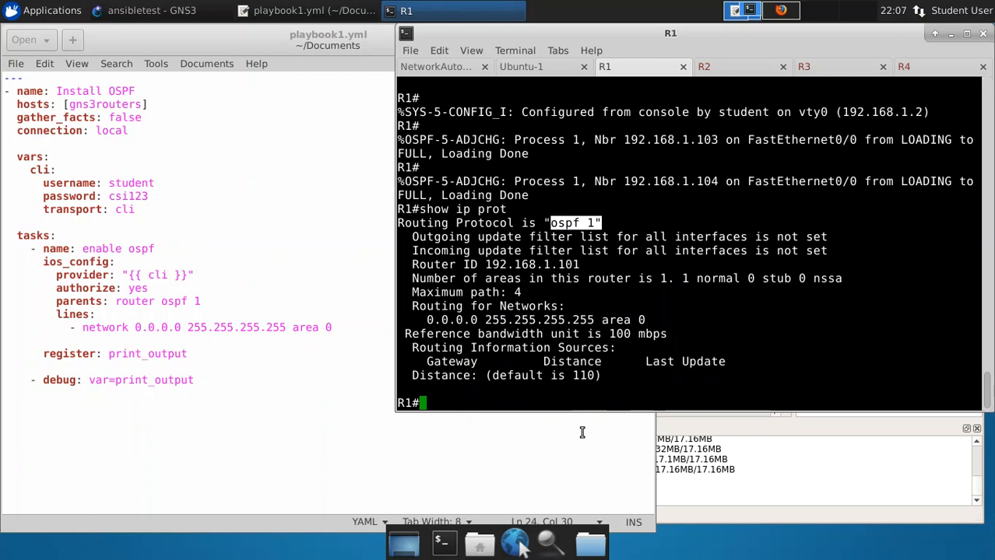
{"action": "mouse_move", "coordinate": [769, 9]}
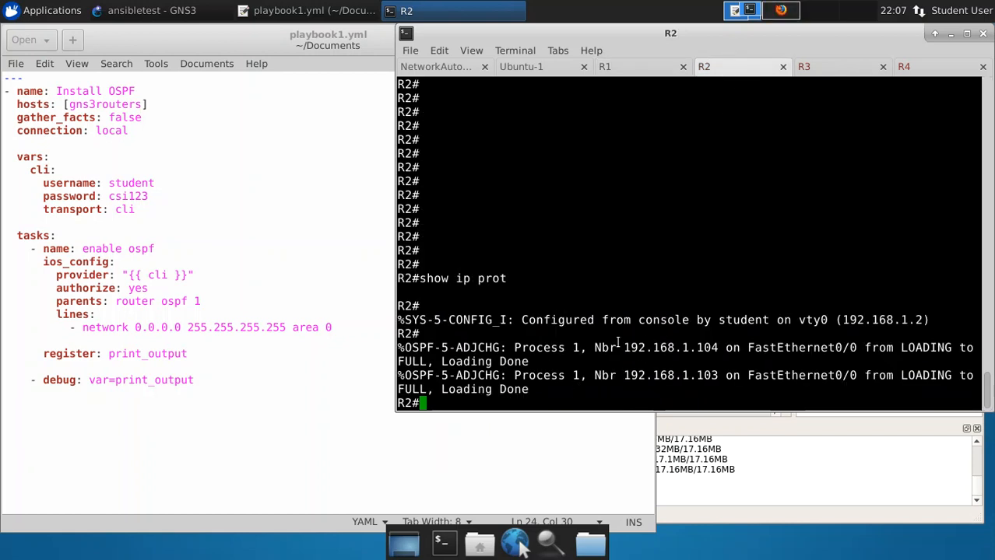
{"action": "type", "text": "sh"}
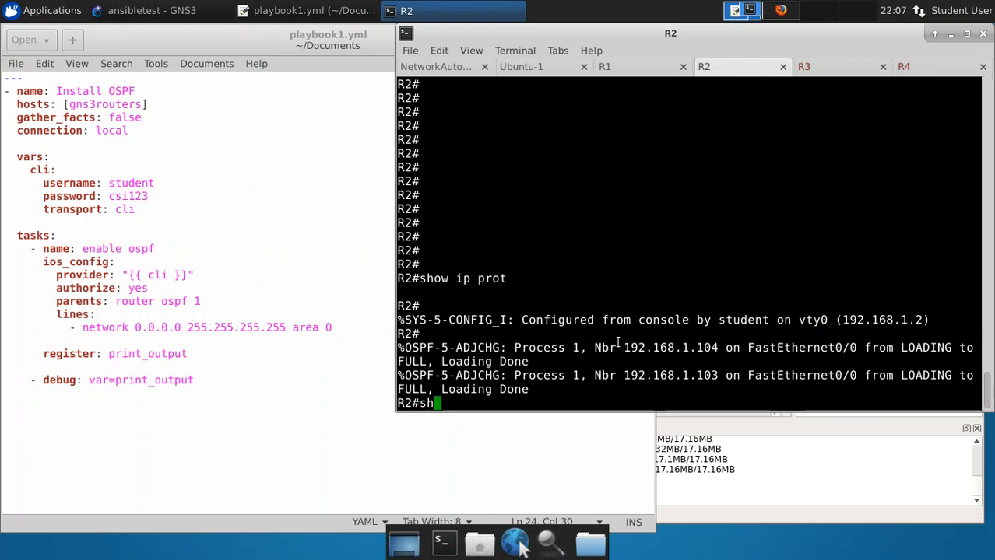
{"action": "type", "text": "ow ip"}
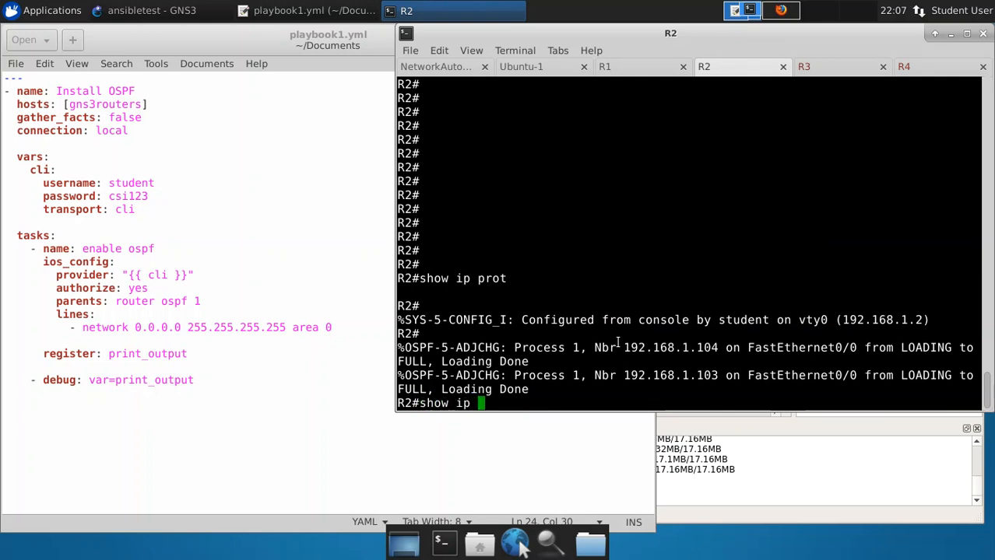
{"action": "key", "text": "Return"}
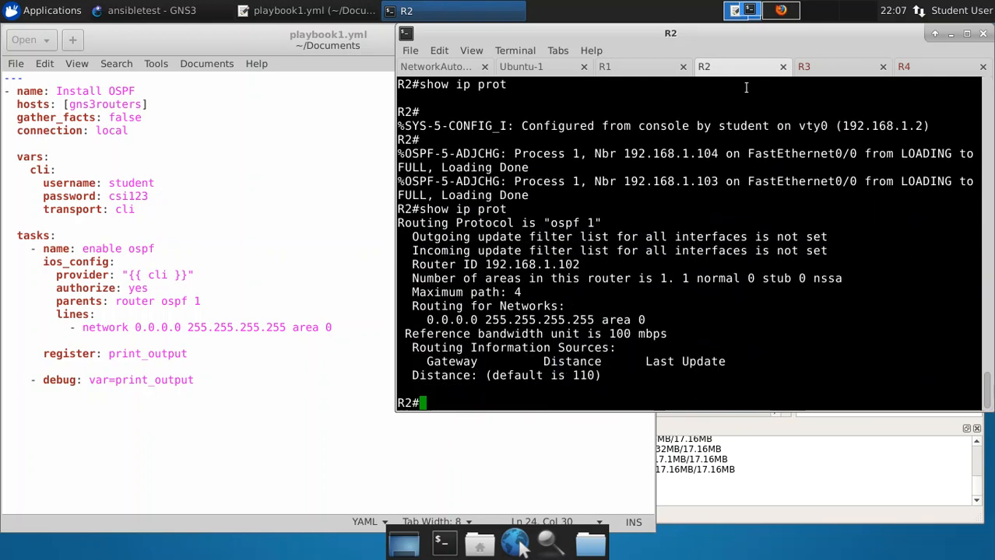
{"action": "left_click", "coordinate": [804, 66]}
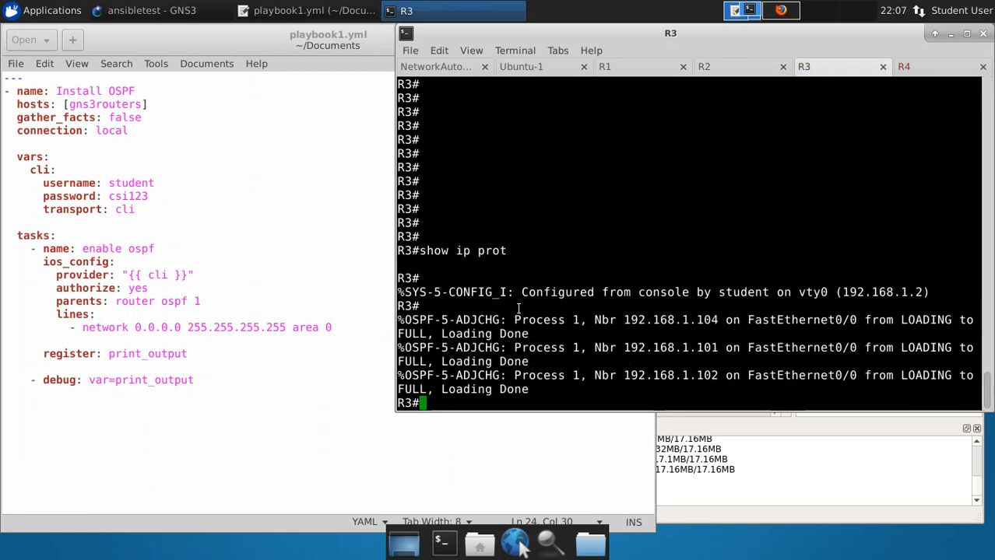
{"action": "type", "text": "show ip"}
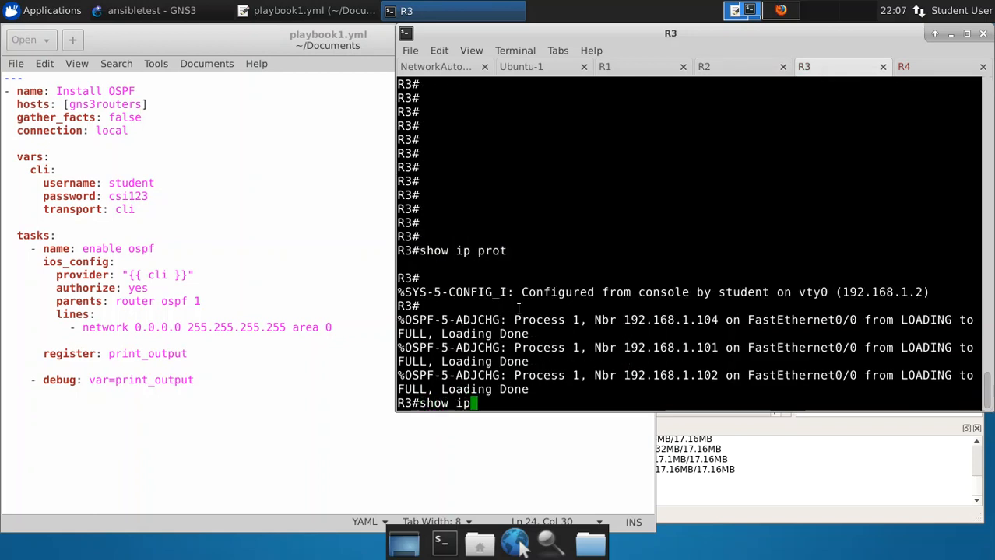
{"action": "key", "text": "Return"}
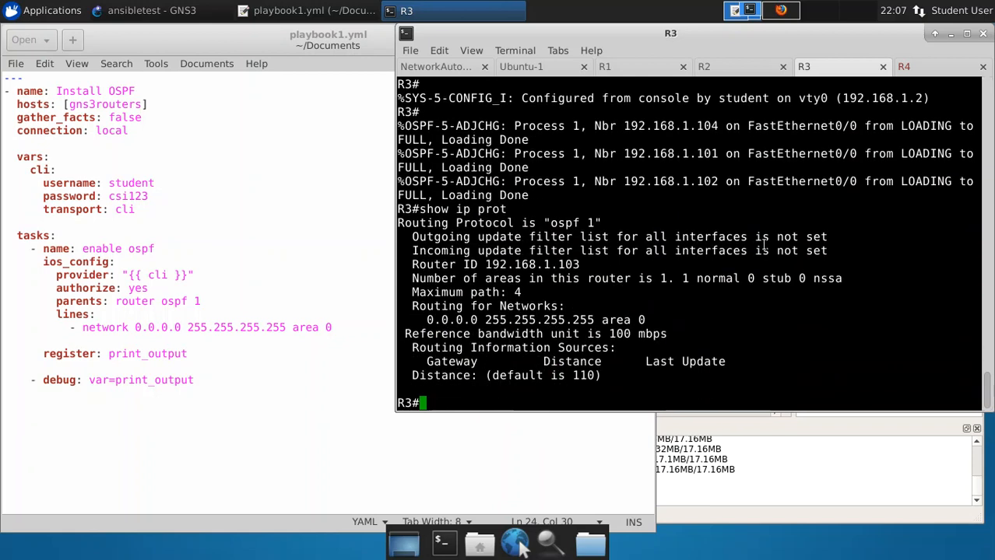
{"action": "left_click", "coordinate": [903, 66]}
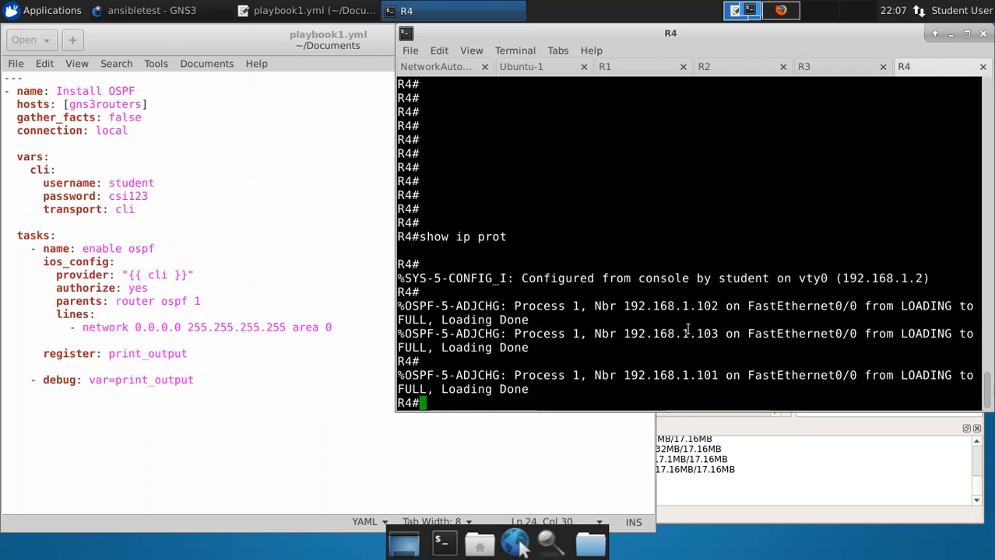
Step: Rerun 'ansible-playbook playbook1.yml' and confirm changed=0 for R1–R4
{"action": "type", "text": "sh"}
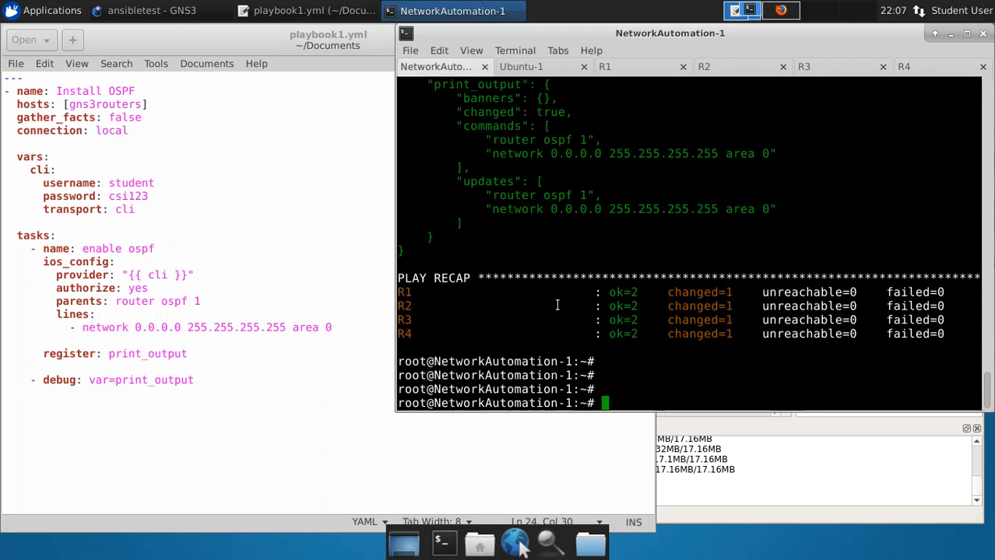
{"action": "type", "text": "ansible-playbook playbook1.yml"}
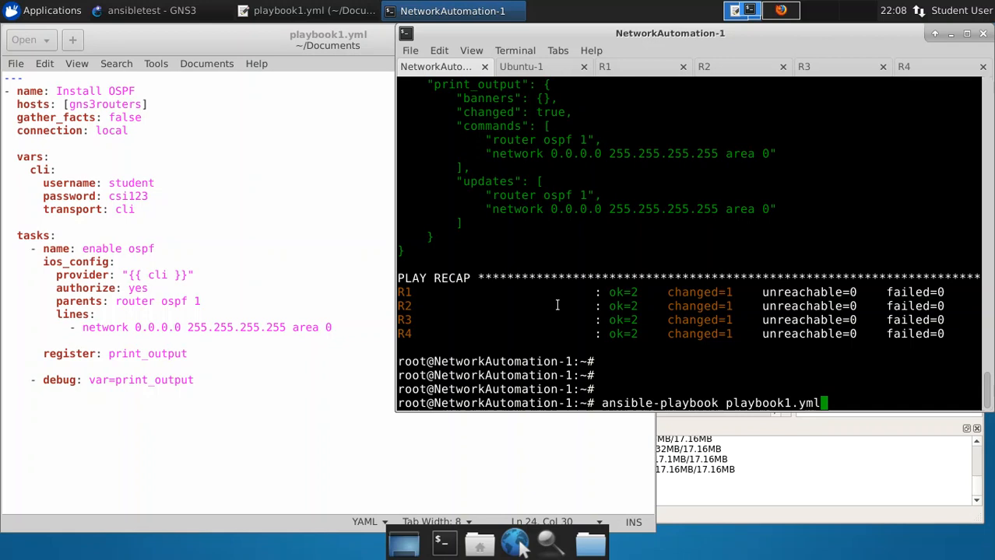
{"action": "key", "text": "Return"}
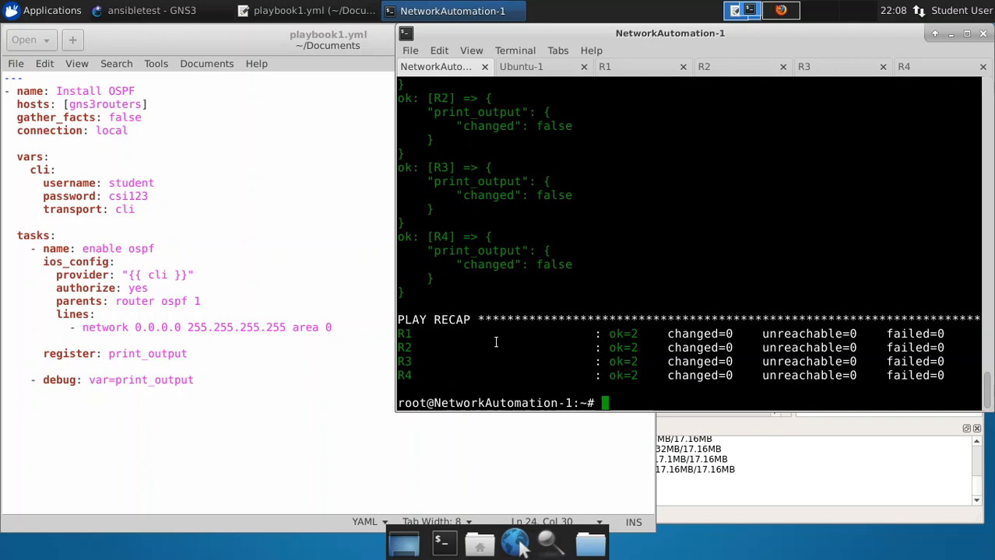
{"action": "mouse_move", "coordinate": [718, 379]}
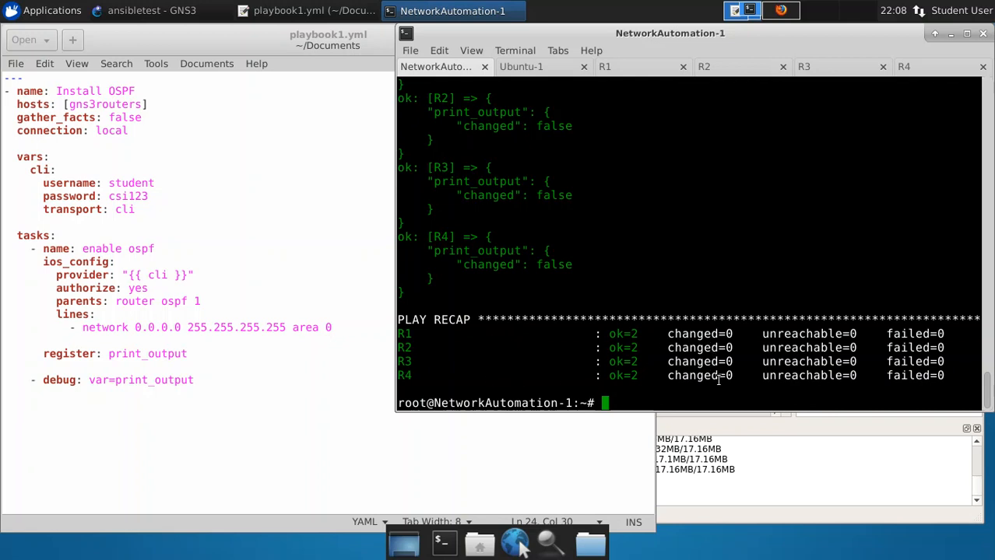
{"action": "mouse_move", "coordinate": [415, 372]}
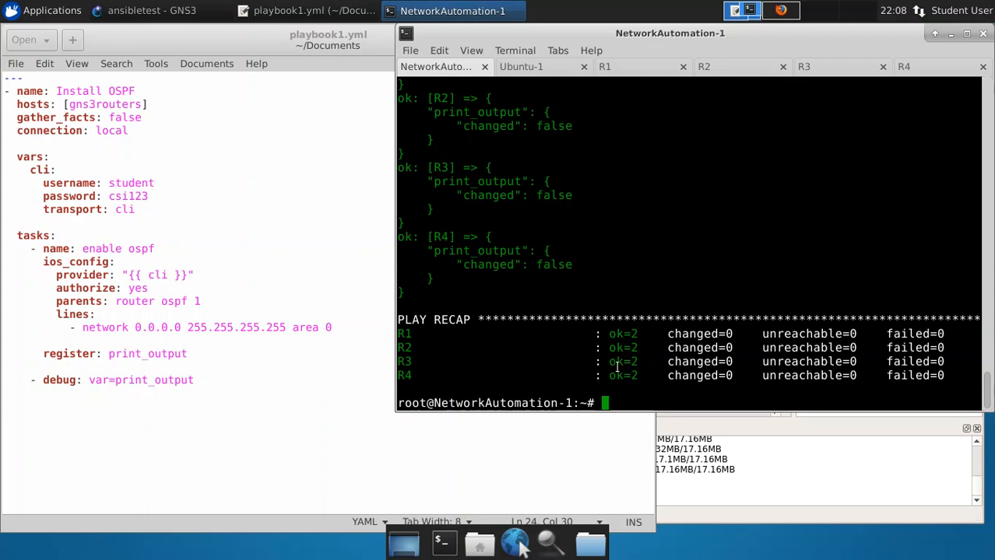
{"action": "mouse_move", "coordinate": [646, 183]}
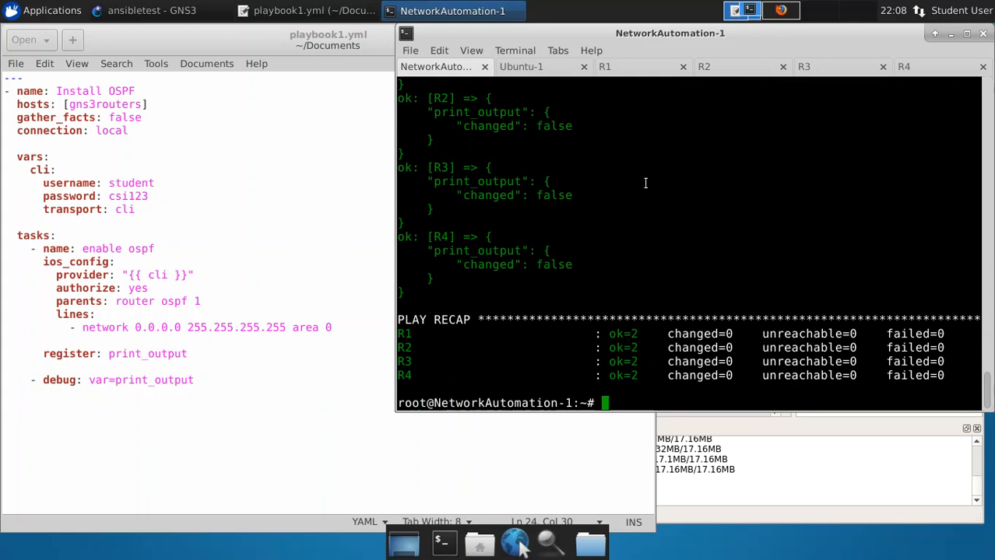
Step: Remove OSPF process 1 from R2 with 'no router ospf 1' in config mode
{"action": "left_click", "coordinate": [703, 66]}
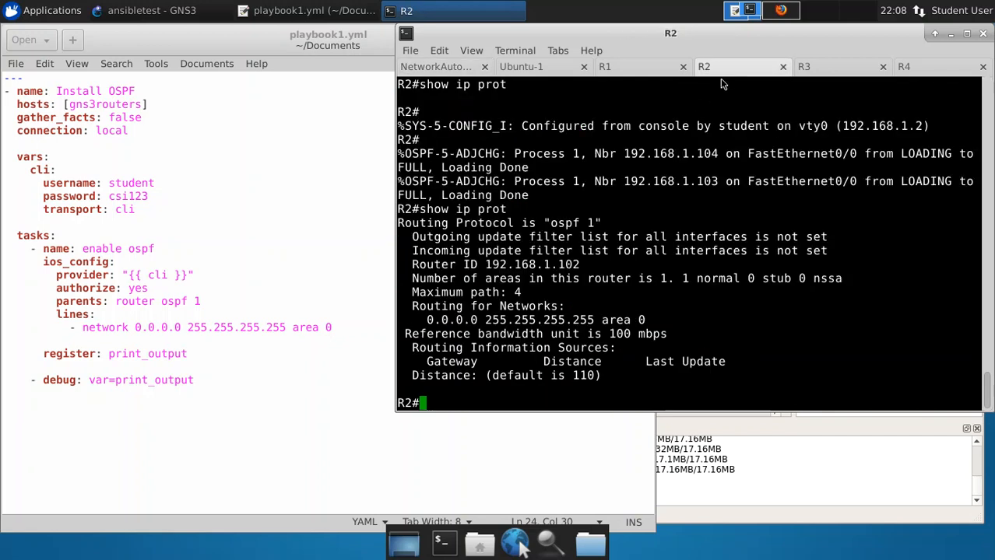
{"action": "mouse_move", "coordinate": [689, 262]}
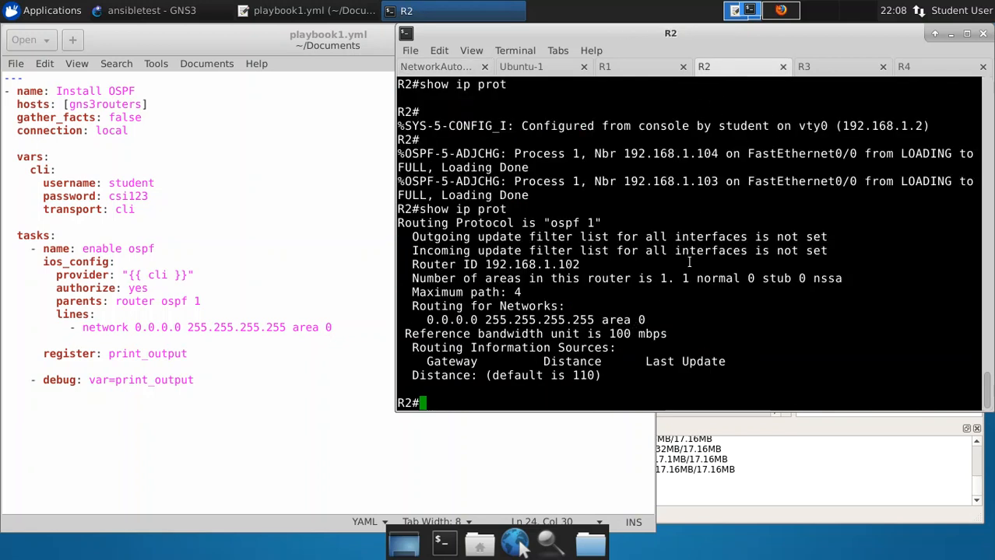
{"action": "type", "text": "c"}
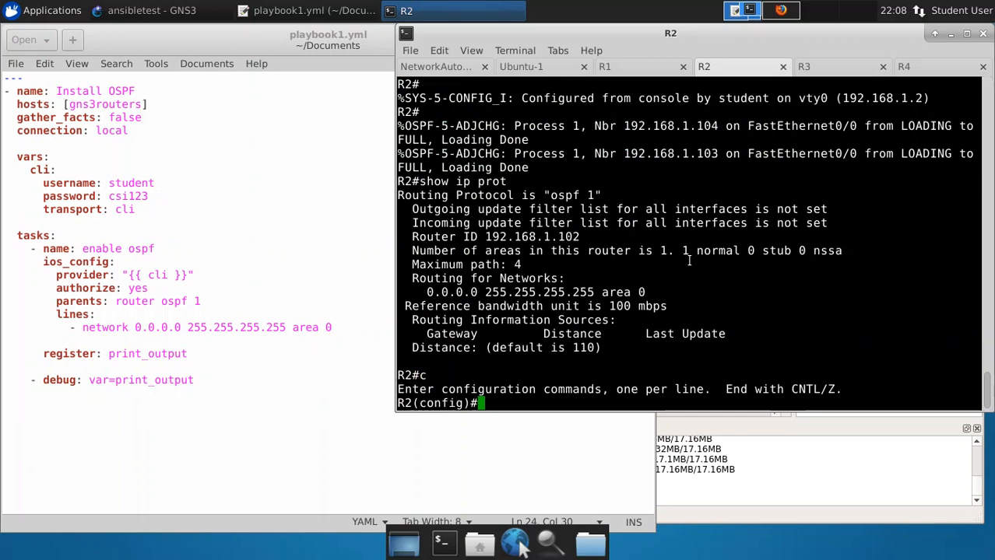
{"action": "type", "text": "no ro"}
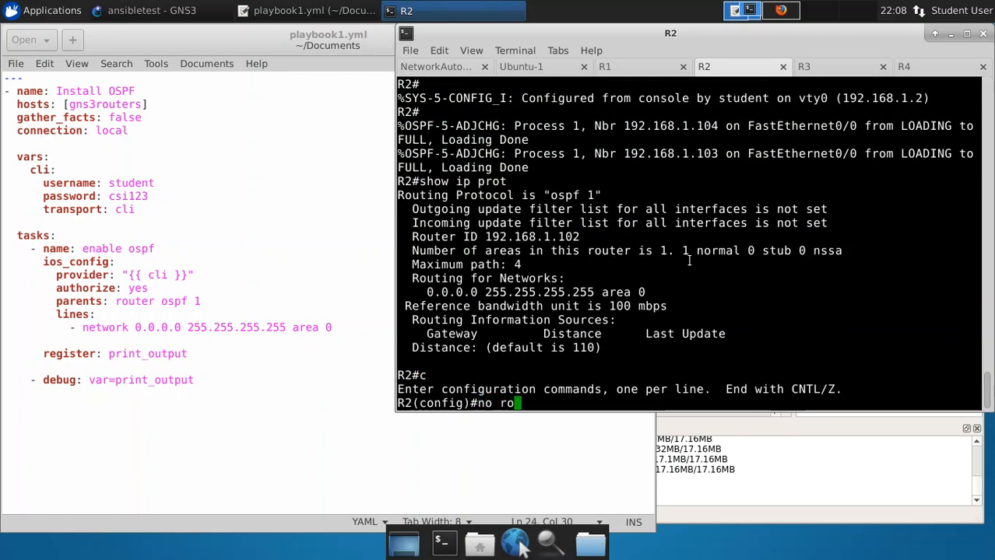
{"action": "type", "text": "uter osp"}
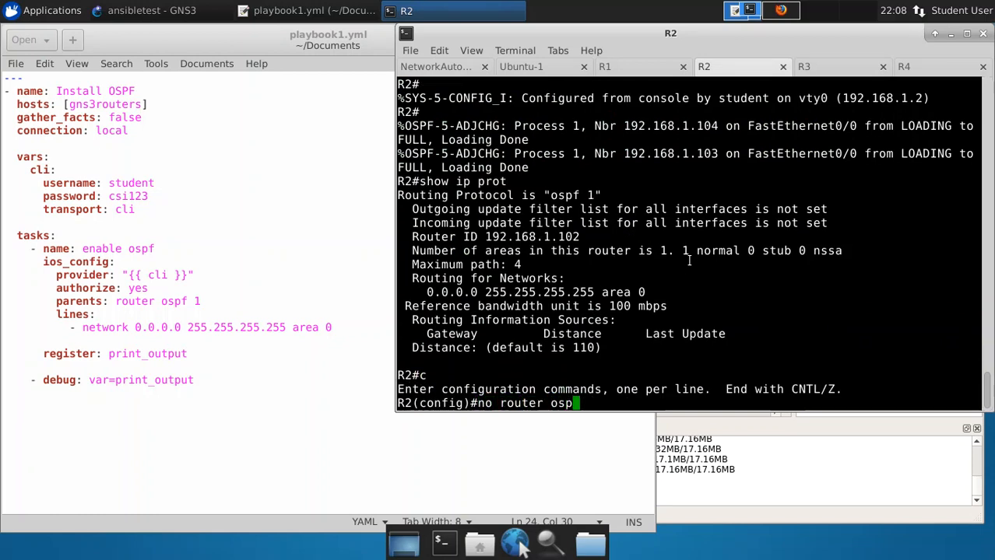
{"action": "key", "text": "BackSpace"}
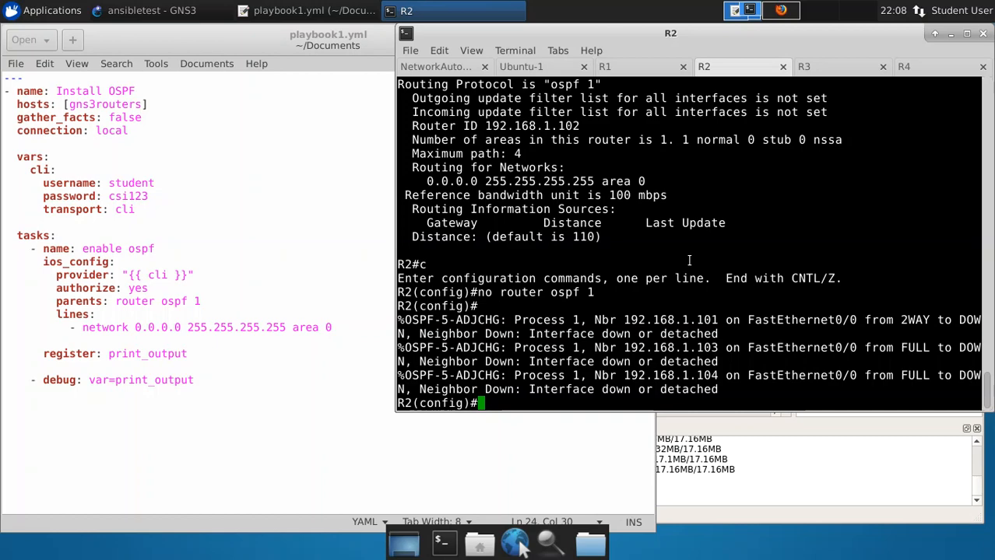
{"action": "type", "text": "end"}
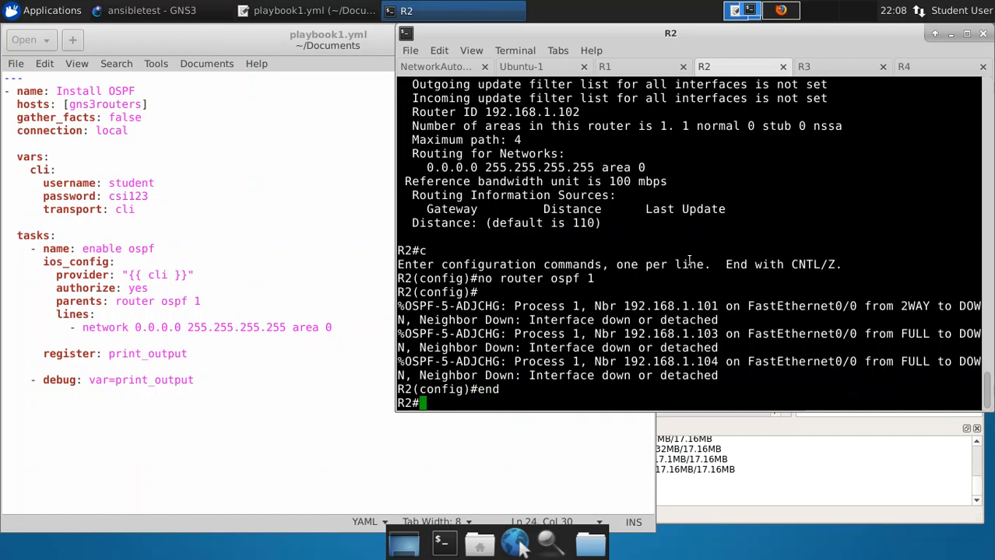
Step: Remove OSPF process 1 from R3, then return to the NetworkAutomation-1 console
{"action": "left_click", "coordinate": [802, 66]}
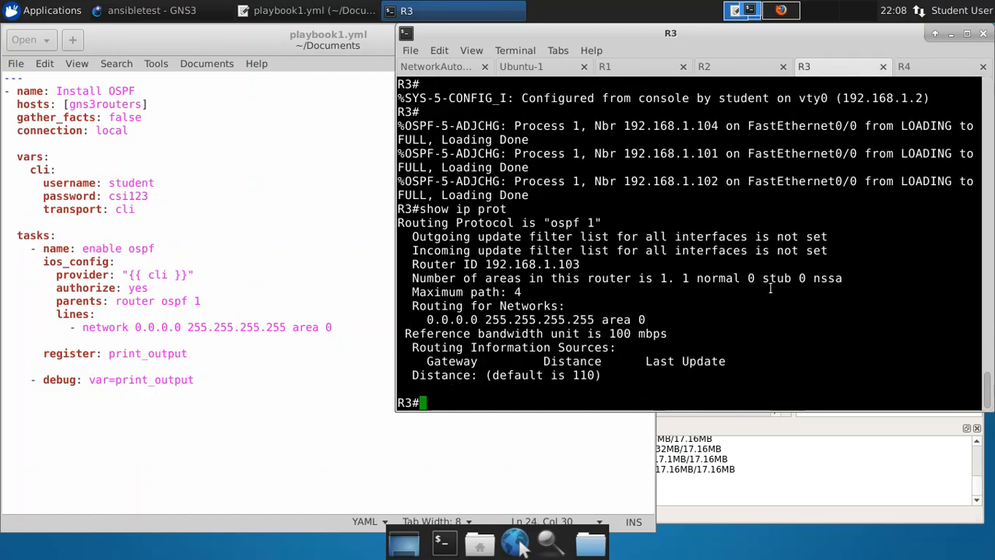
{"action": "mouse_move", "coordinate": [741, 292]}
{"action": "type", "text": "no ro"}
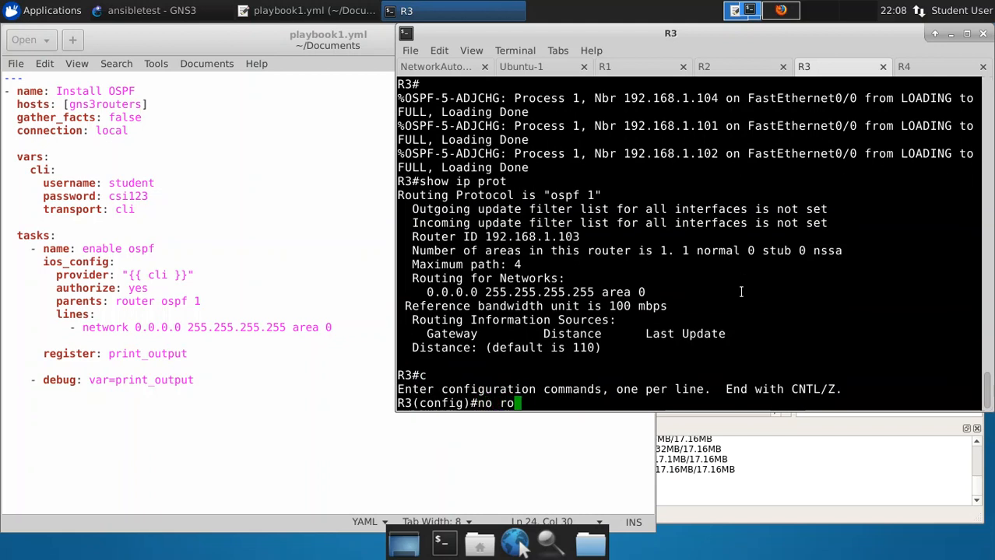
{"action": "type", "text": "uter ospf"}
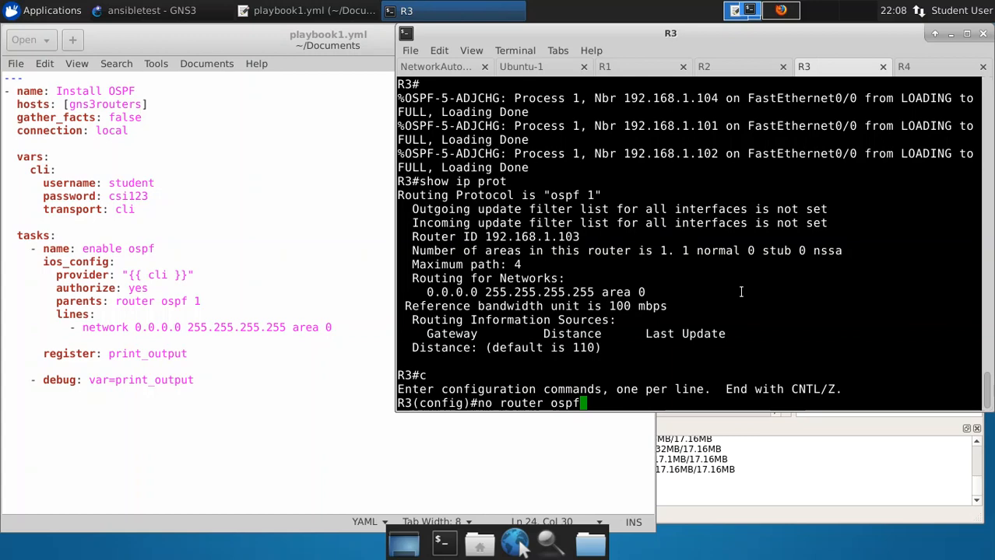
{"action": "key", "text": "Return"}
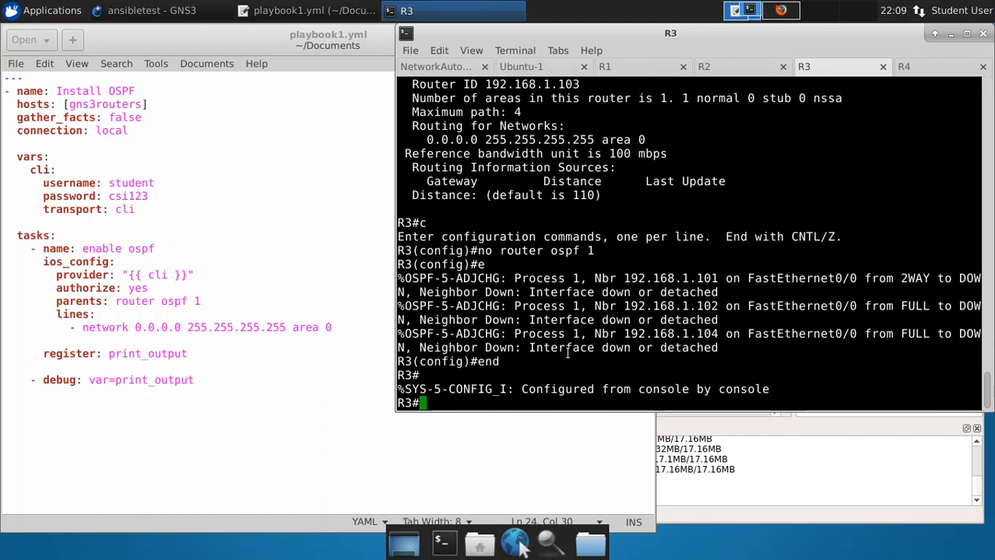
{"action": "left_click", "coordinate": [436, 66]}
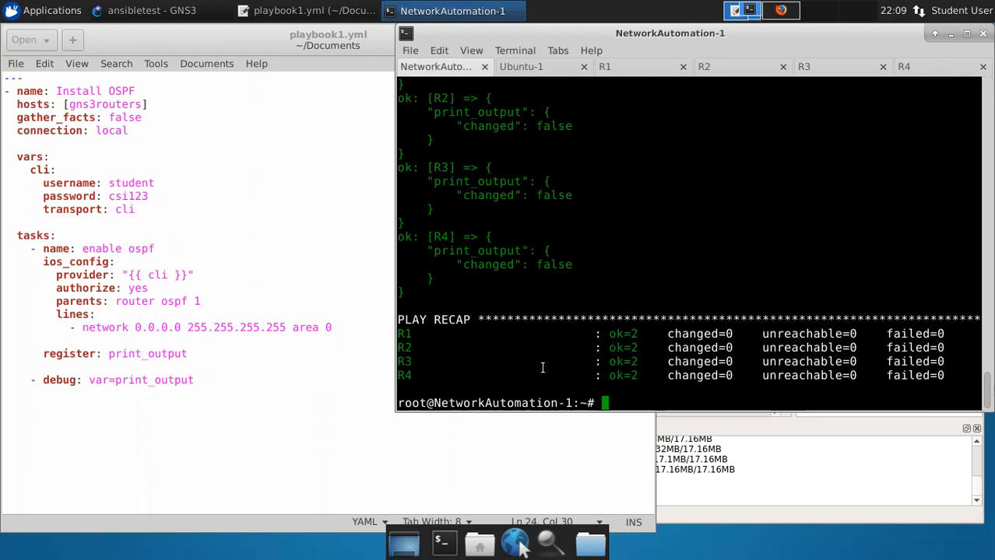
Step: Rerun playbook1.yml and check the recap: changed=1 on R2 and R3, changed=0 on R1 and R4
{"action": "type", "text": "ansible-playbook playbook1.yml"}
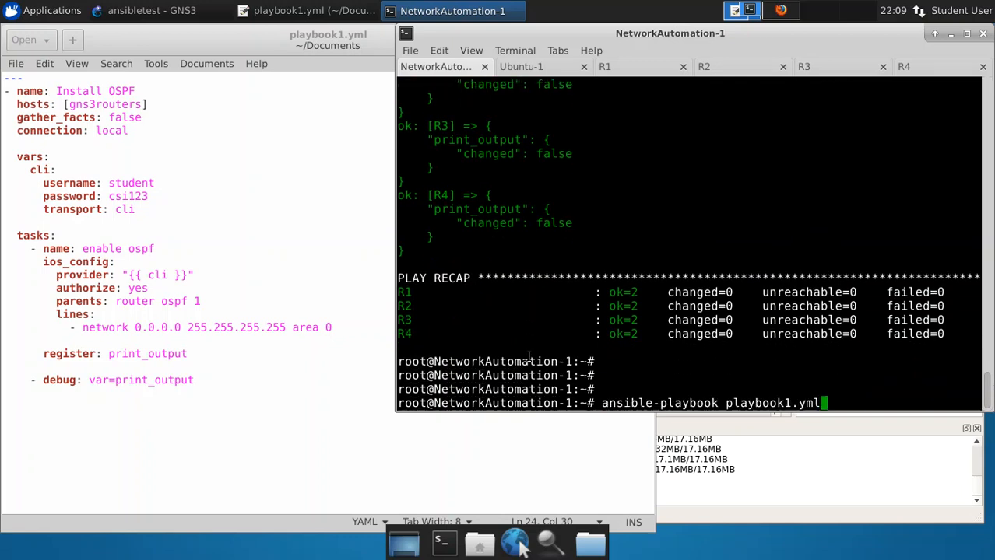
{"action": "key", "text": "Return"}
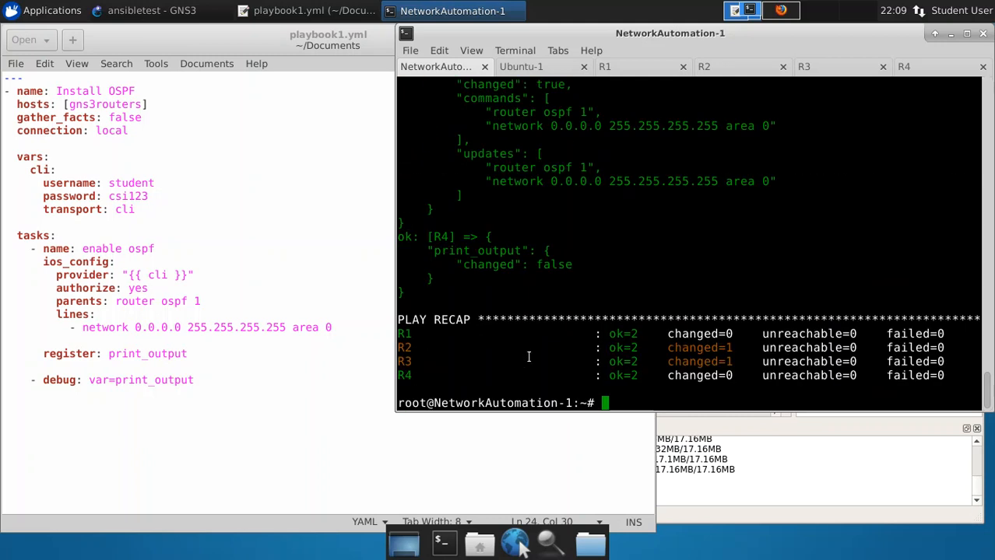
{"action": "mouse_move", "coordinate": [534, 338]}
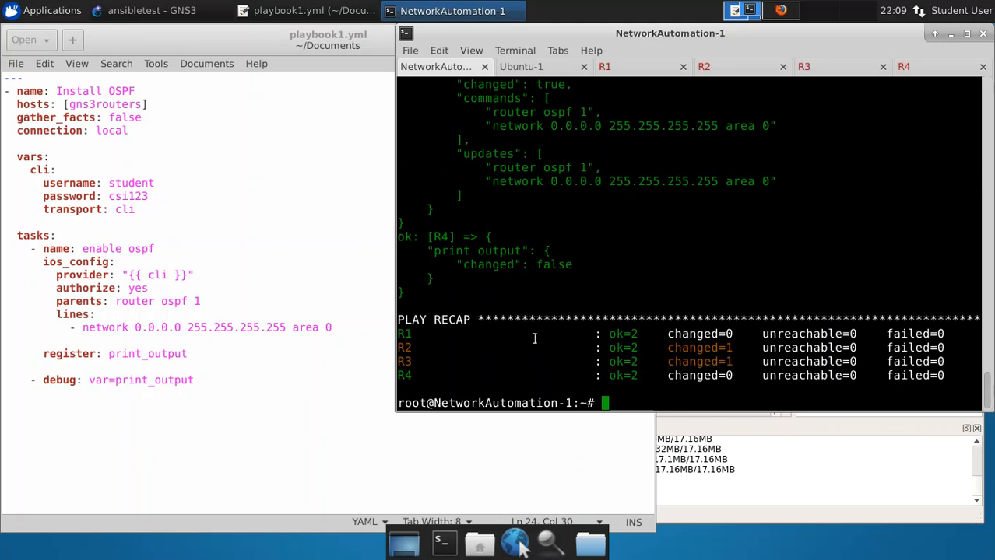
{"action": "scroll", "scroll_direction": "up", "scroll_amount": 3}
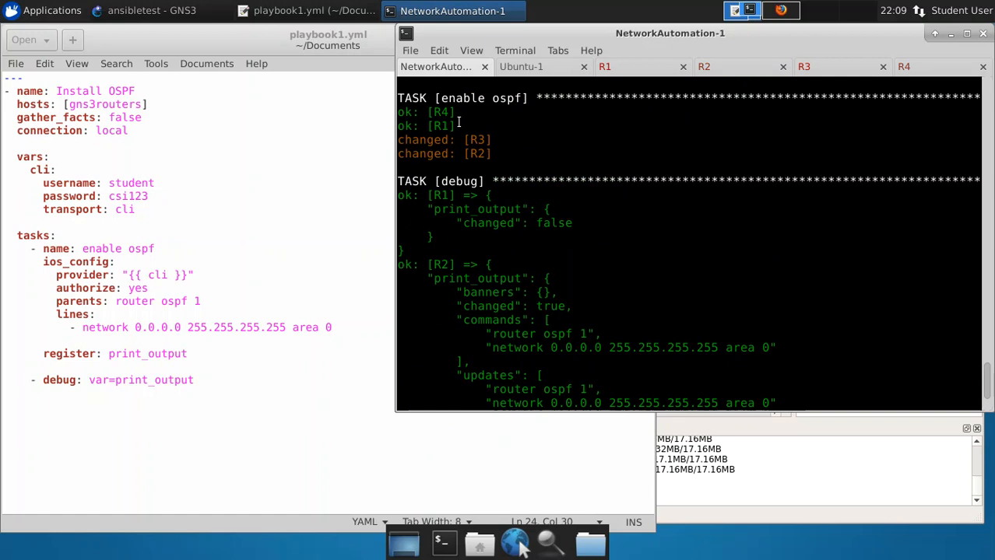
{"action": "mouse_move", "coordinate": [495, 153]}
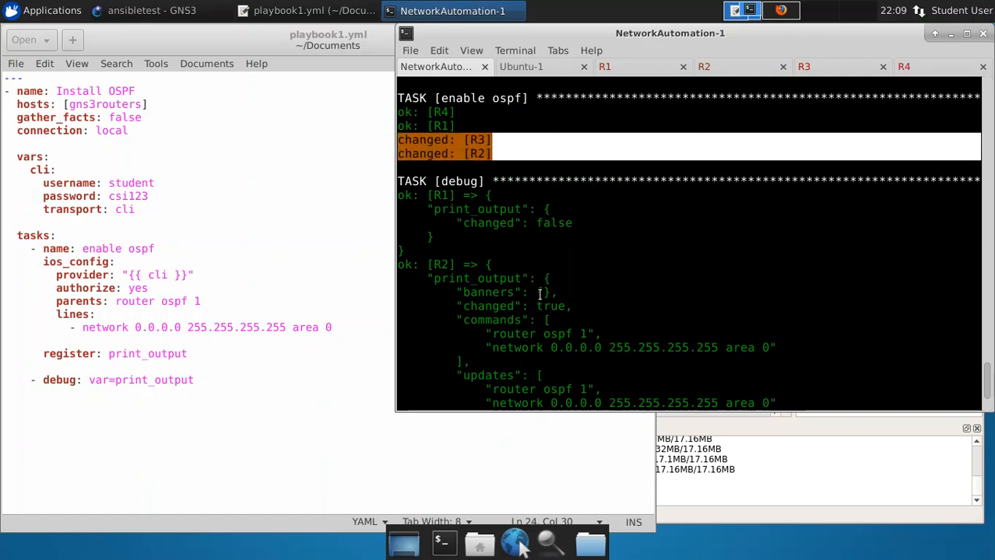
{"action": "scroll", "scroll_direction": "down", "scroll_amount": 3}
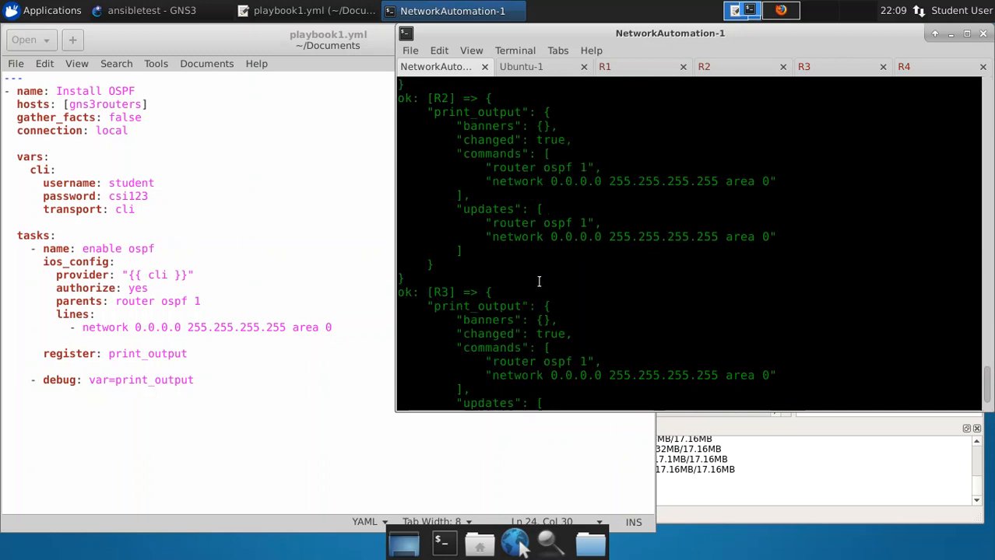
{"action": "scroll", "scroll_direction": "down", "scroll_amount": 3}
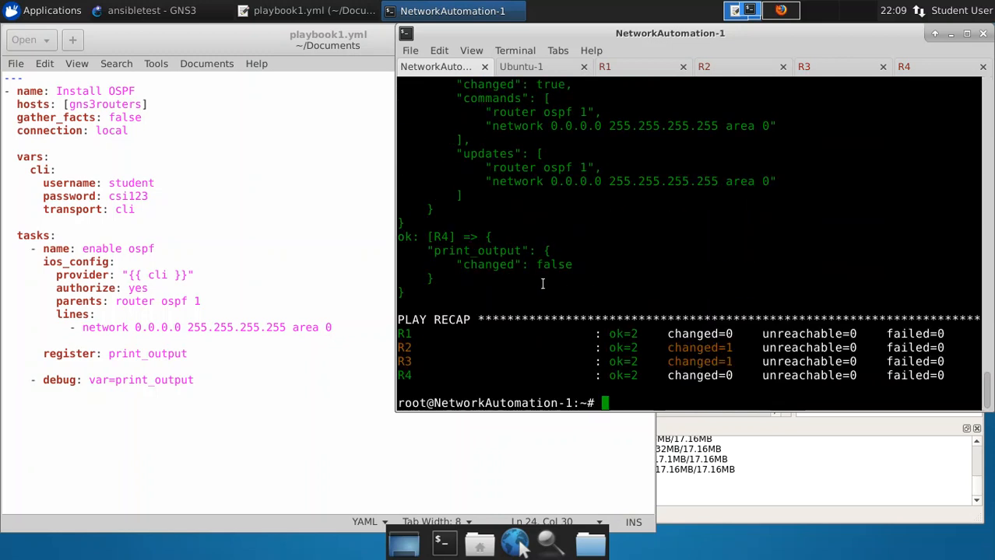
{"action": "mouse_move", "coordinate": [660, 360]}
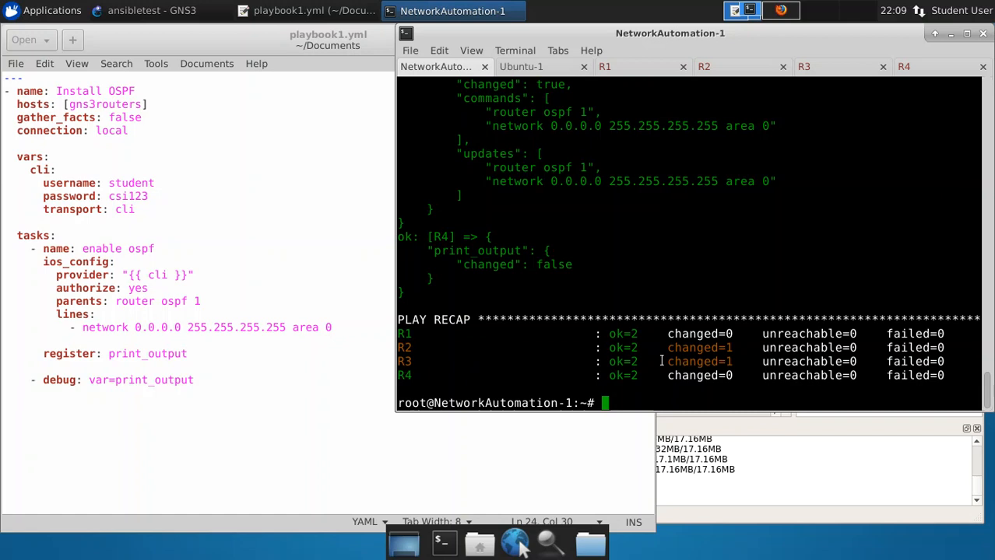
{"action": "mouse_move", "coordinate": [675, 365]}
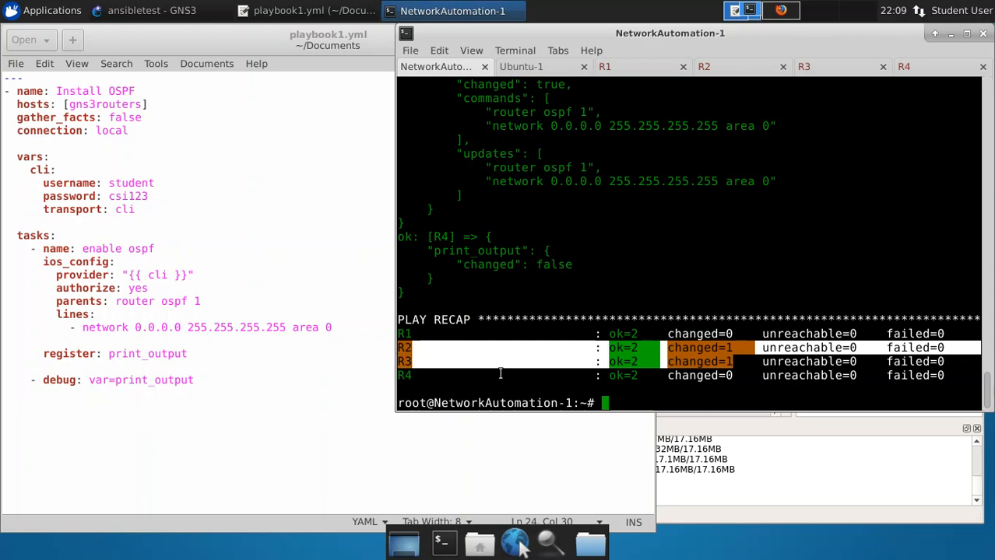
{"action": "mouse_move", "coordinate": [518, 358]}
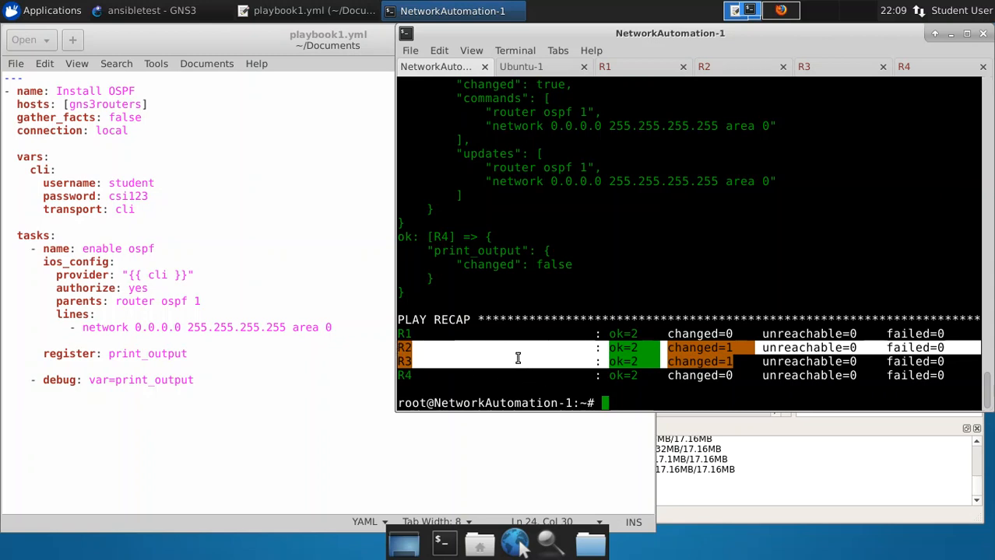
{"action": "mouse_move", "coordinate": [646, 354]}
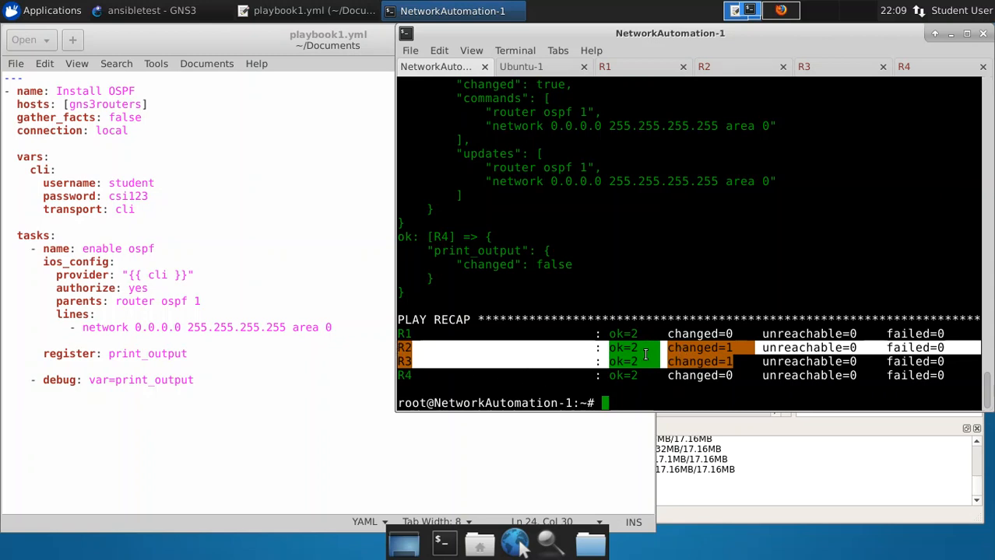
{"action": "mouse_move", "coordinate": [553, 357]}
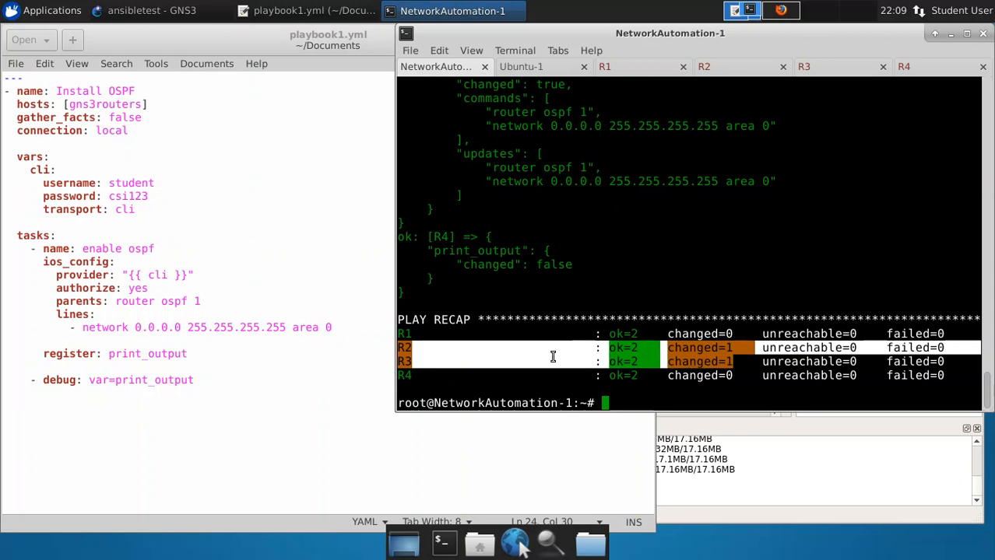
{"action": "mouse_move", "coordinate": [551, 328]}
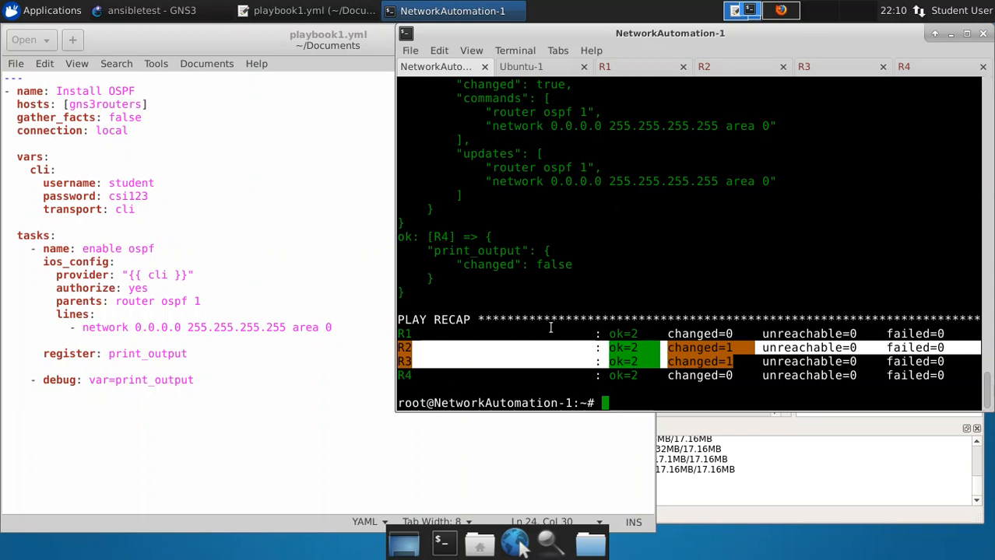
{"action": "mouse_move", "coordinate": [206, 396]}
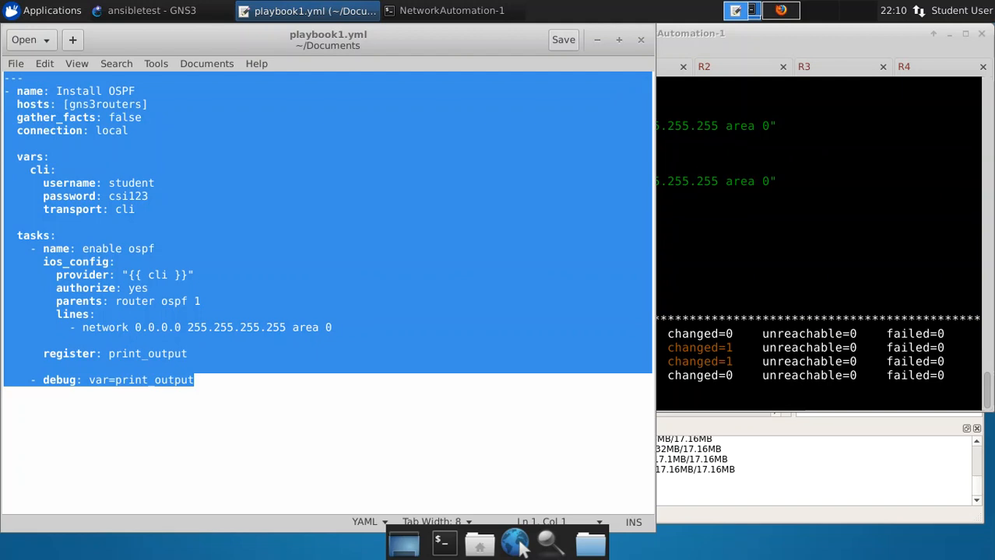
{"action": "mouse_move", "coordinate": [323, 449]}
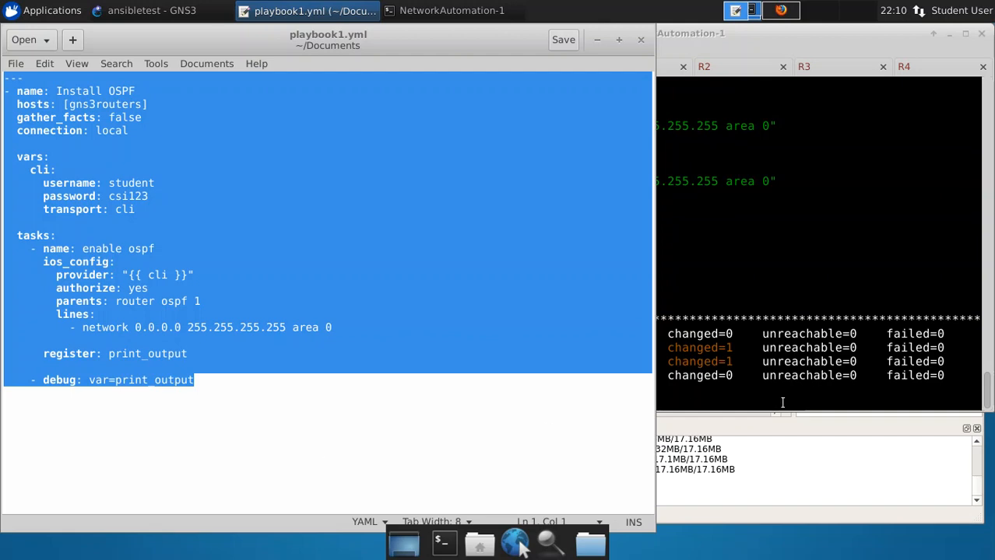
{"action": "left_click", "coordinate": [452, 10]}
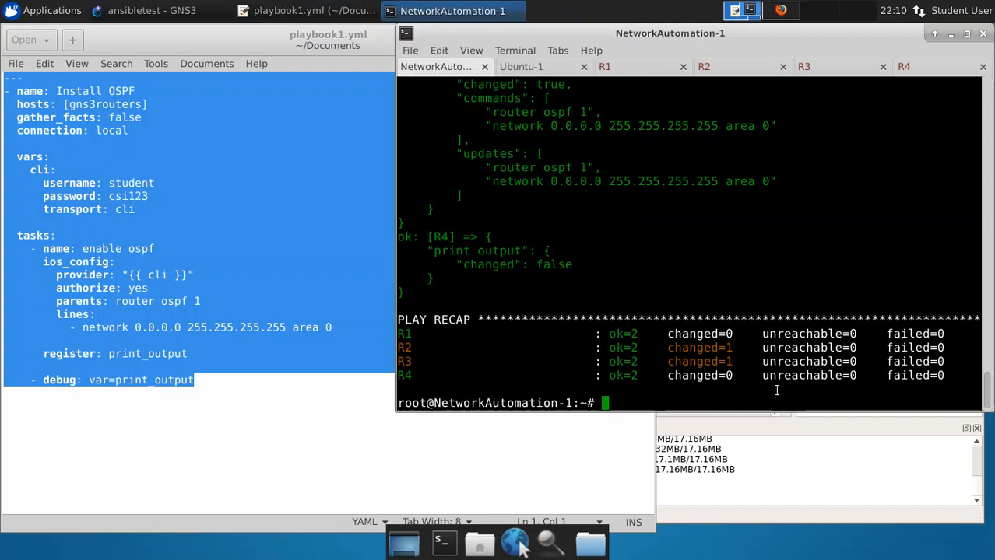